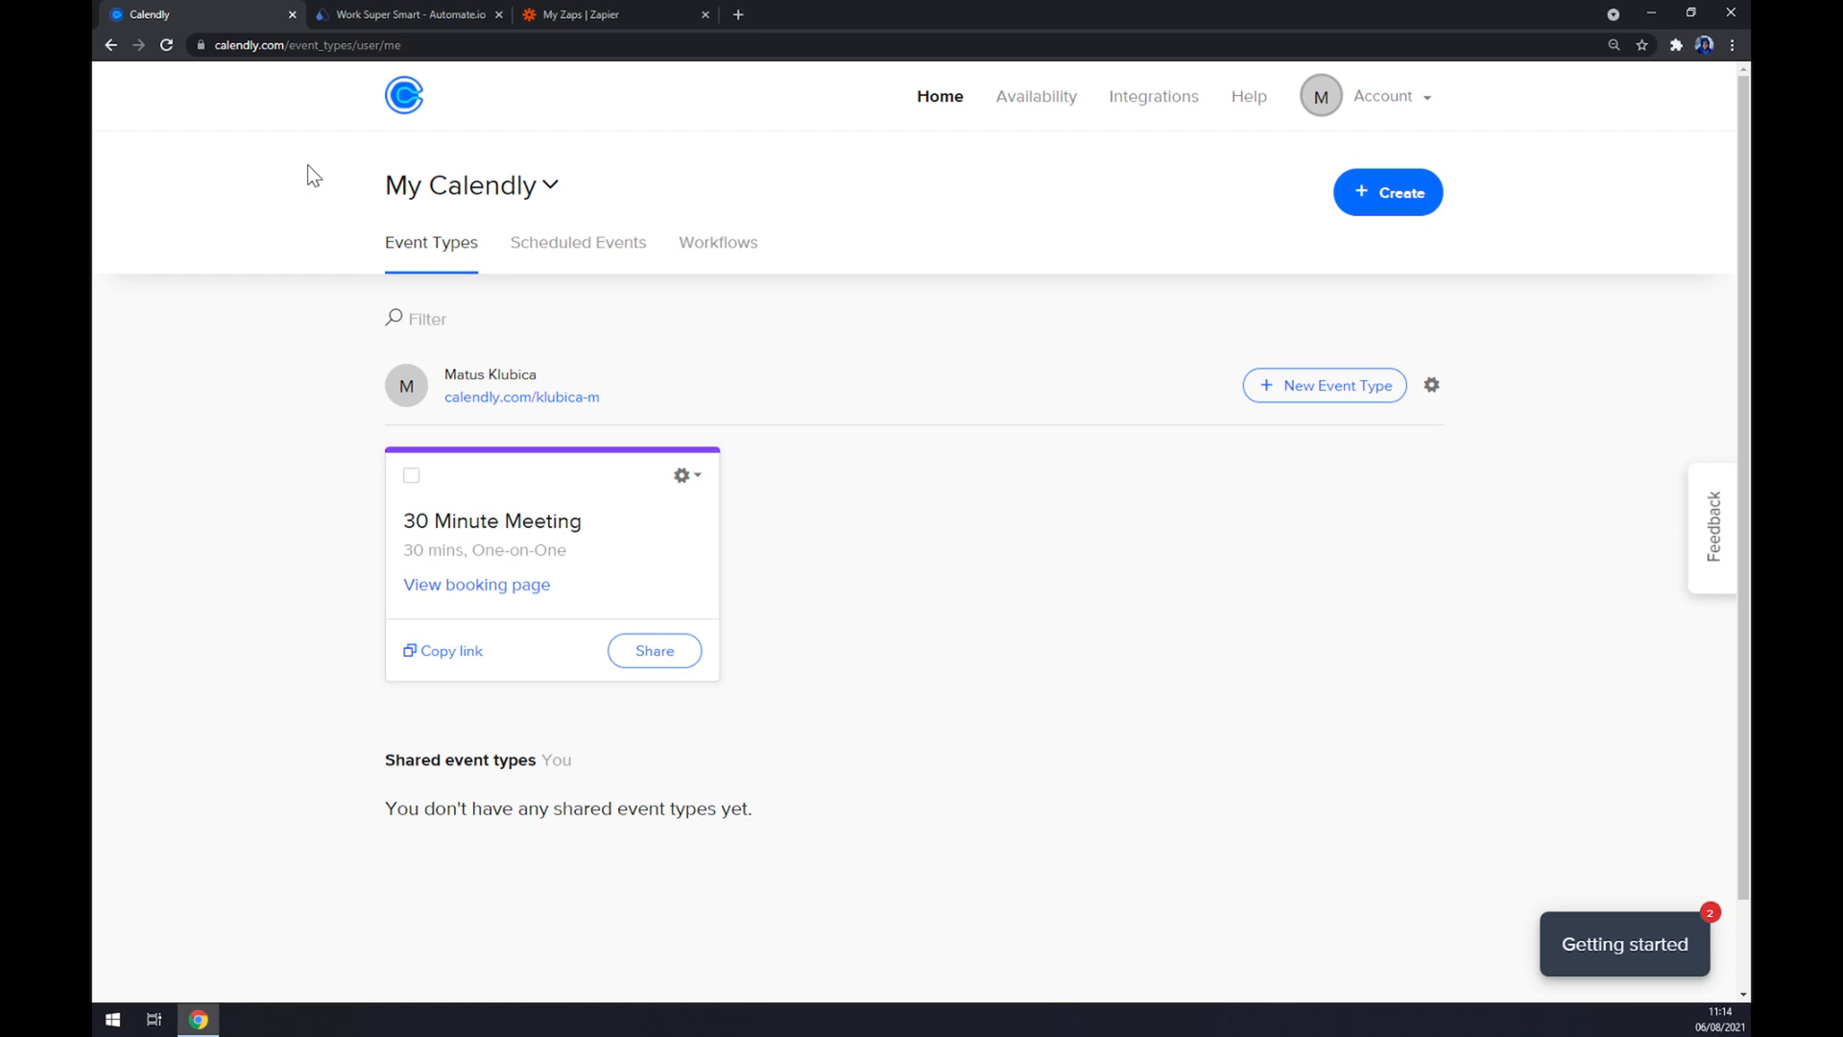
{"action": "mouse_move", "coordinate": [290, 133]}
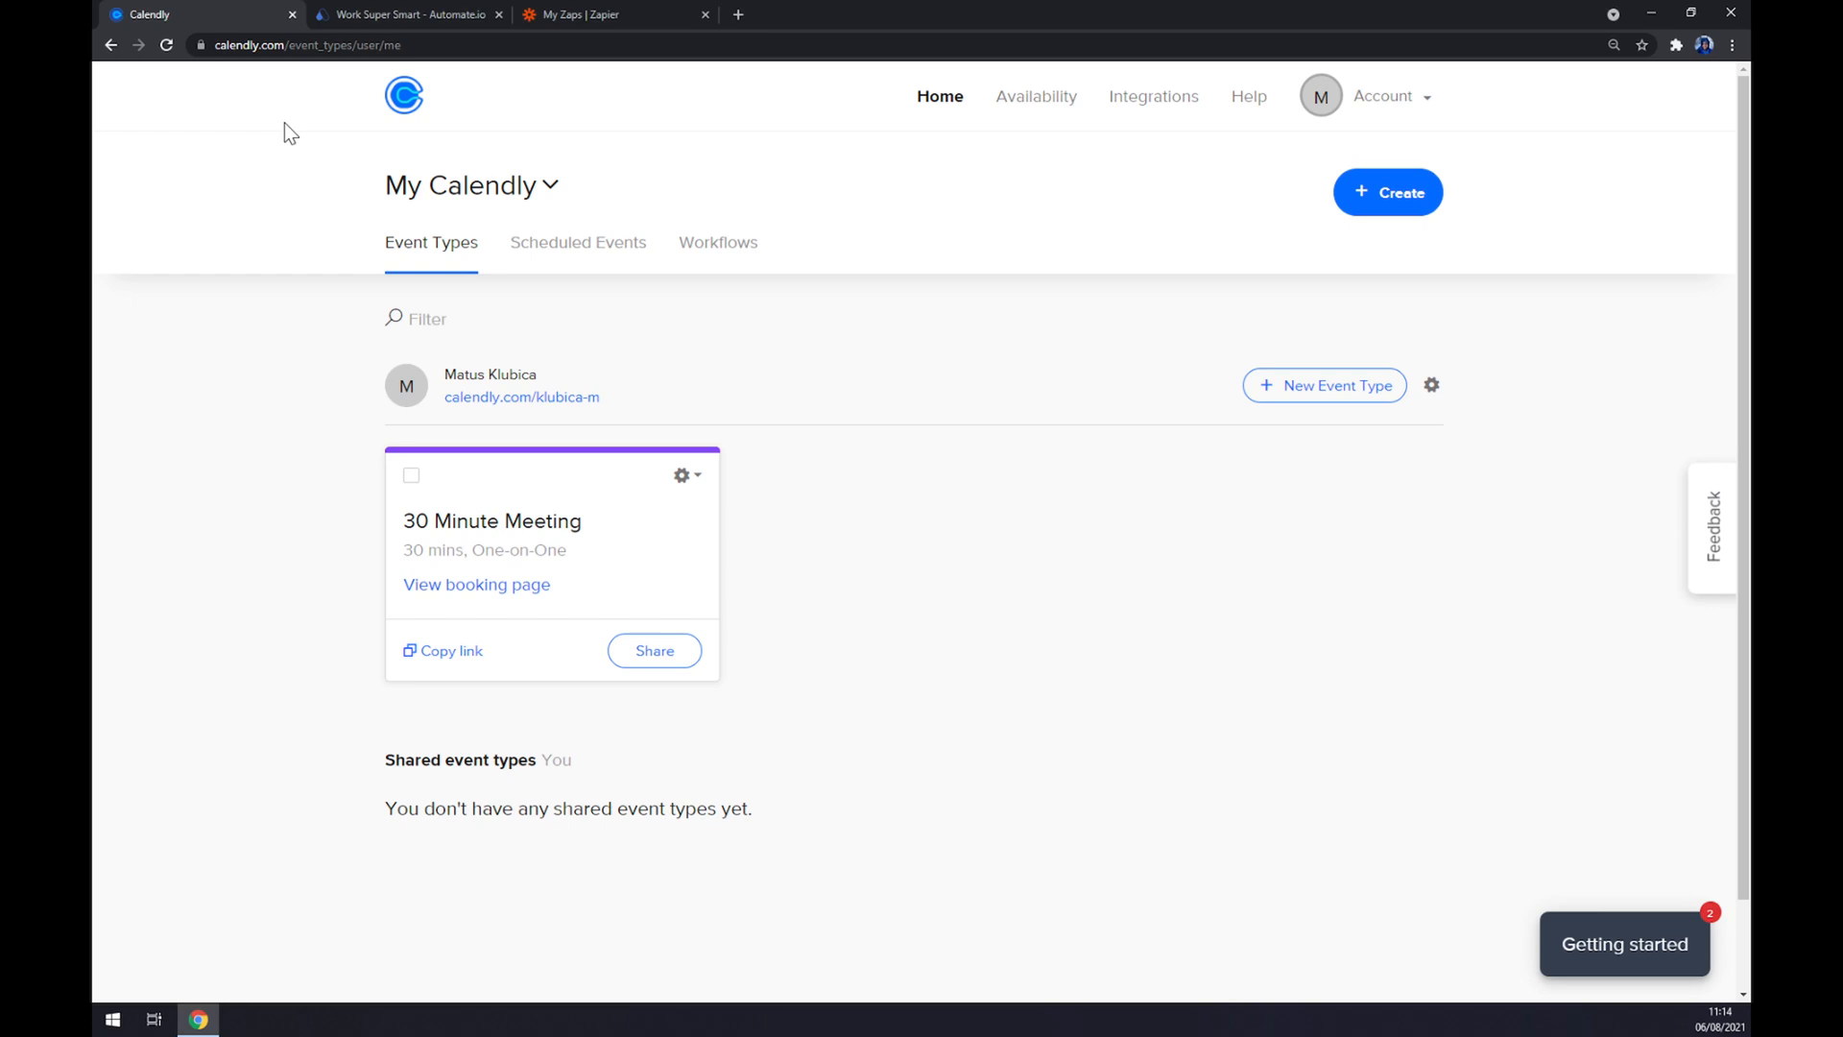
{"action": "mouse_move", "coordinate": [259, 133]}
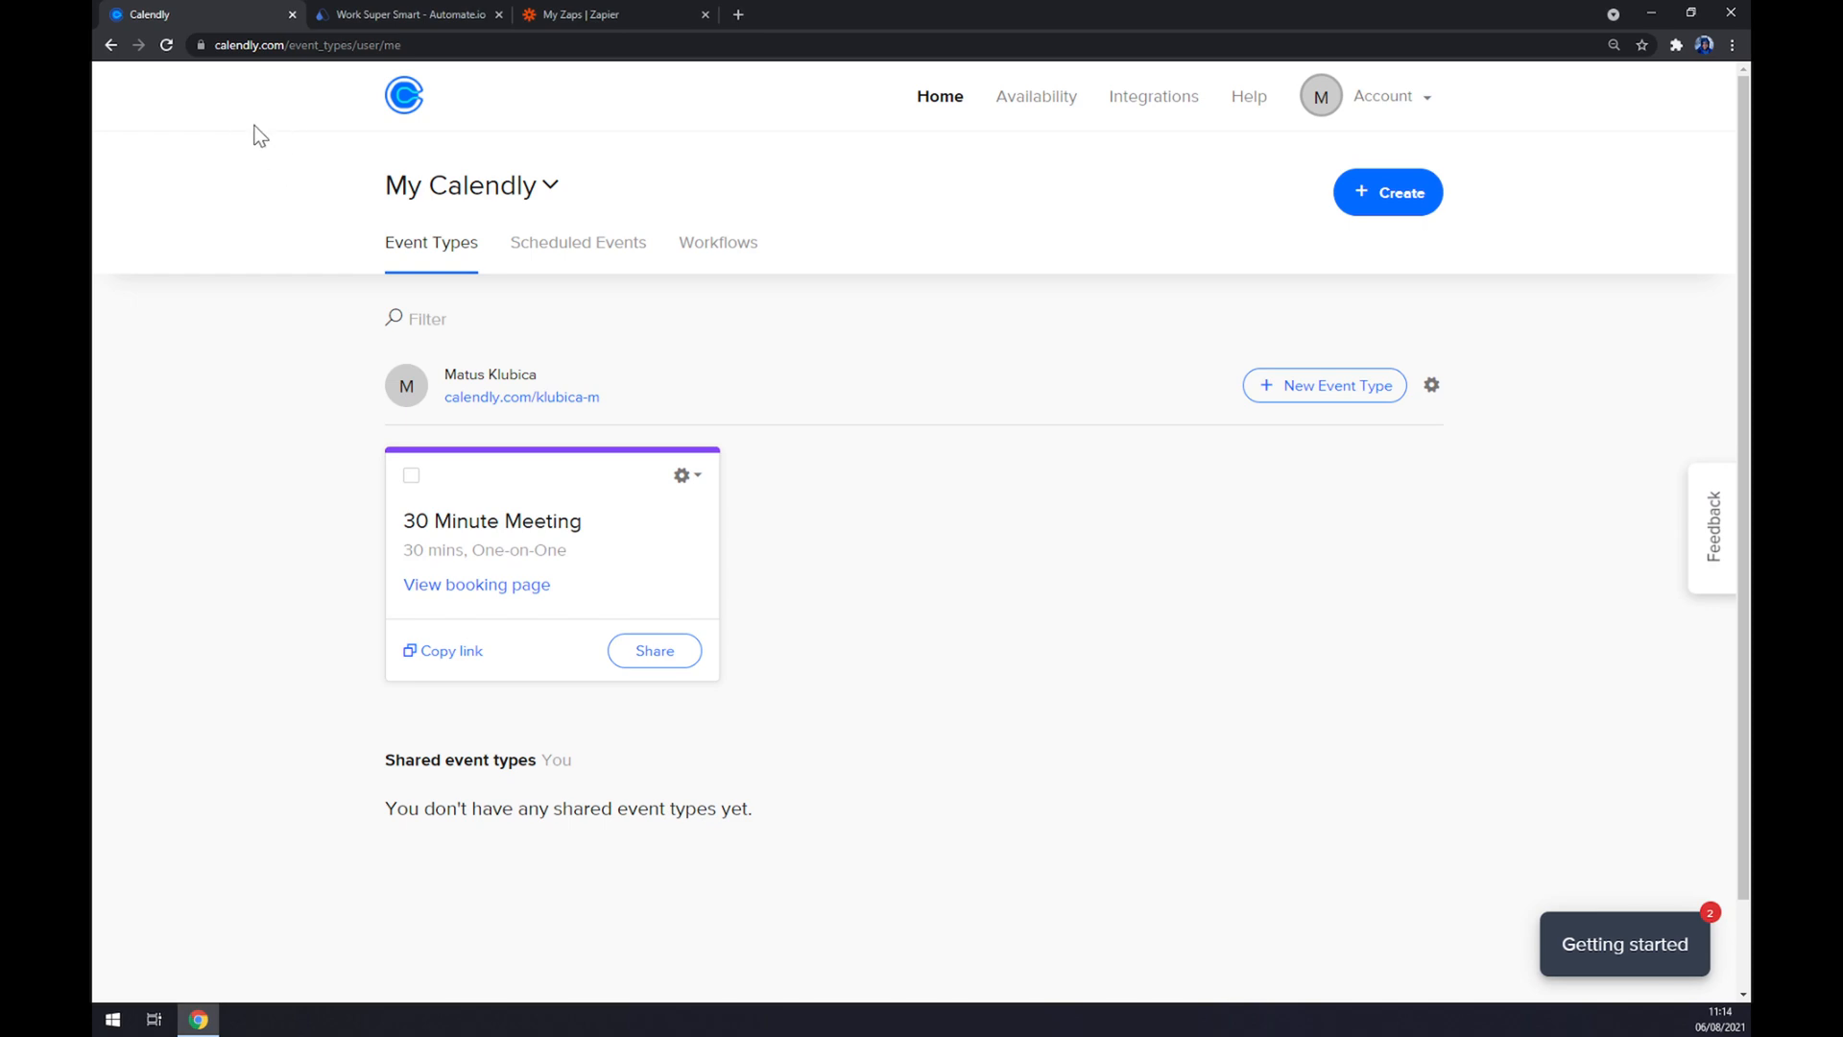
{"action": "mouse_move", "coordinate": [1102, 150]}
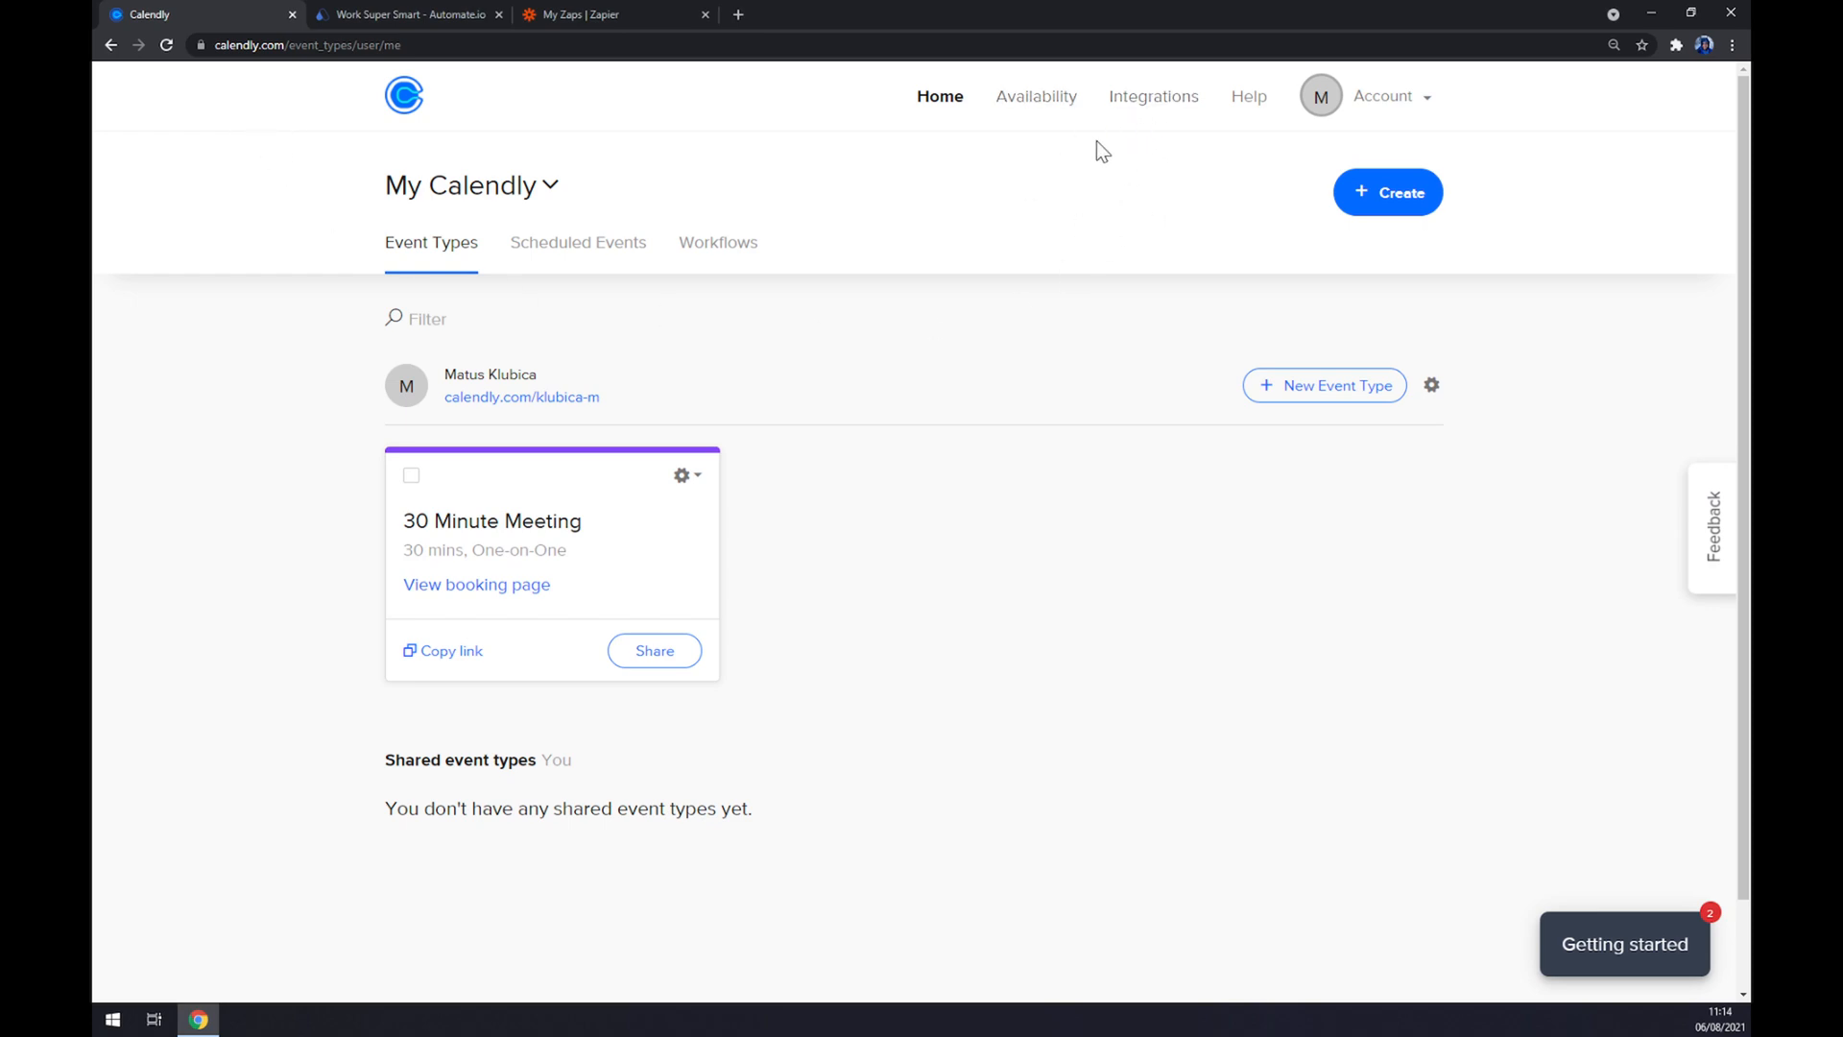
{"action": "mouse_move", "coordinate": [1248, 96]}
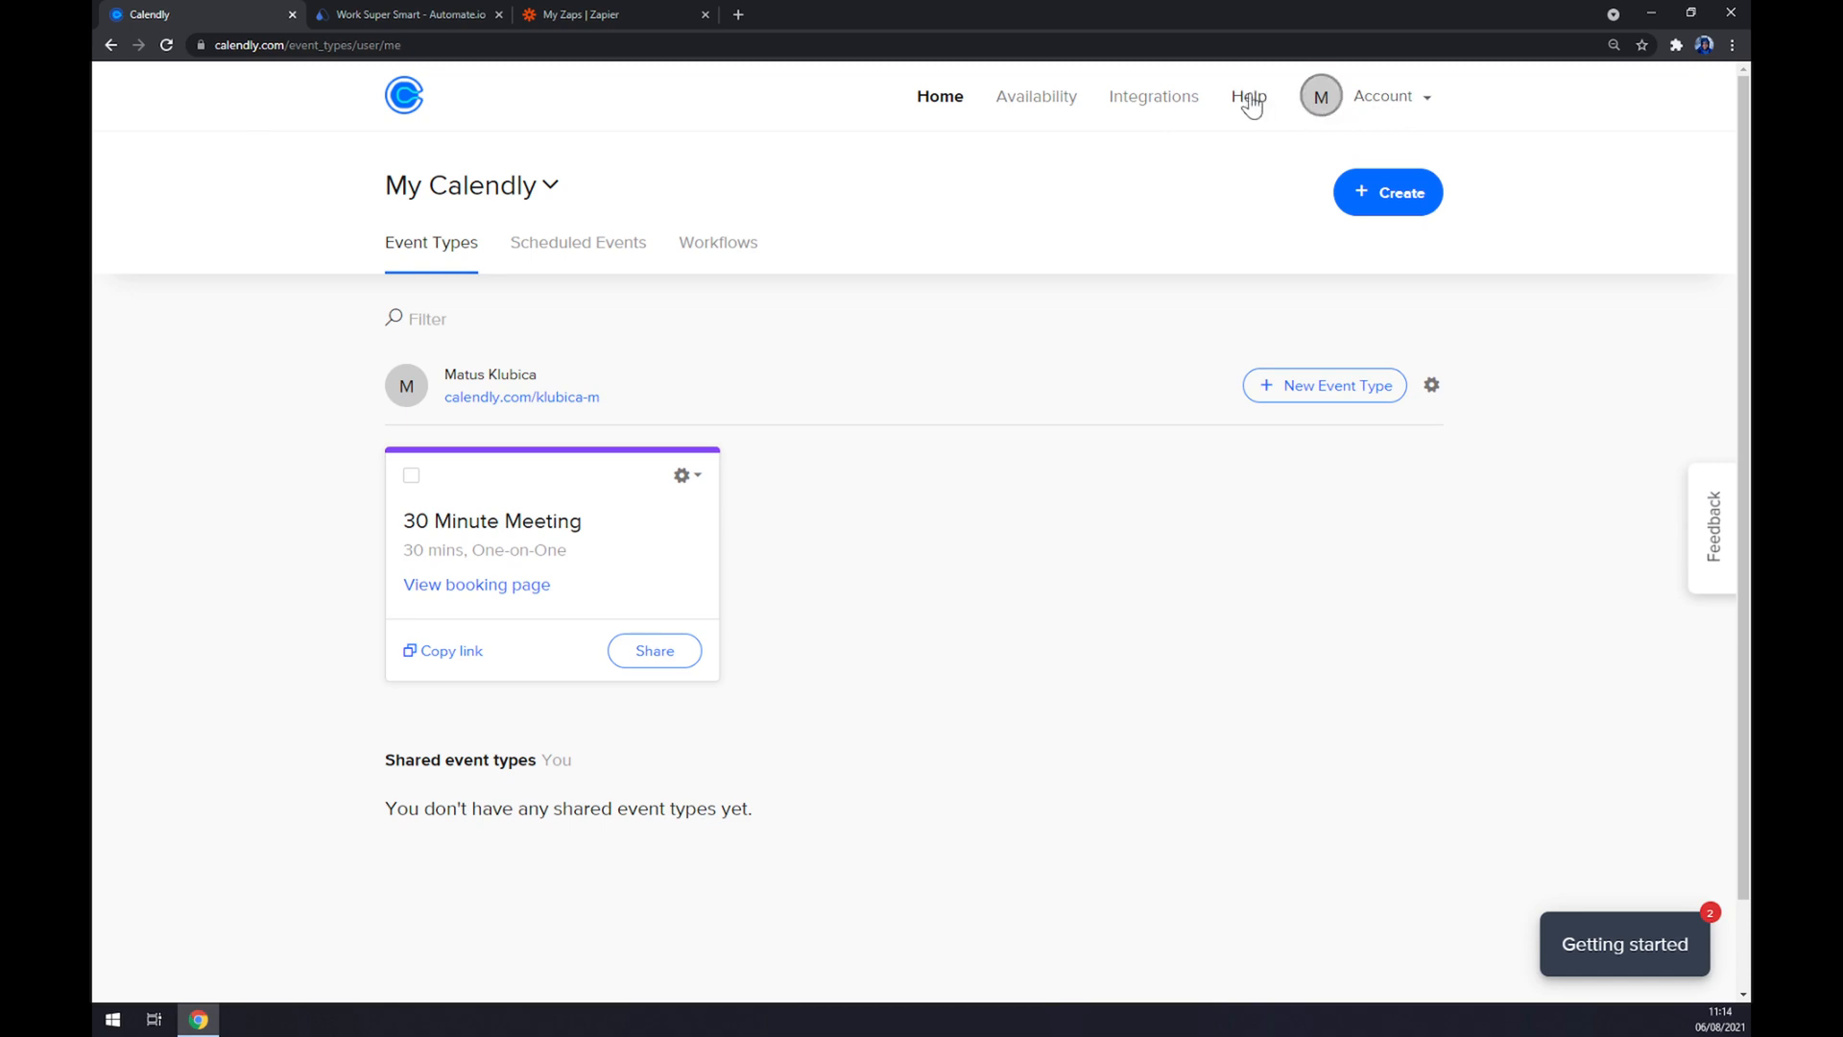
- Go to Calendly's Integrations list and bring up the HubSpot integration details
{"action": "left_click", "coordinate": [1154, 96]}
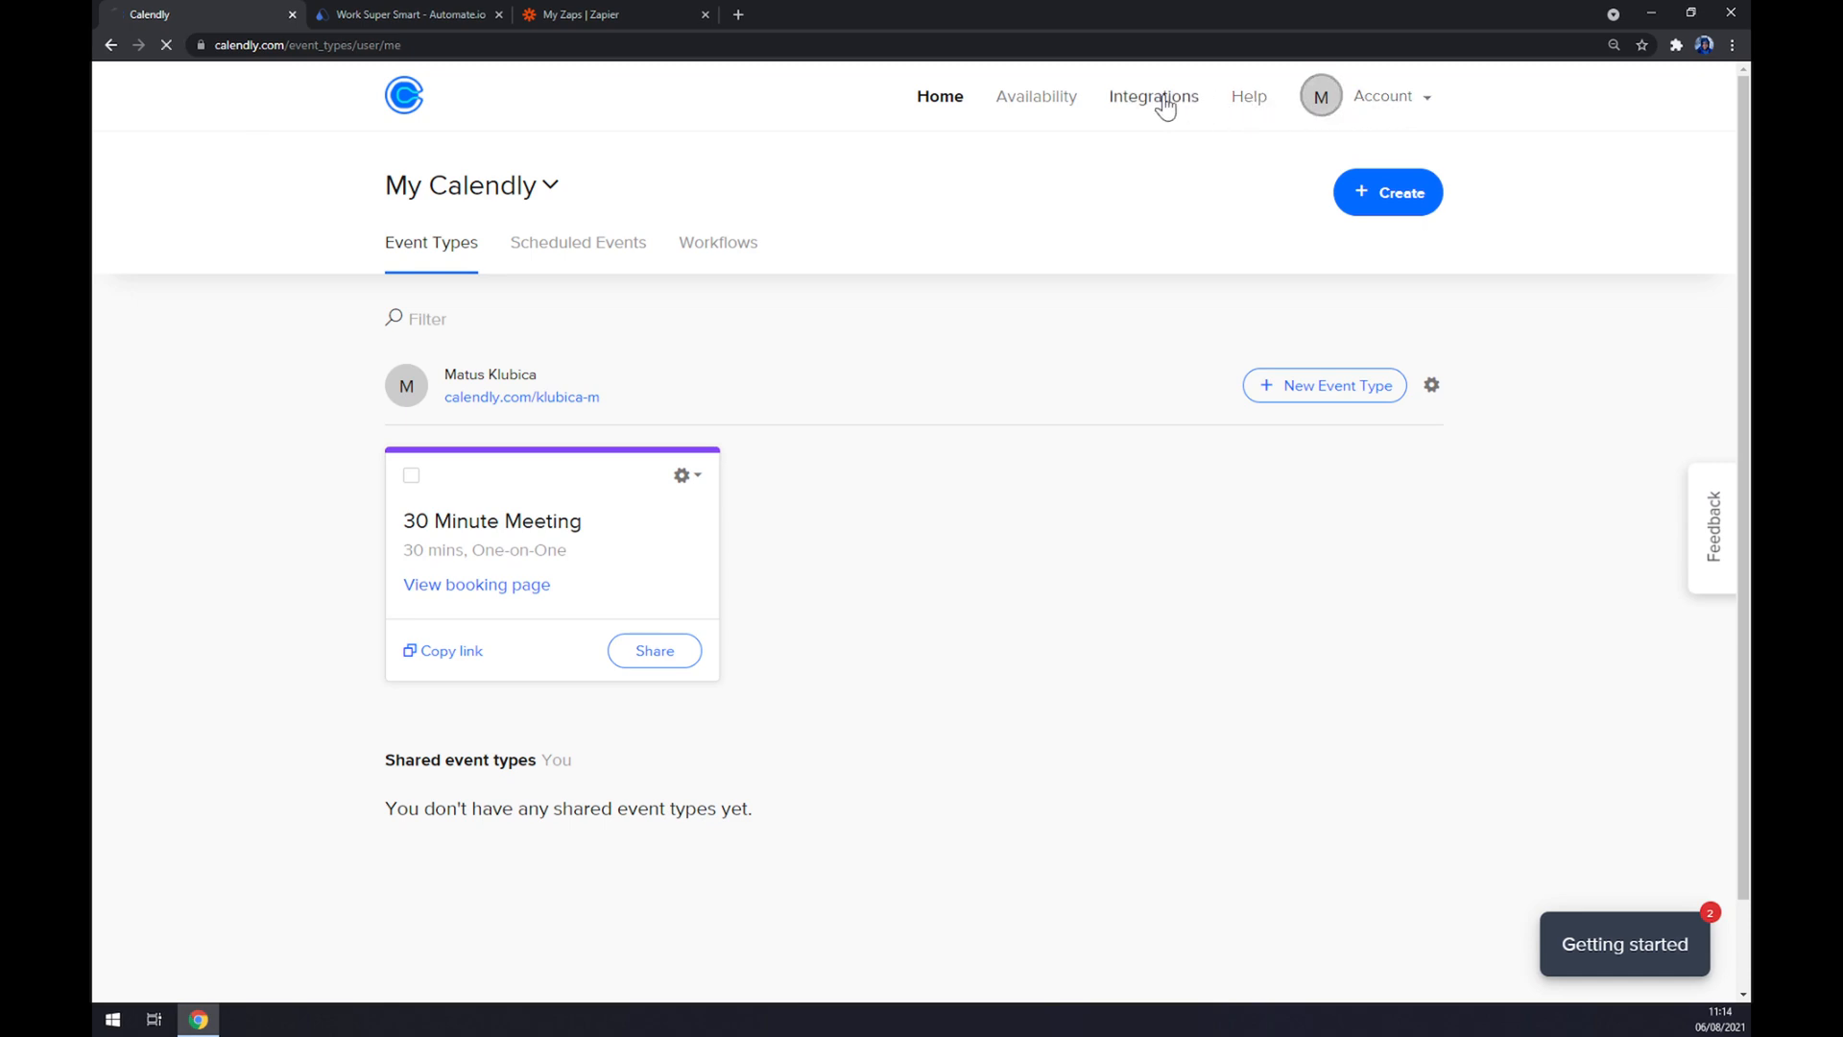
{"action": "left_click", "coordinate": [1154, 96]}
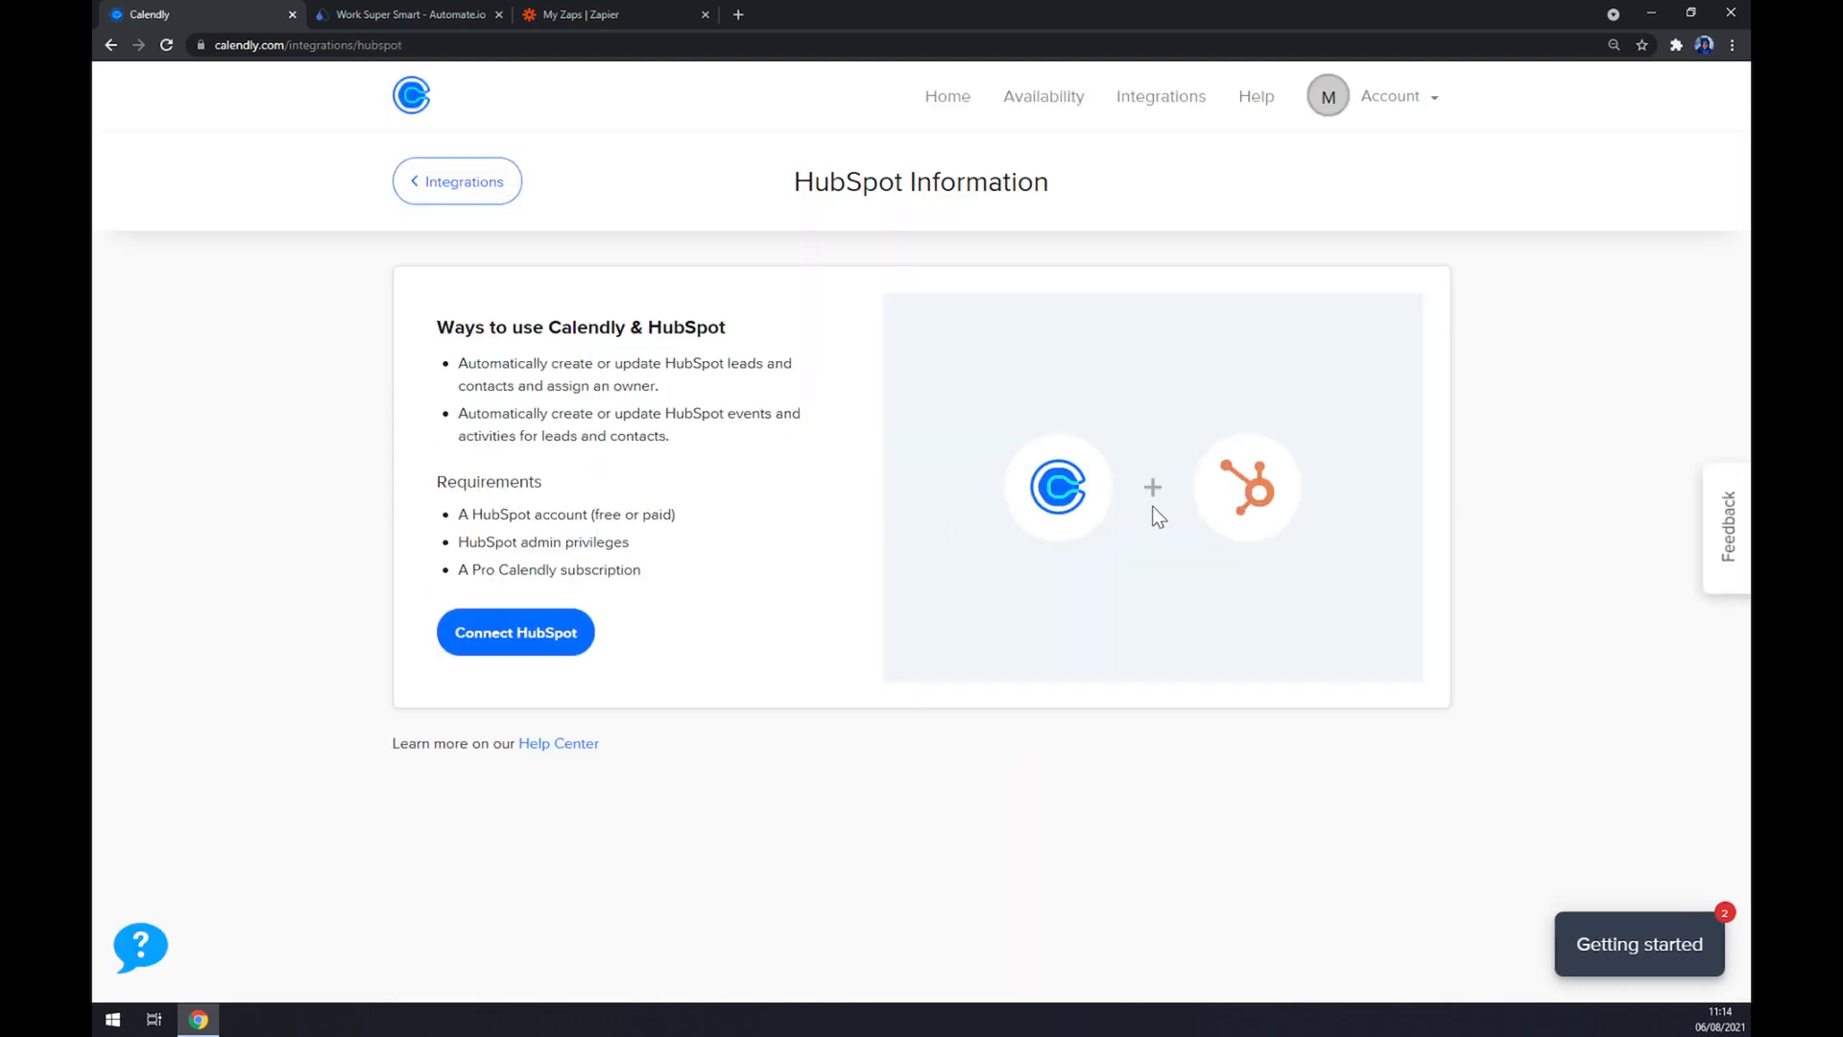
- Start Connect HubSpot, back out of HubSpot's login page, and return to the Calendly home page
{"action": "left_click", "coordinate": [515, 632]}
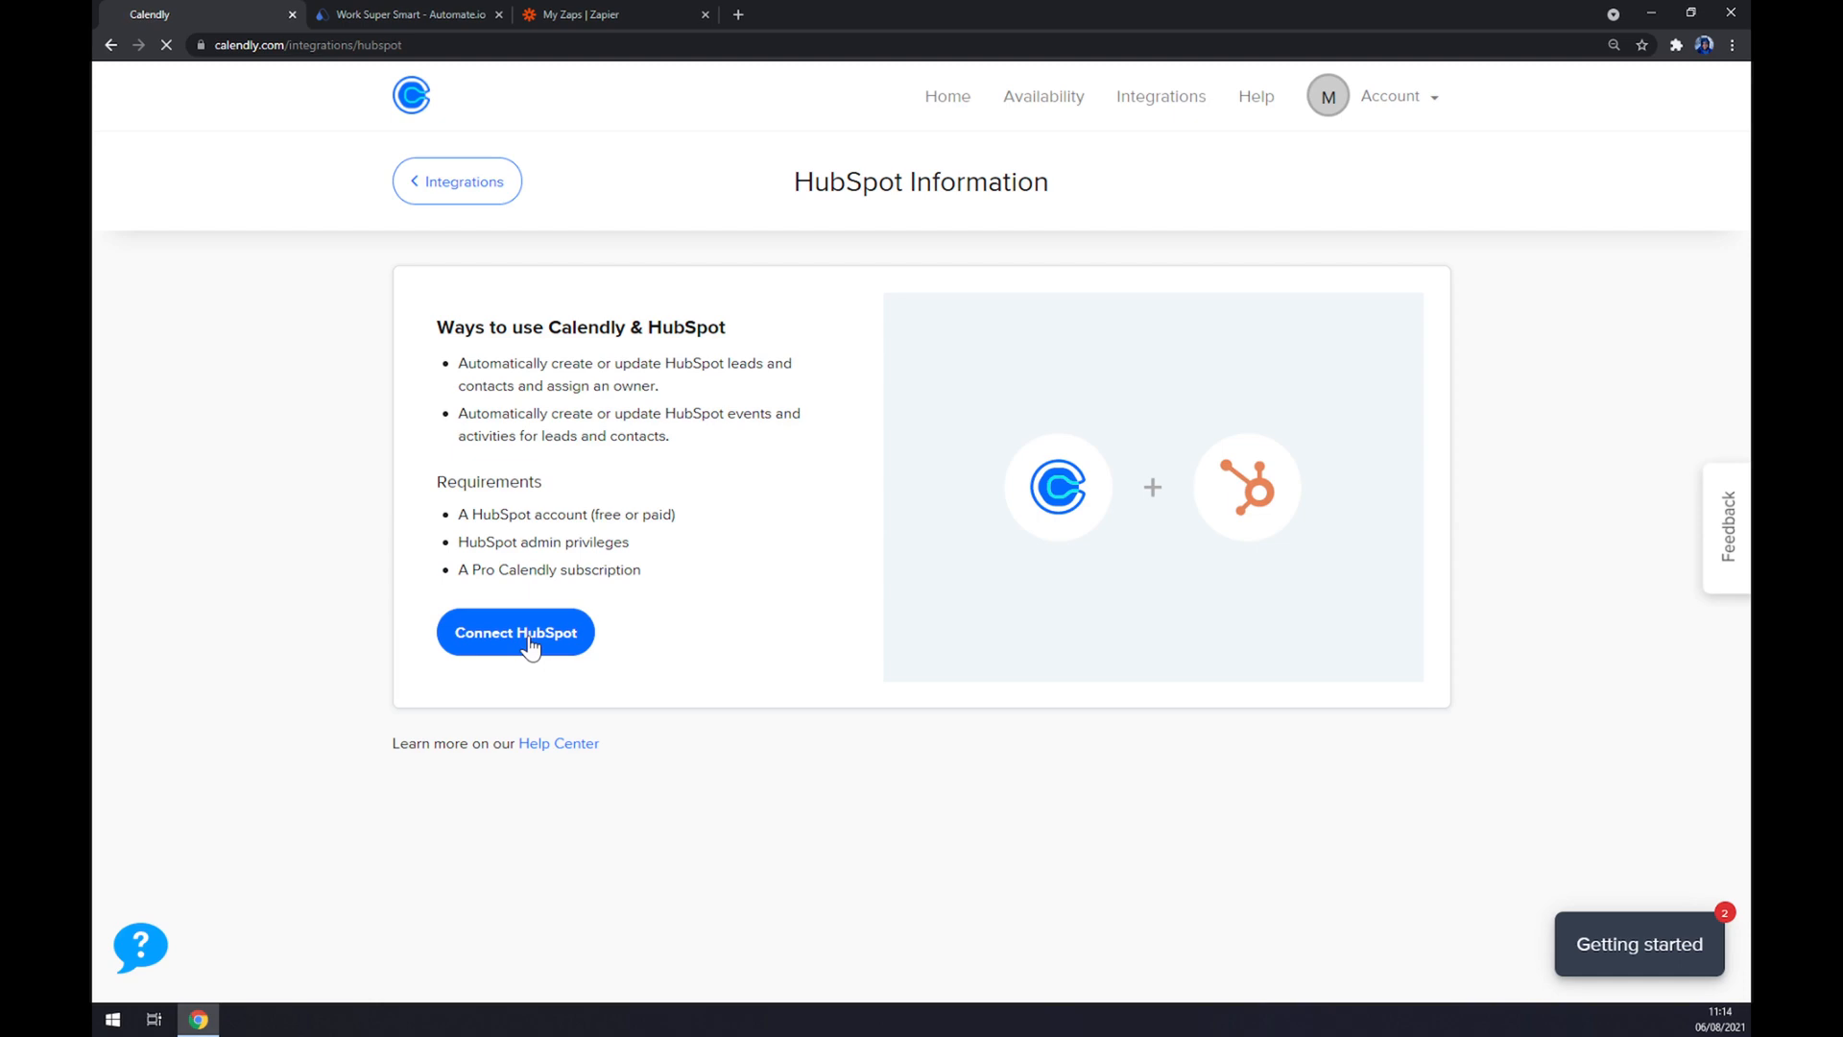
{"action": "left_click", "coordinate": [514, 632]}
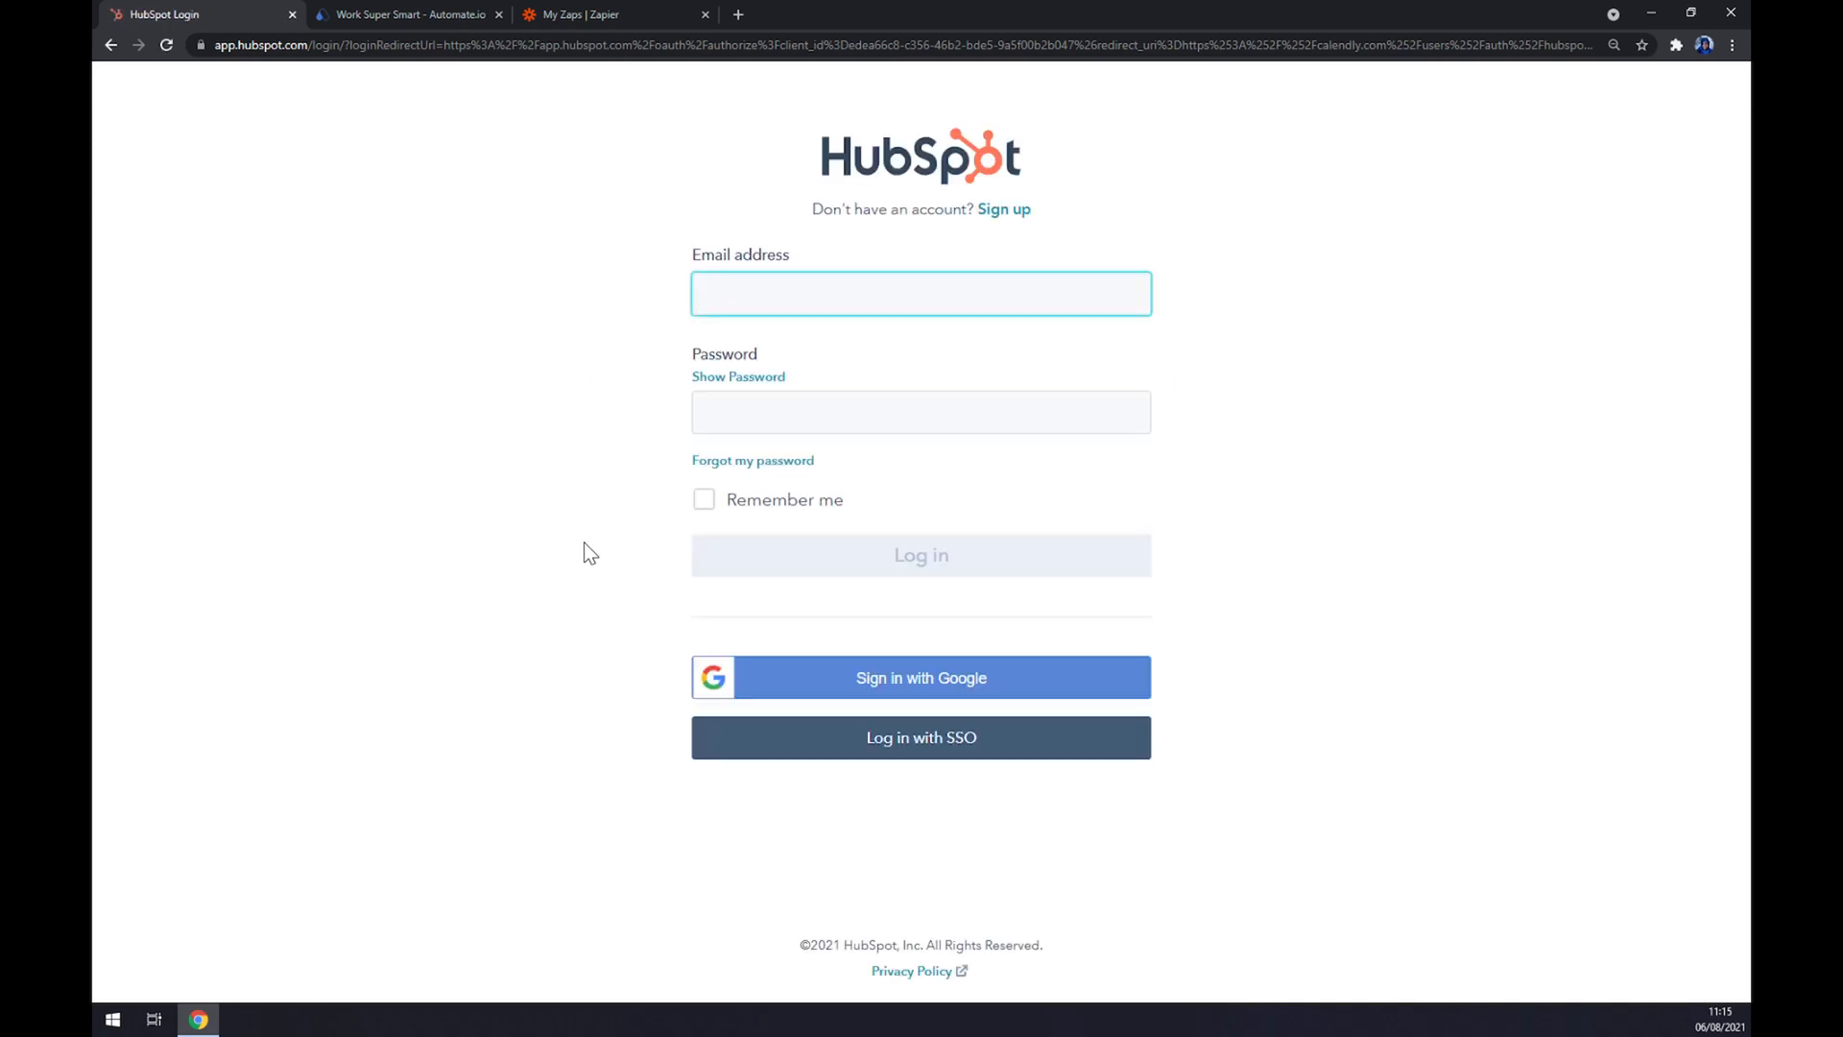
{"action": "mouse_move", "coordinate": [872, 265]}
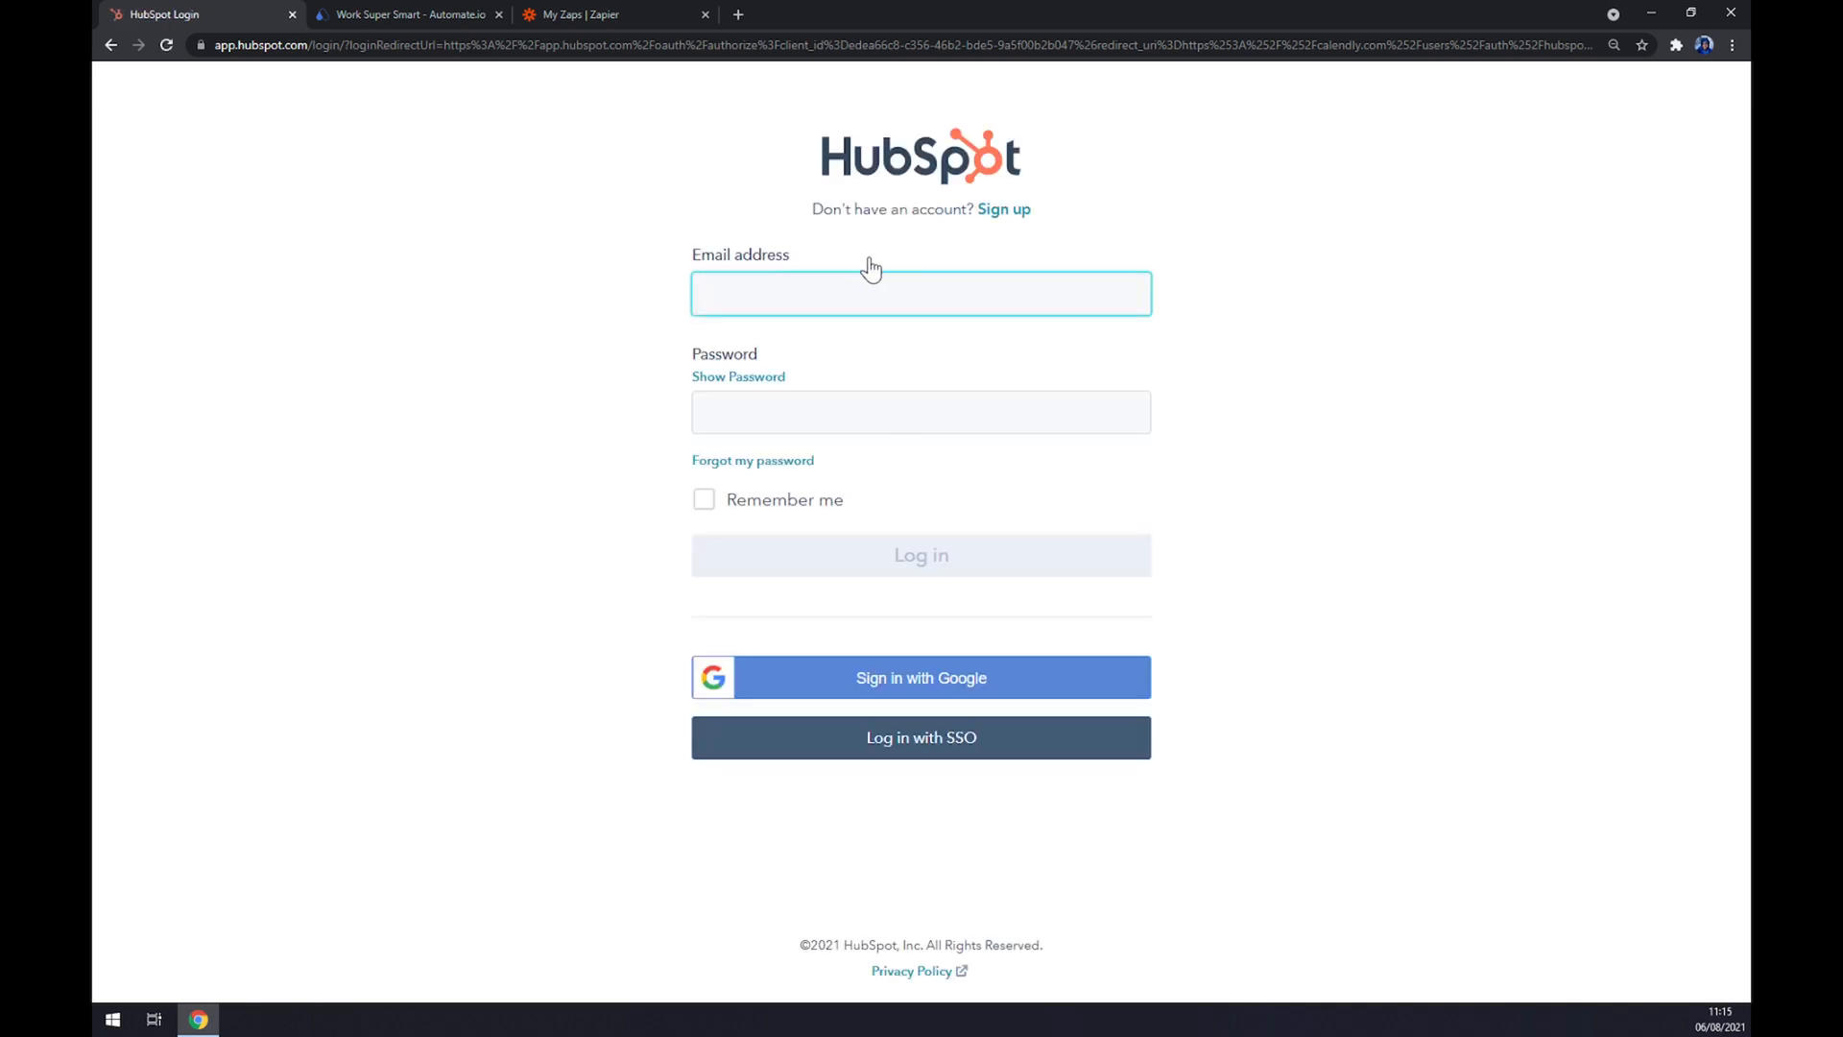
{"action": "left_click", "coordinate": [111, 44]}
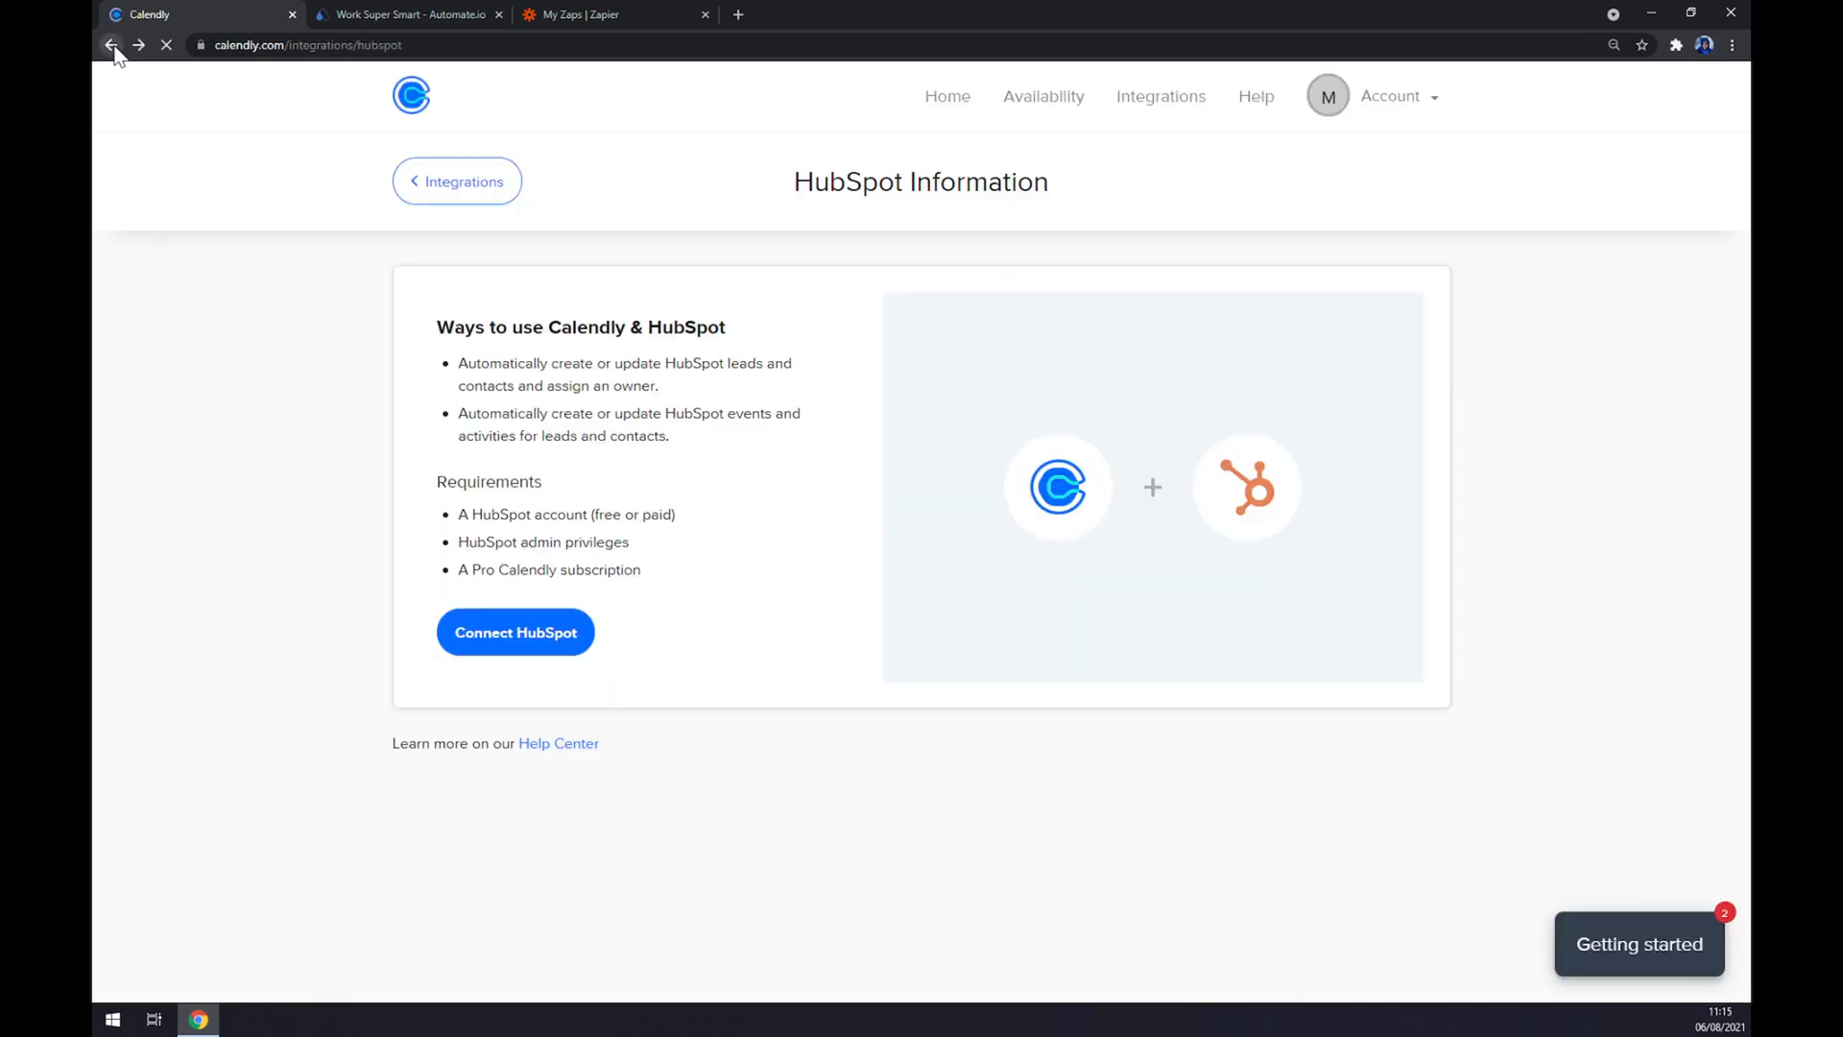
{"action": "left_click", "coordinate": [111, 44]}
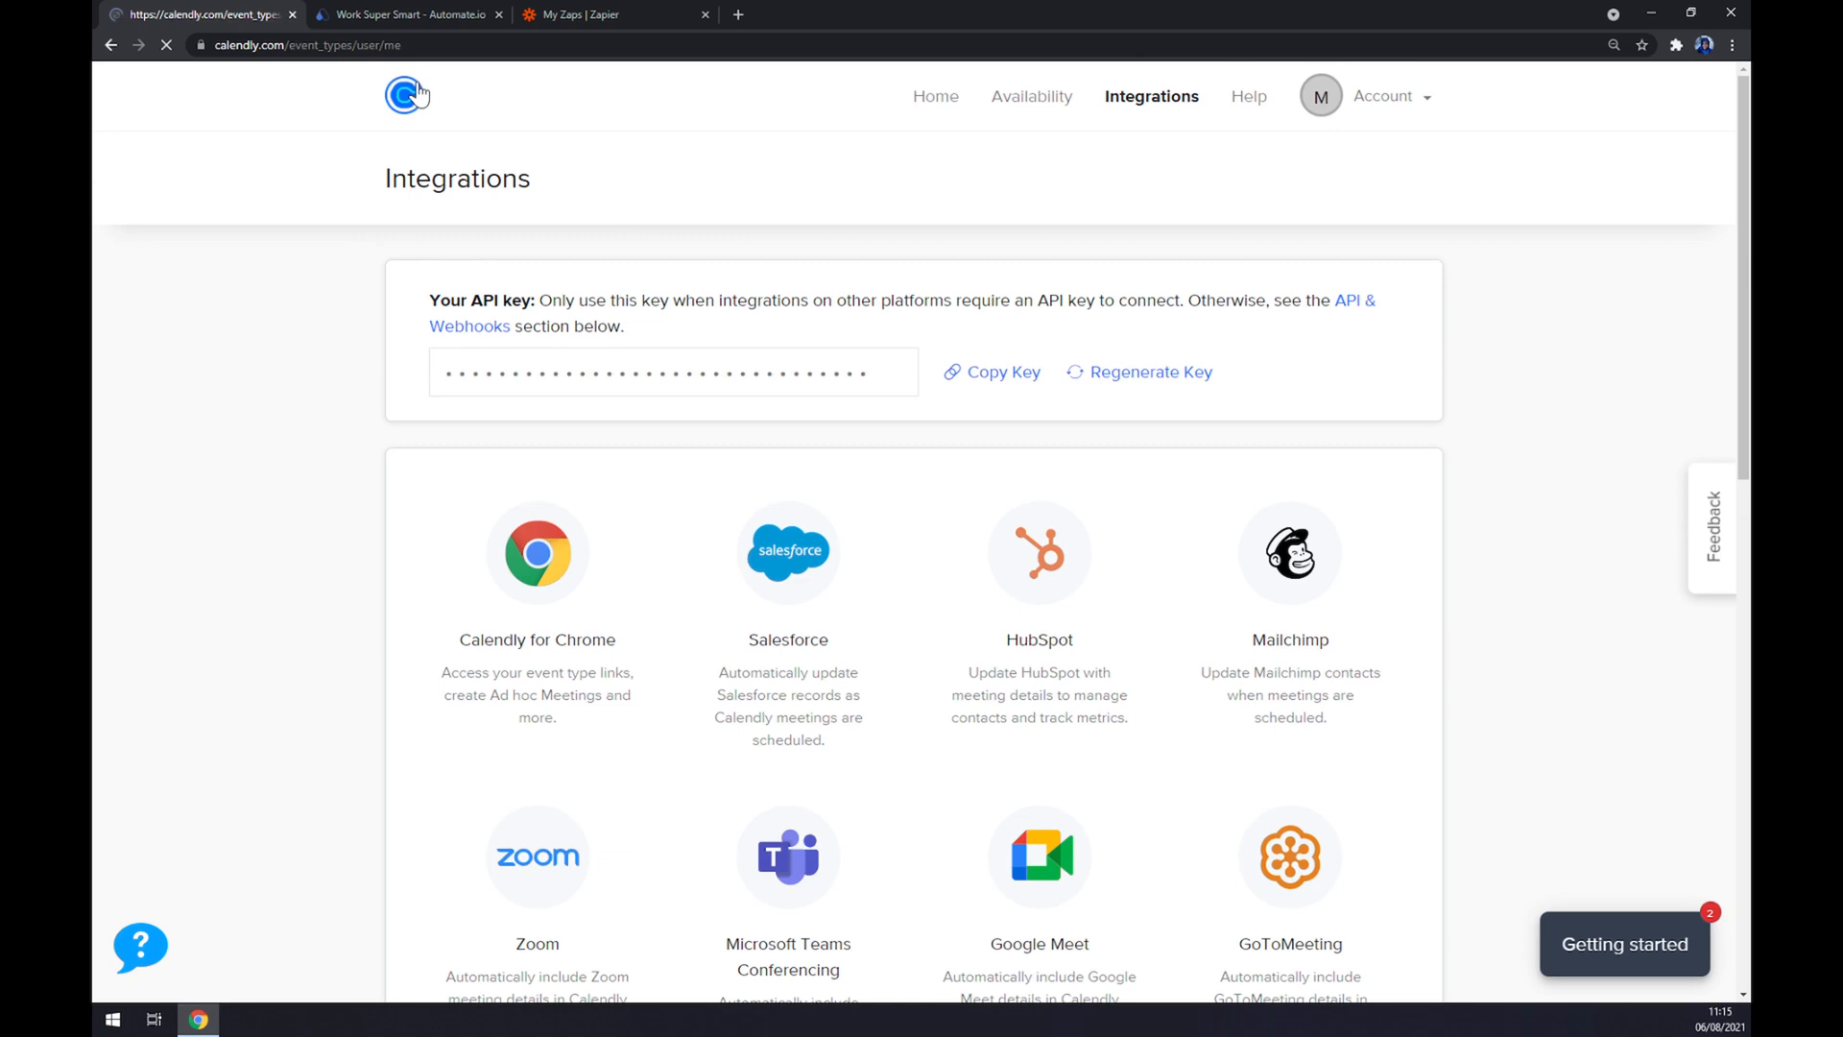
{"action": "left_click", "coordinate": [938, 96]}
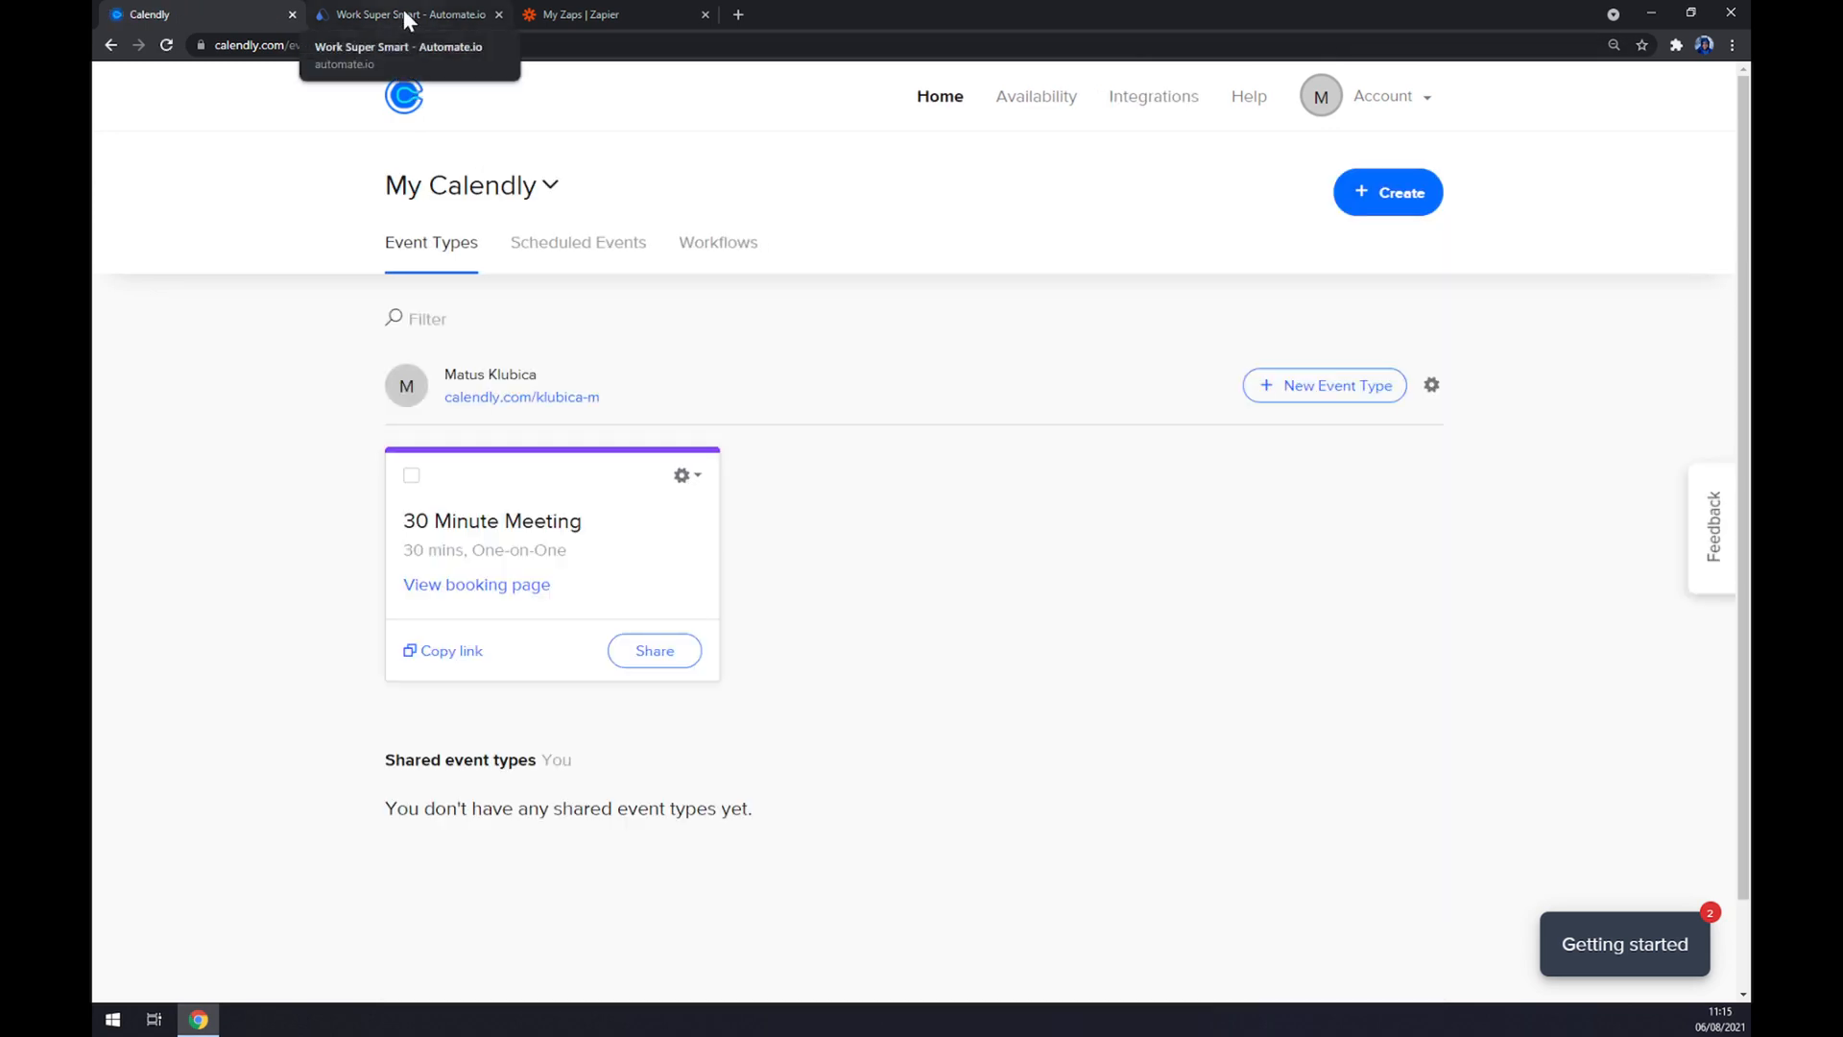
- Switch to Automate.io and show all app integration categories via See All Categories
{"action": "left_click", "coordinate": [405, 13]}
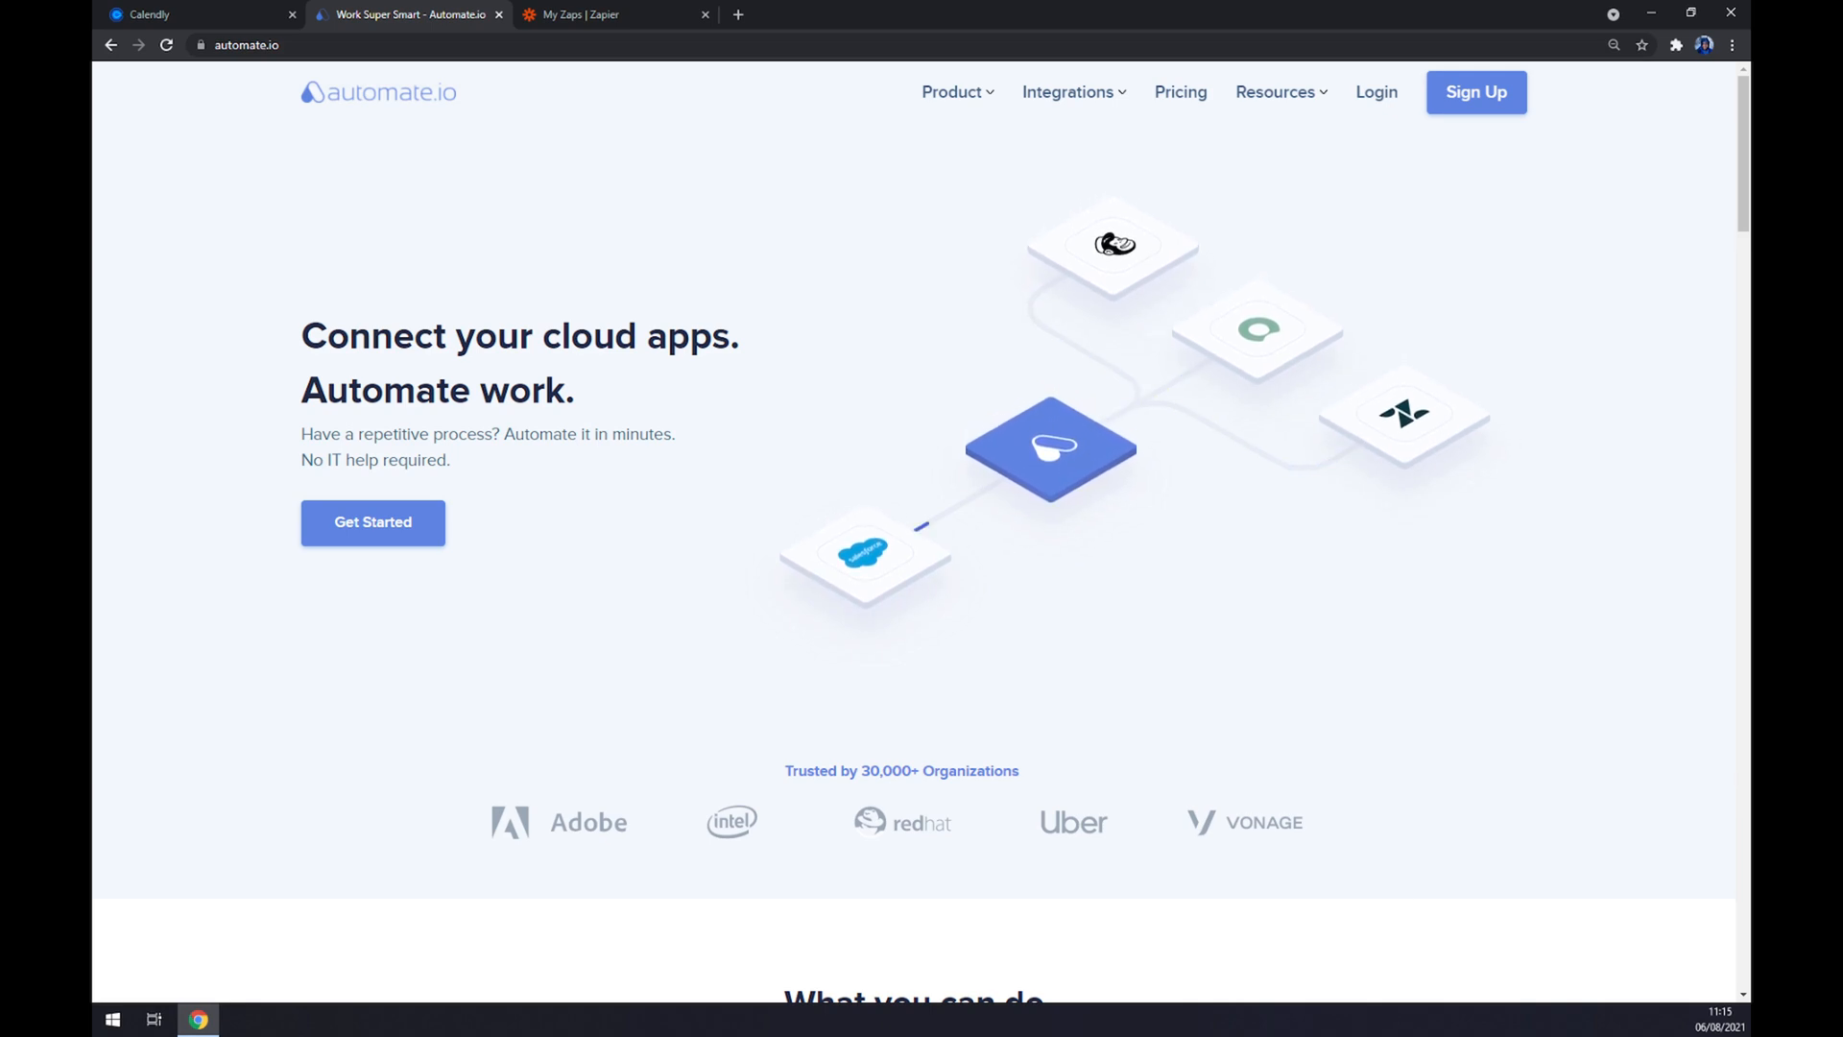
{"action": "mouse_move", "coordinate": [1056, 129]}
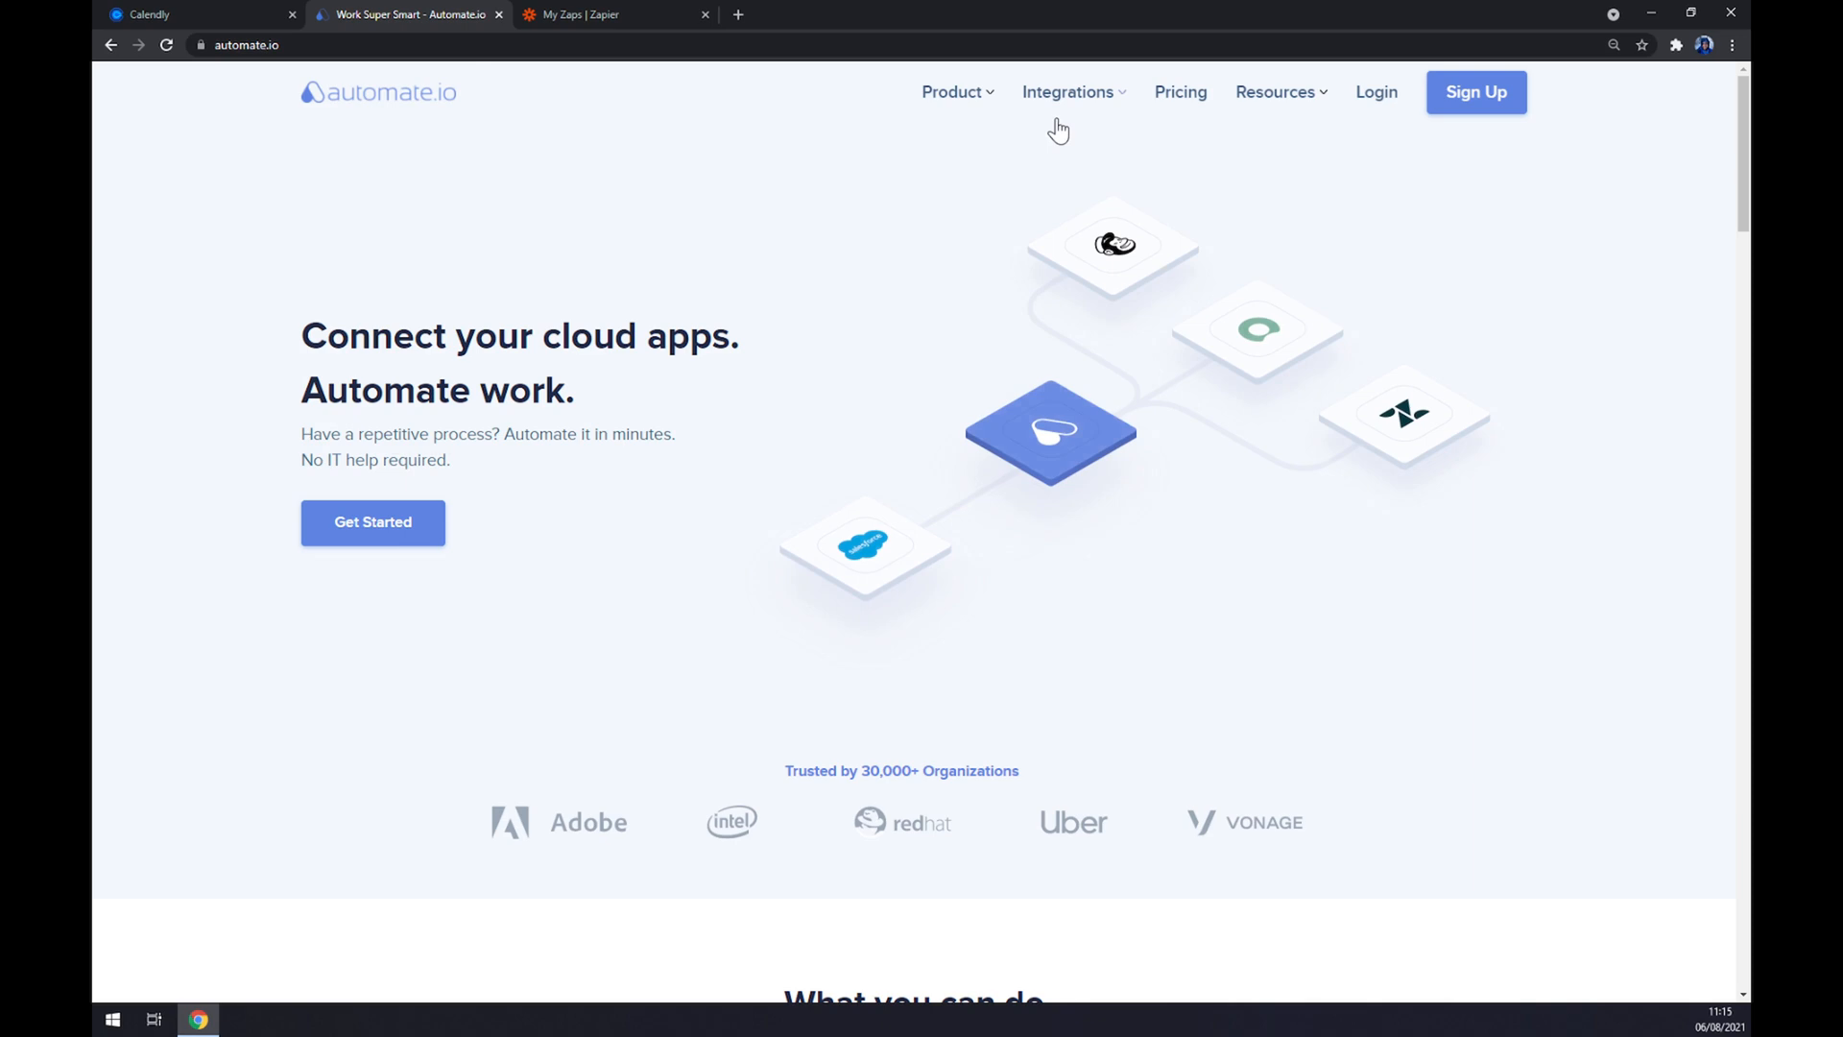
{"action": "left_click", "coordinate": [1067, 92]}
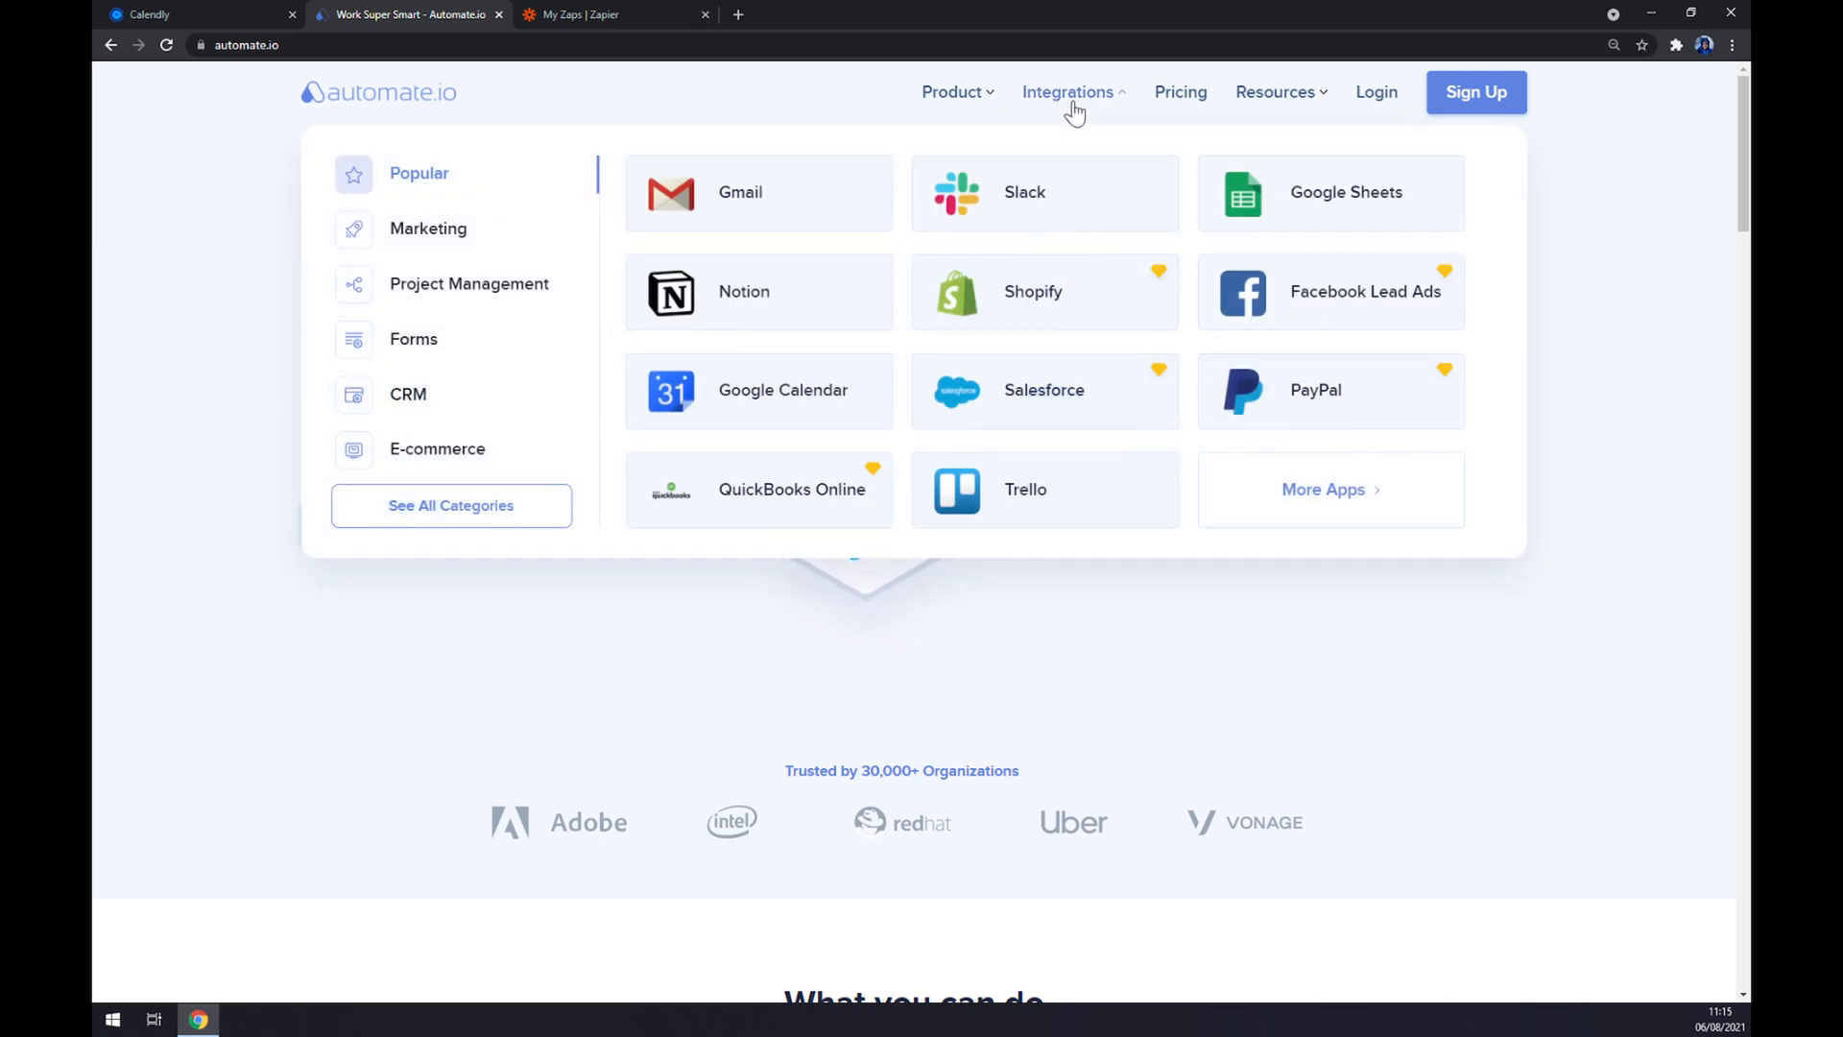
{"action": "mouse_move", "coordinate": [459, 529]}
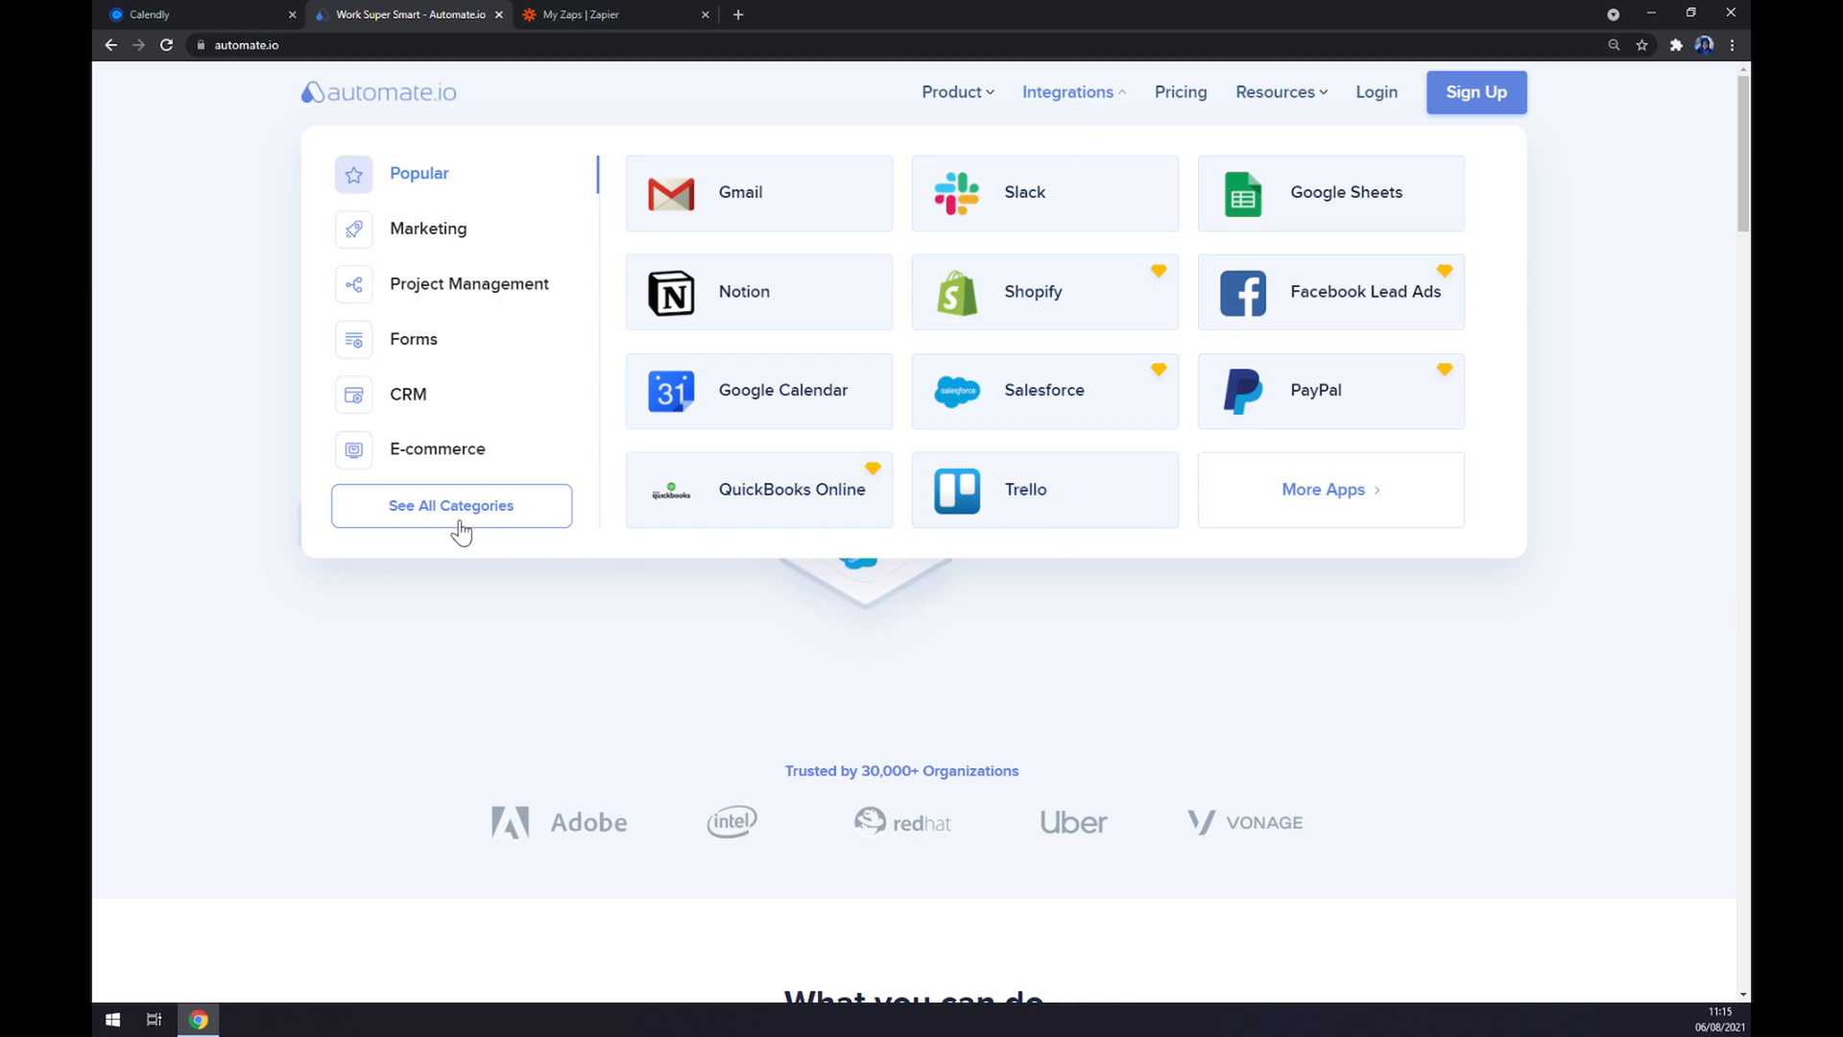
{"action": "left_click", "coordinate": [449, 505]}
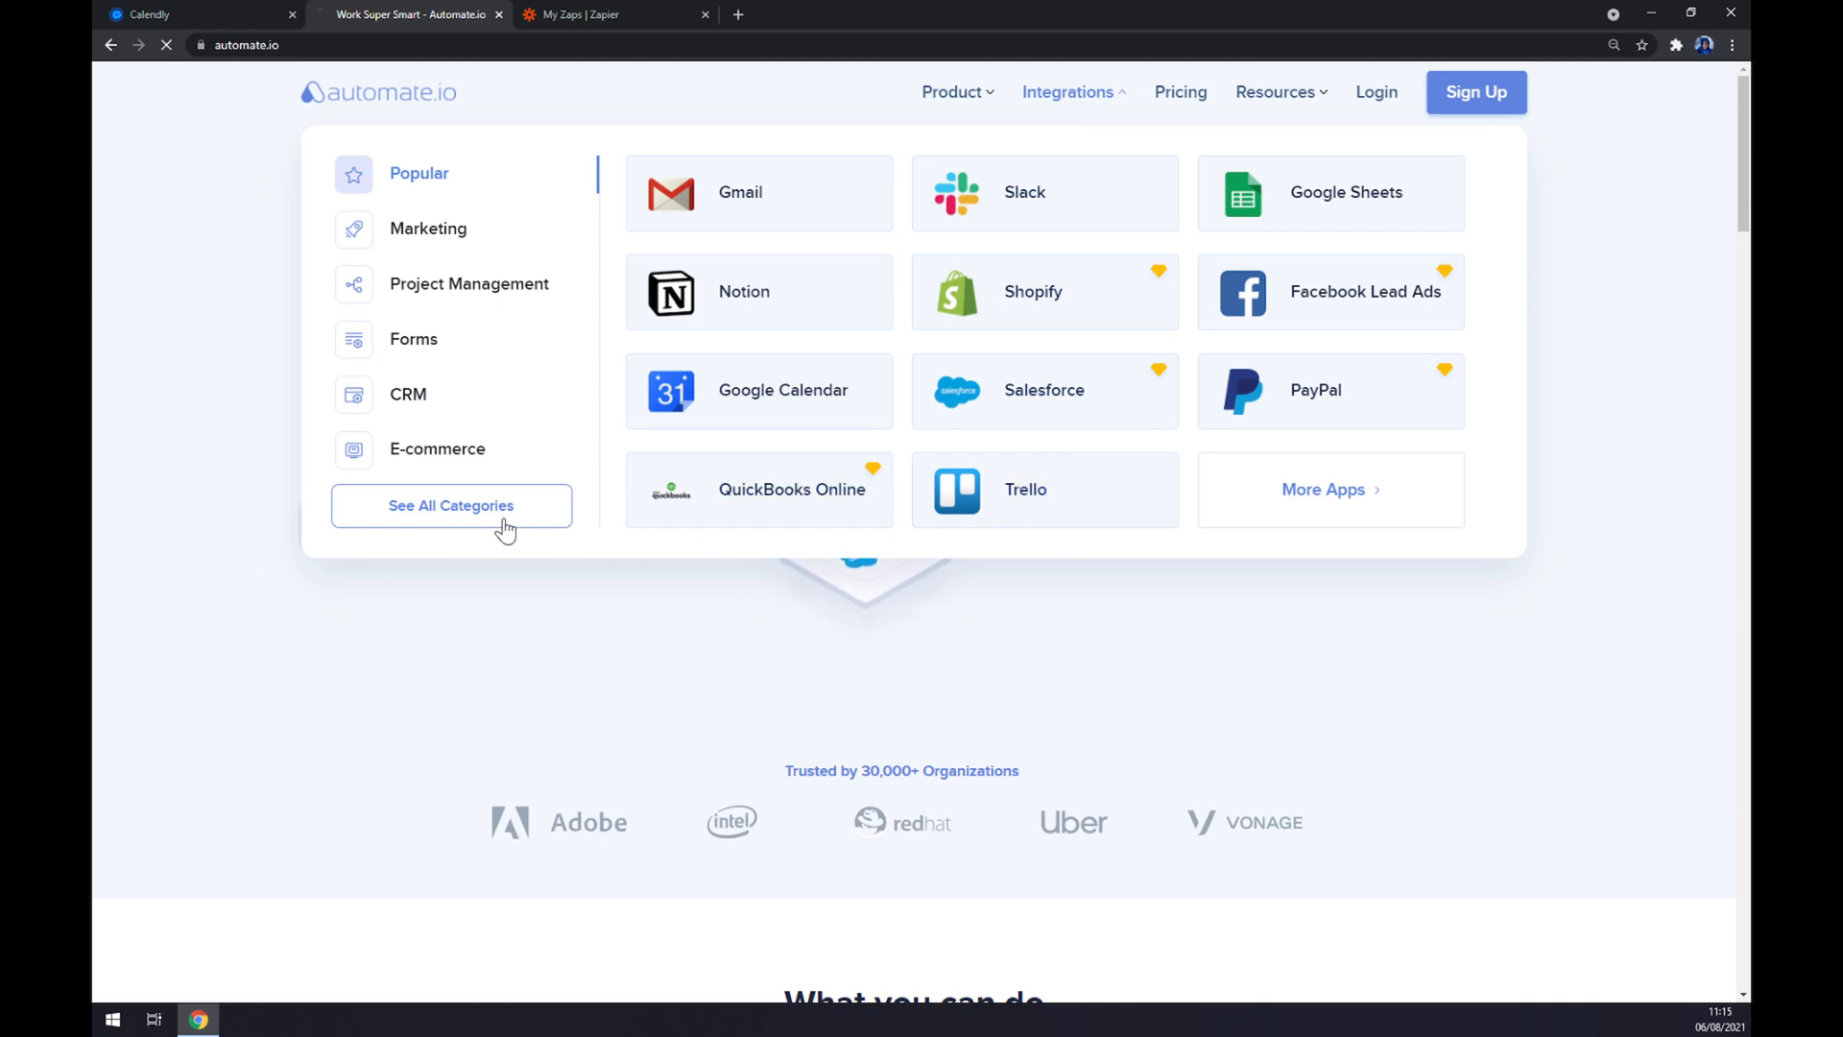
{"action": "left_click", "coordinate": [449, 505]}
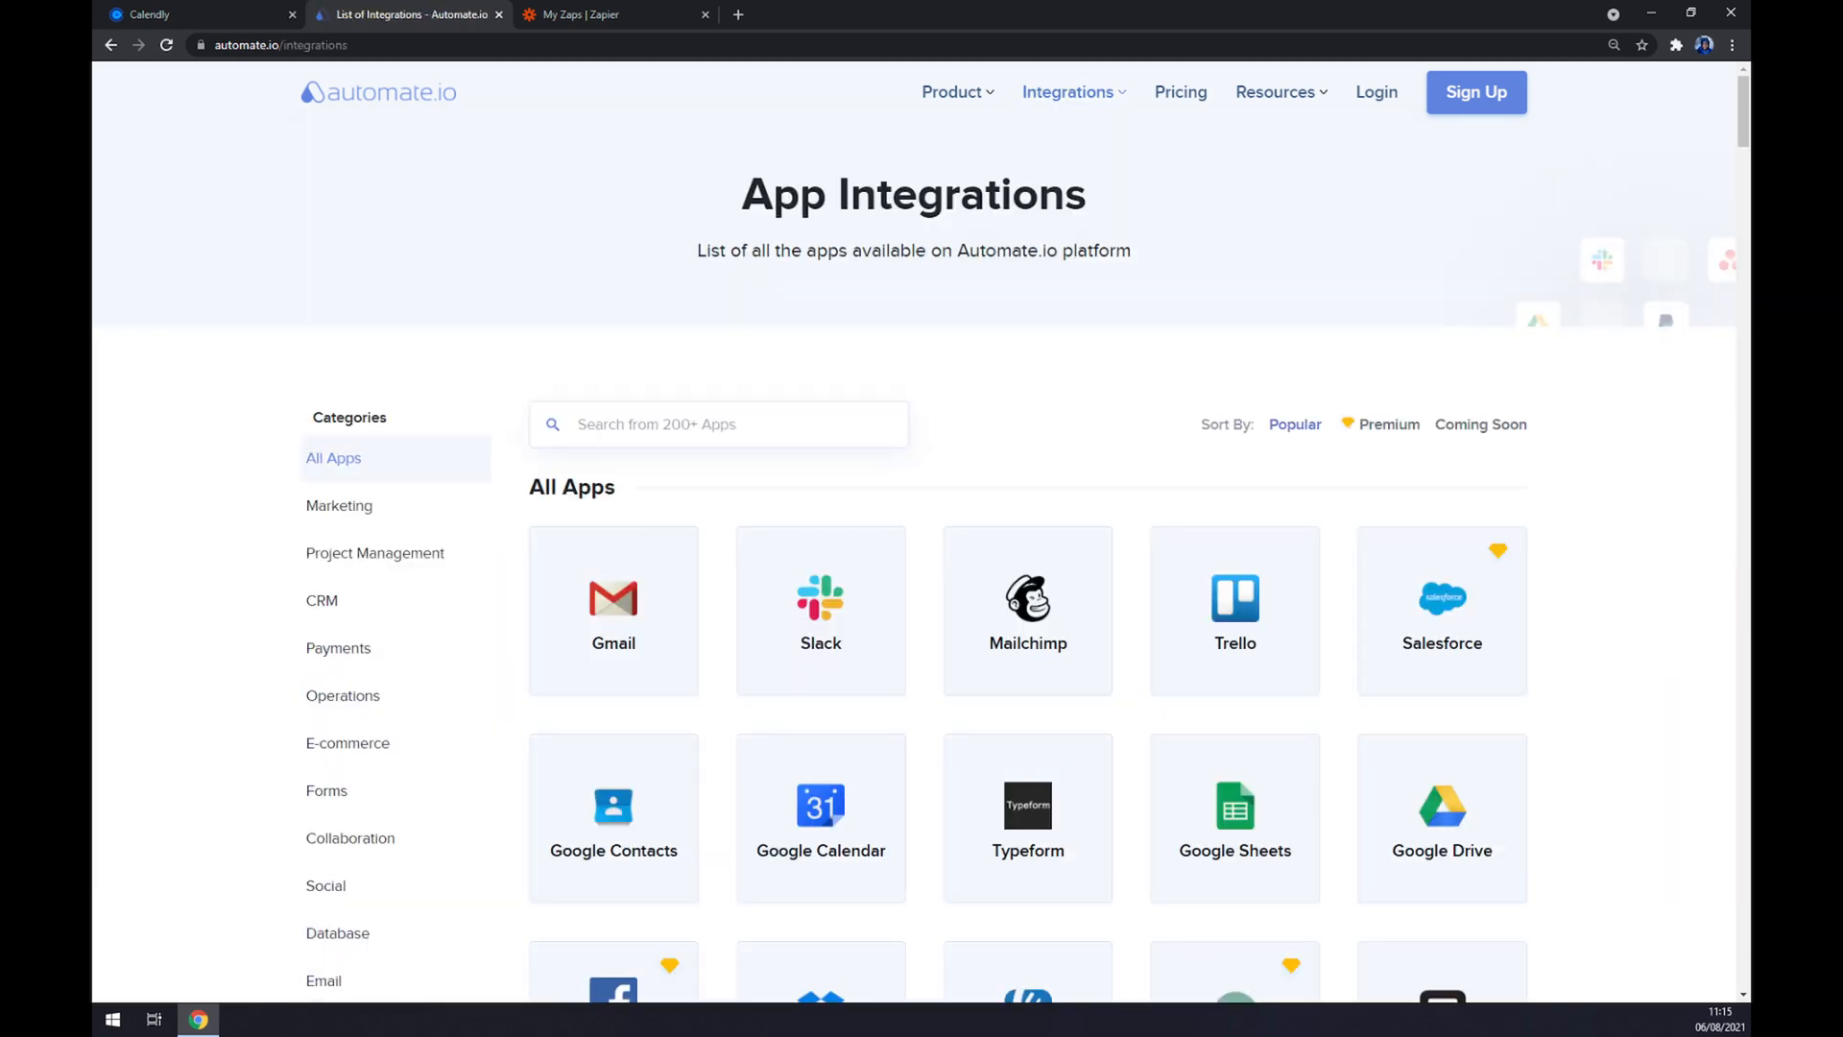
- Search 'Cale' to pick Calendly, then 'hub' to reach the Calendly–HubSpot integration page
{"action": "left_click", "coordinate": [716, 424]}
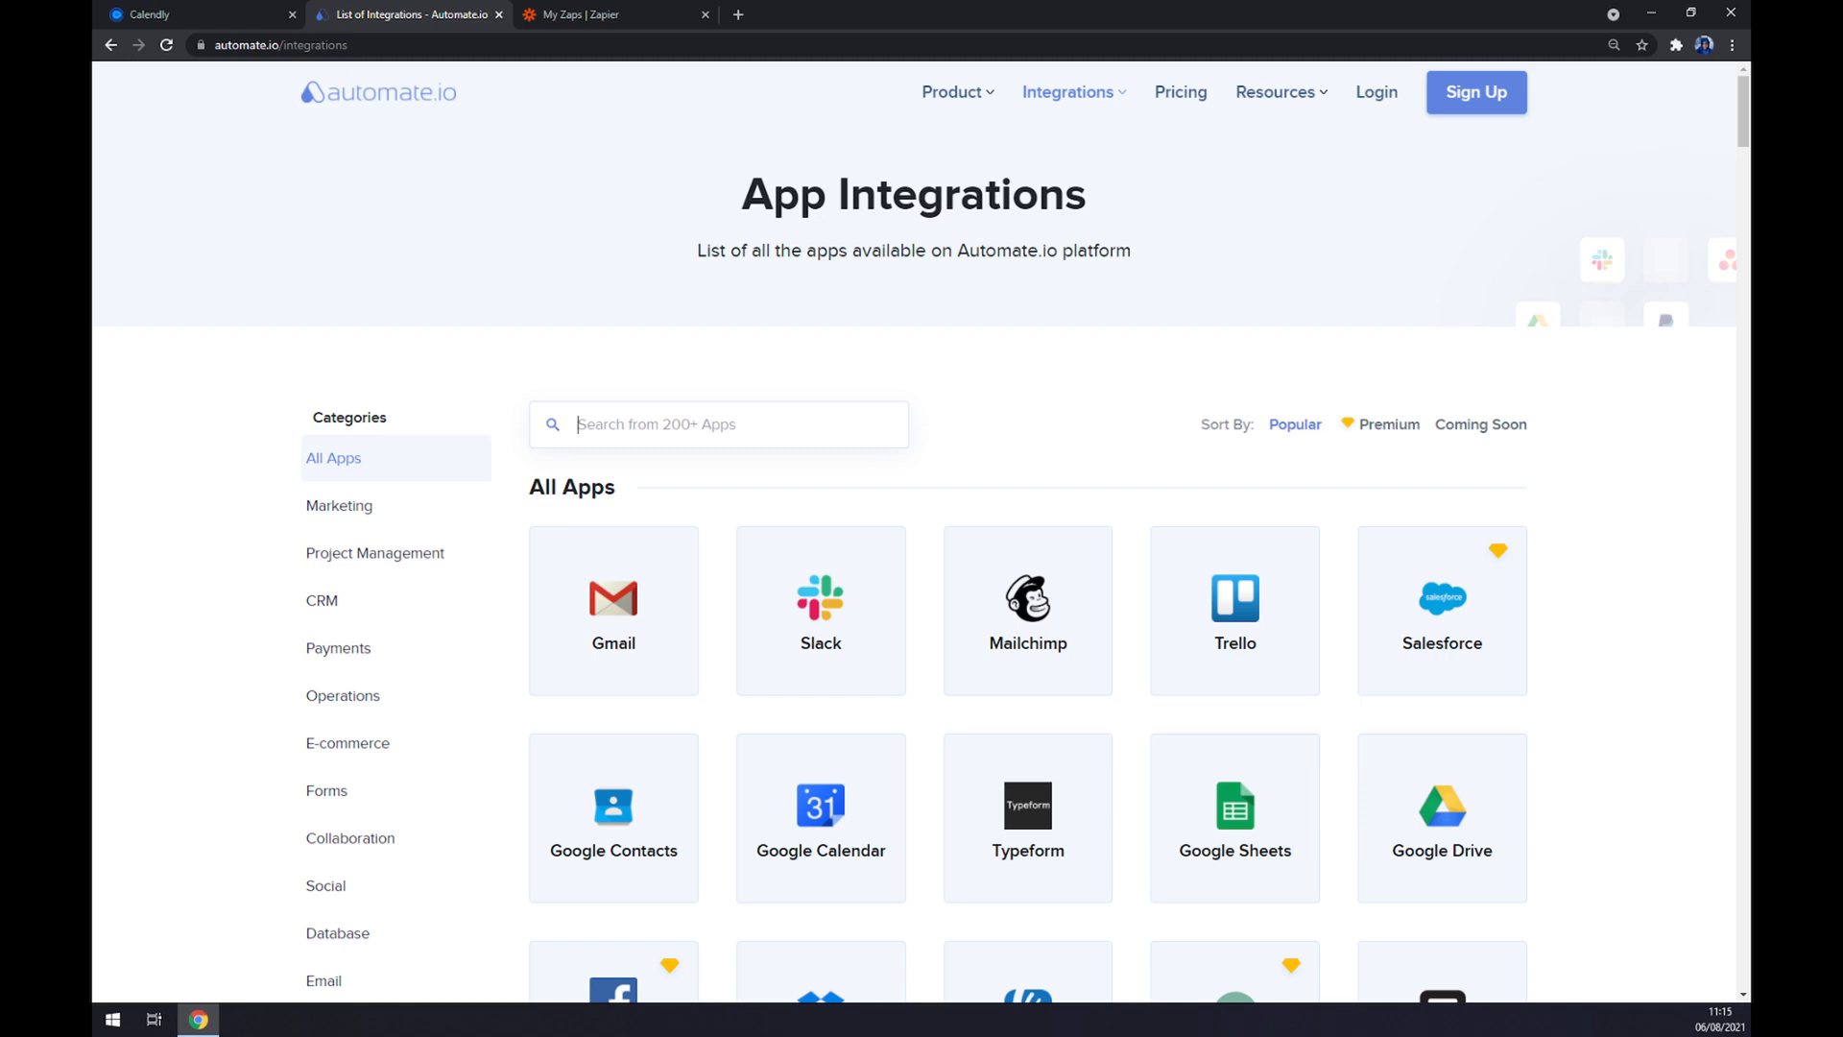
{"action": "type", "text": "Cale"}
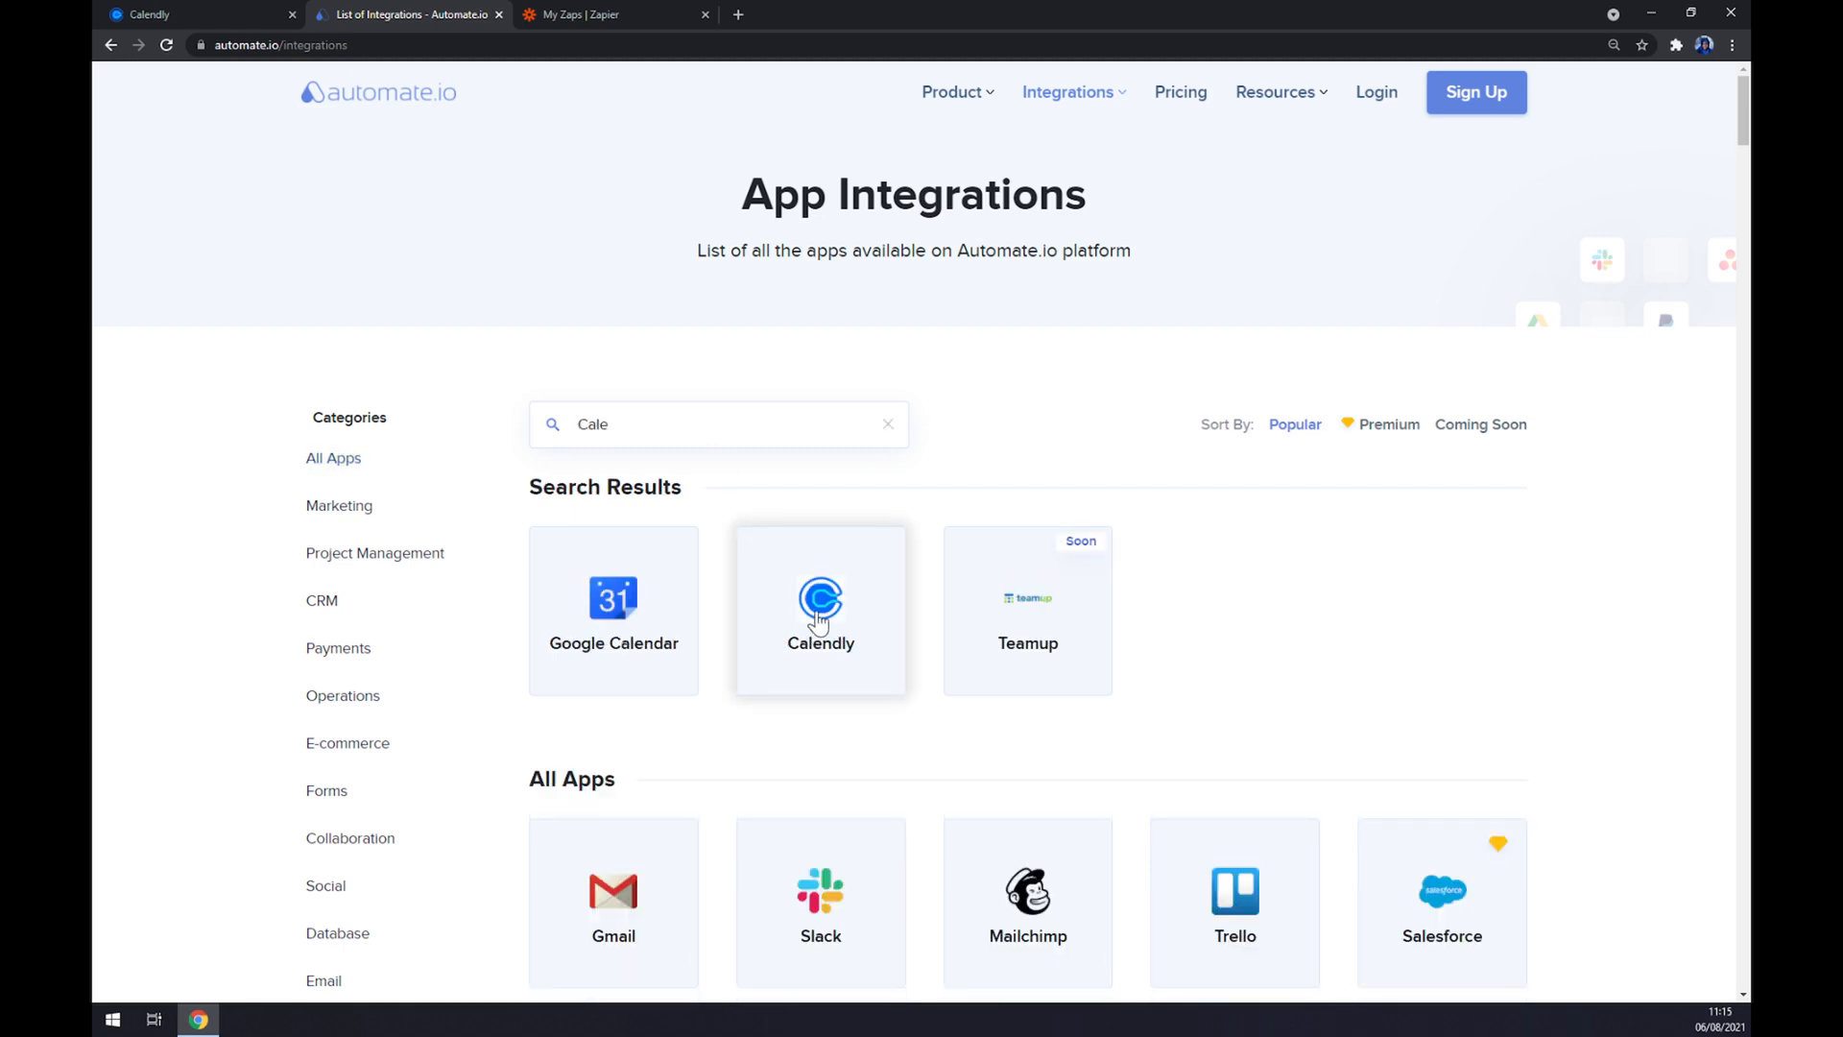
{"action": "left_click", "coordinate": [820, 609]}
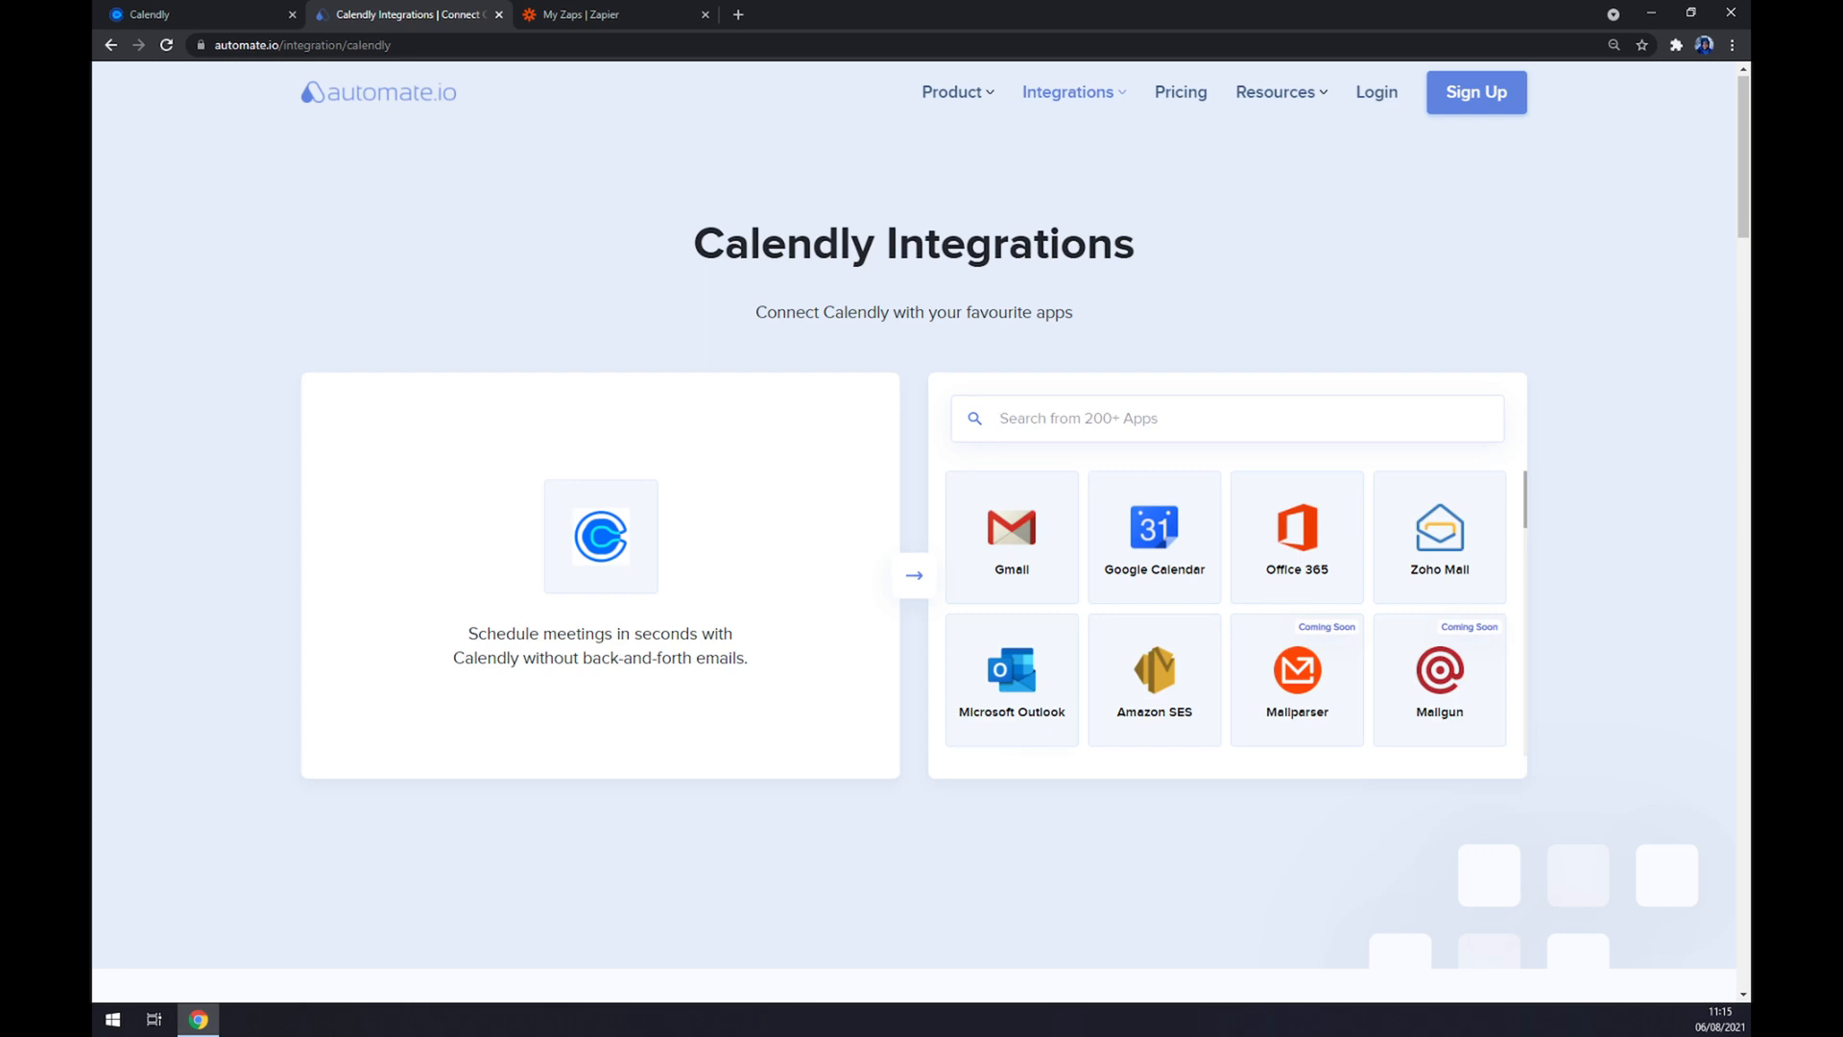
{"action": "type", "text": "hub"}
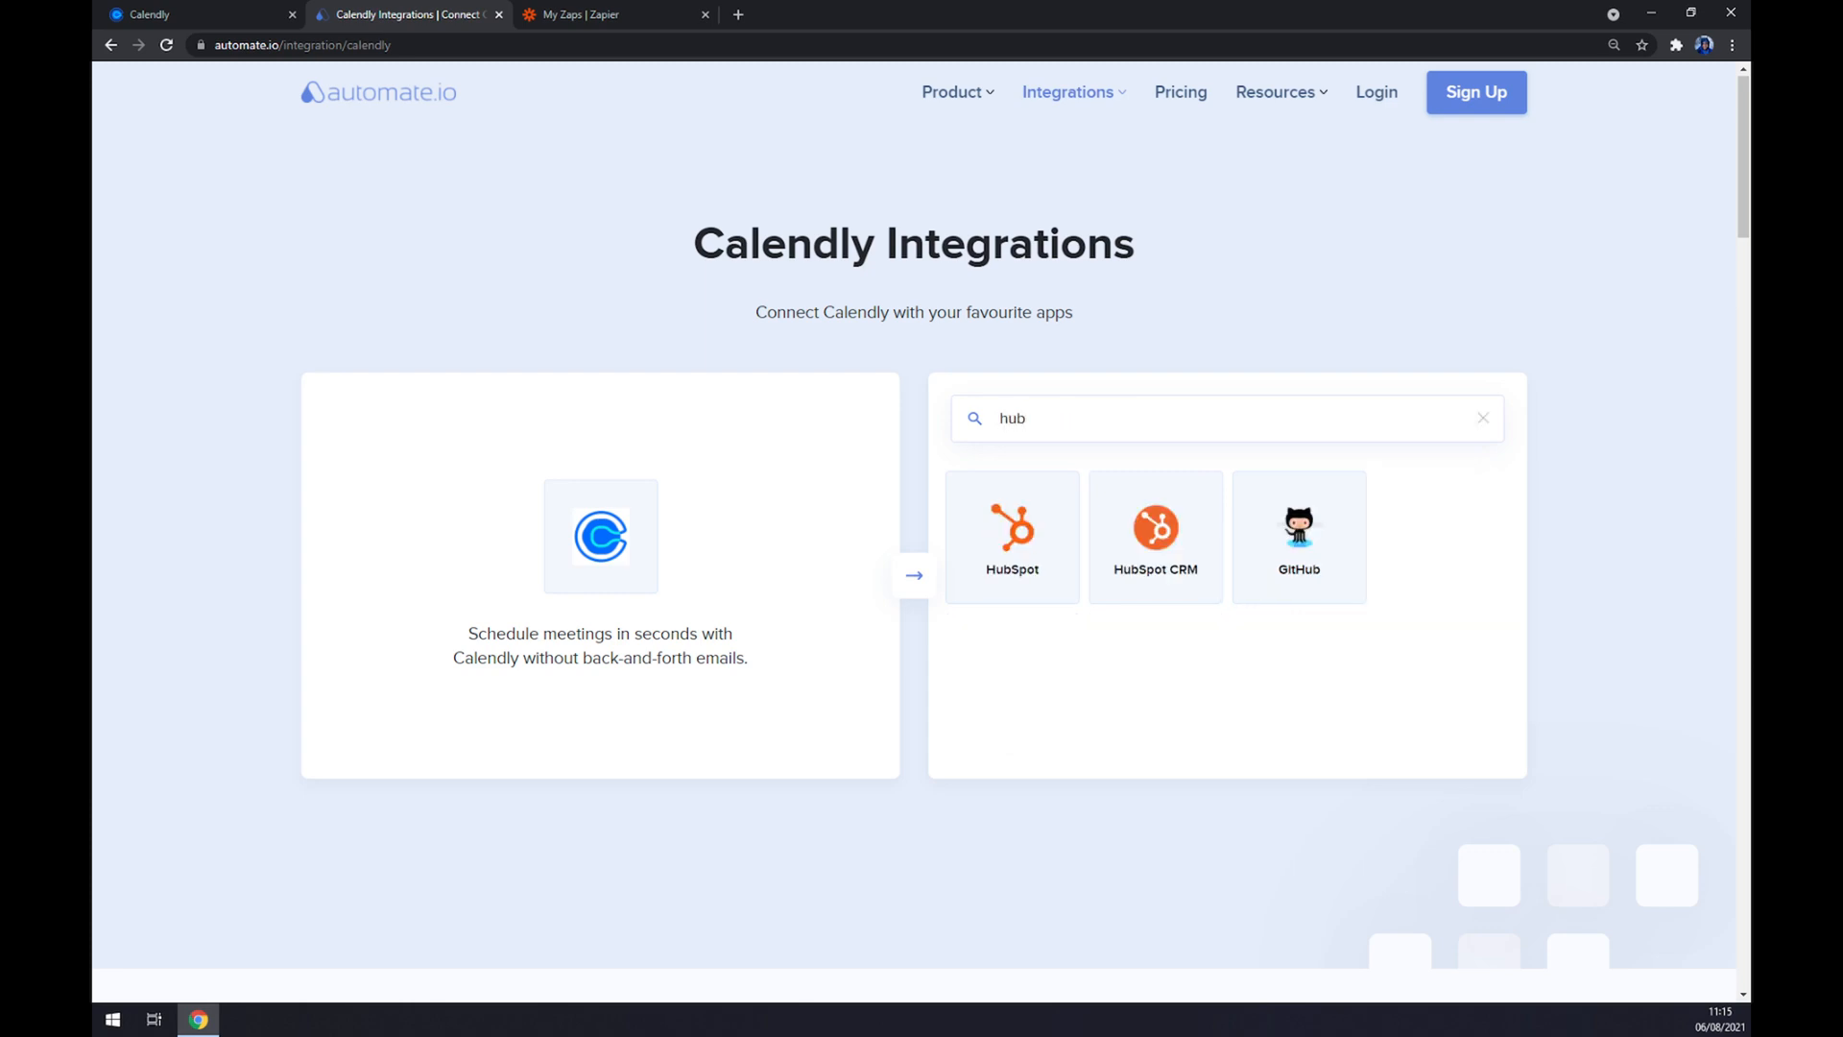
{"action": "left_click", "coordinate": [1012, 535]}
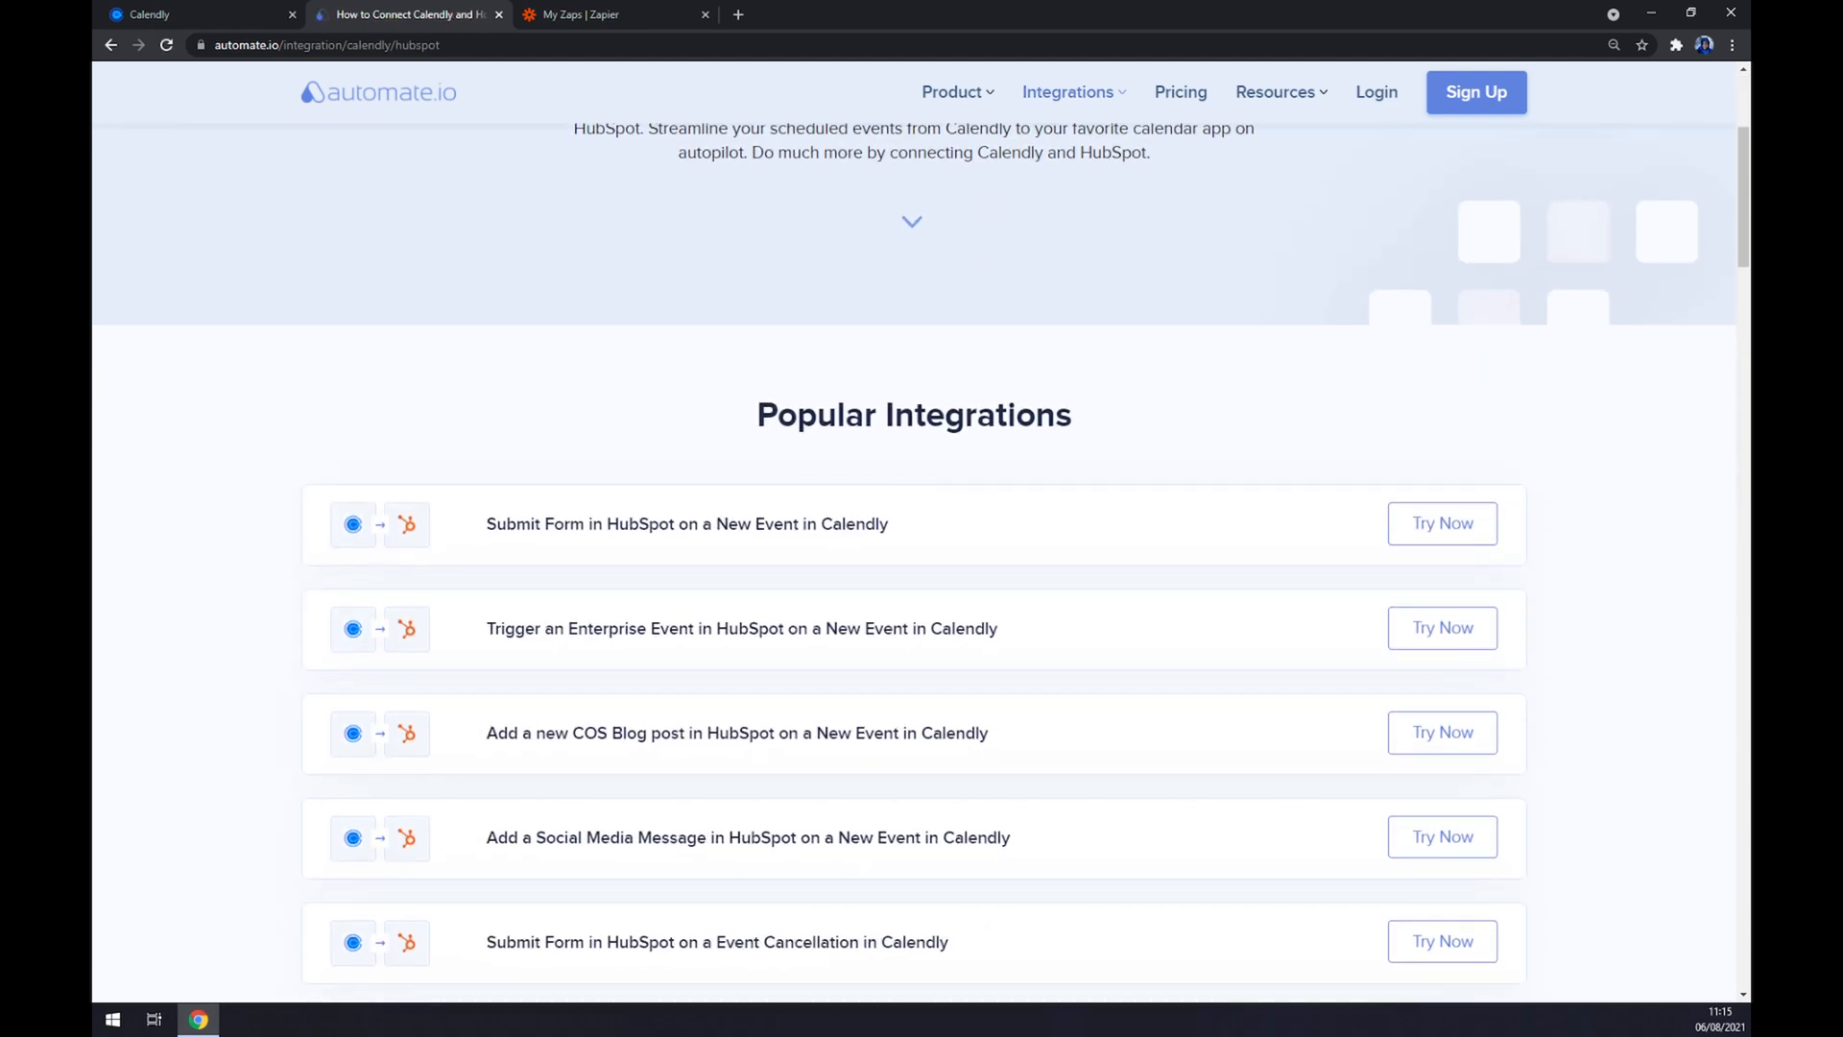
{"action": "scroll", "scroll_direction": "down", "scroll_amount": 3}
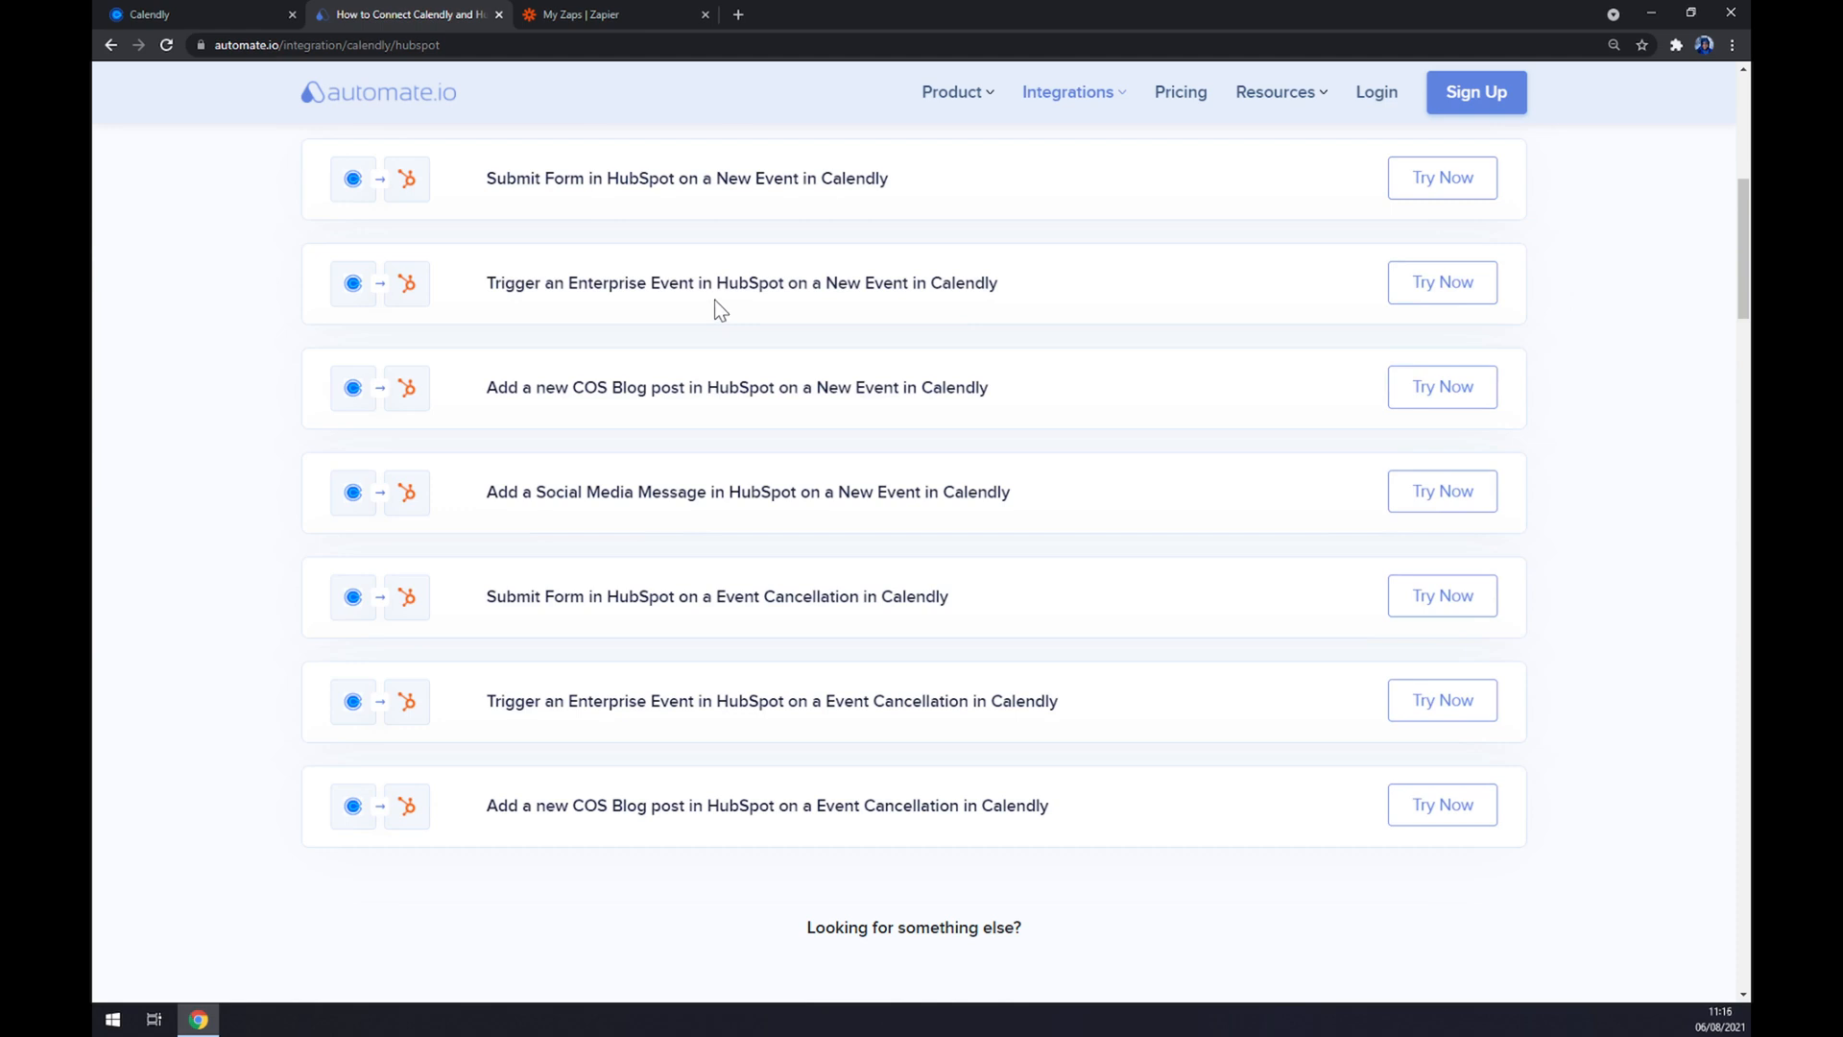
{"action": "scroll", "scroll_direction": "up", "scroll_amount": 3}
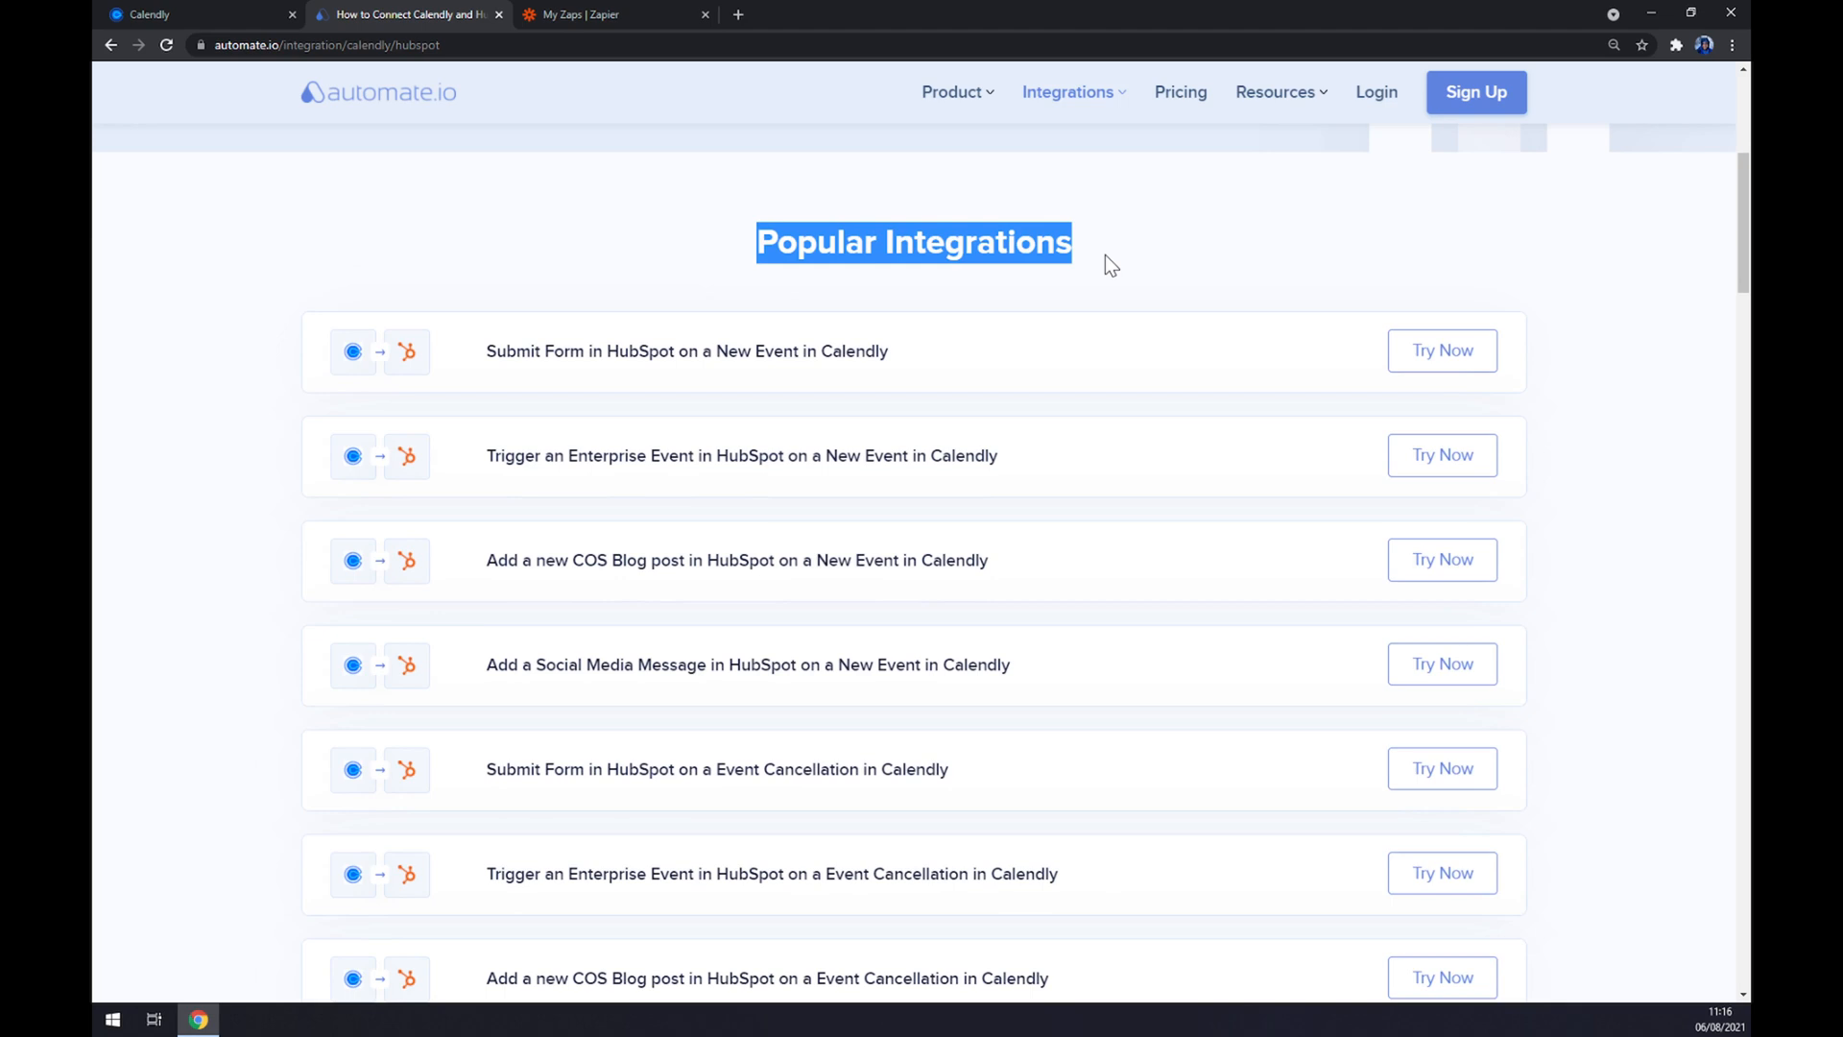
{"action": "mouse_move", "coordinate": [1112, 263]}
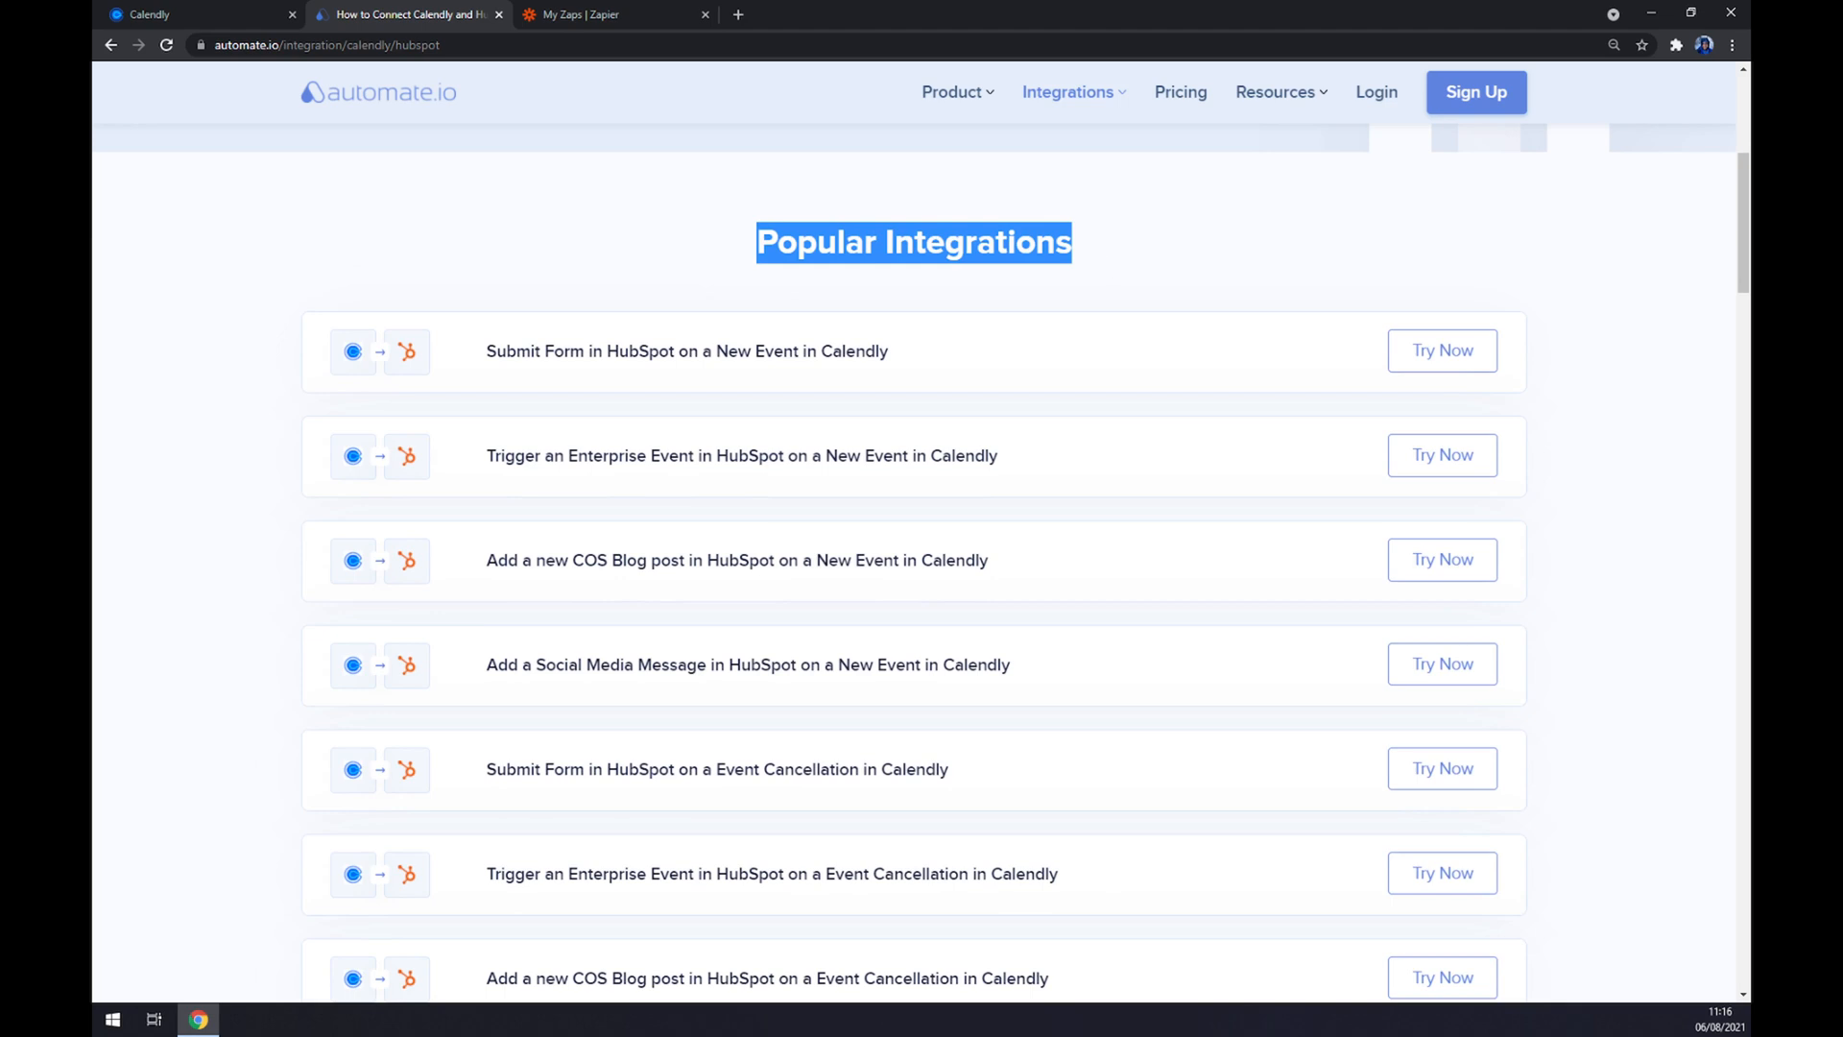
{"action": "scroll", "scroll_direction": "down", "scroll_amount": 3}
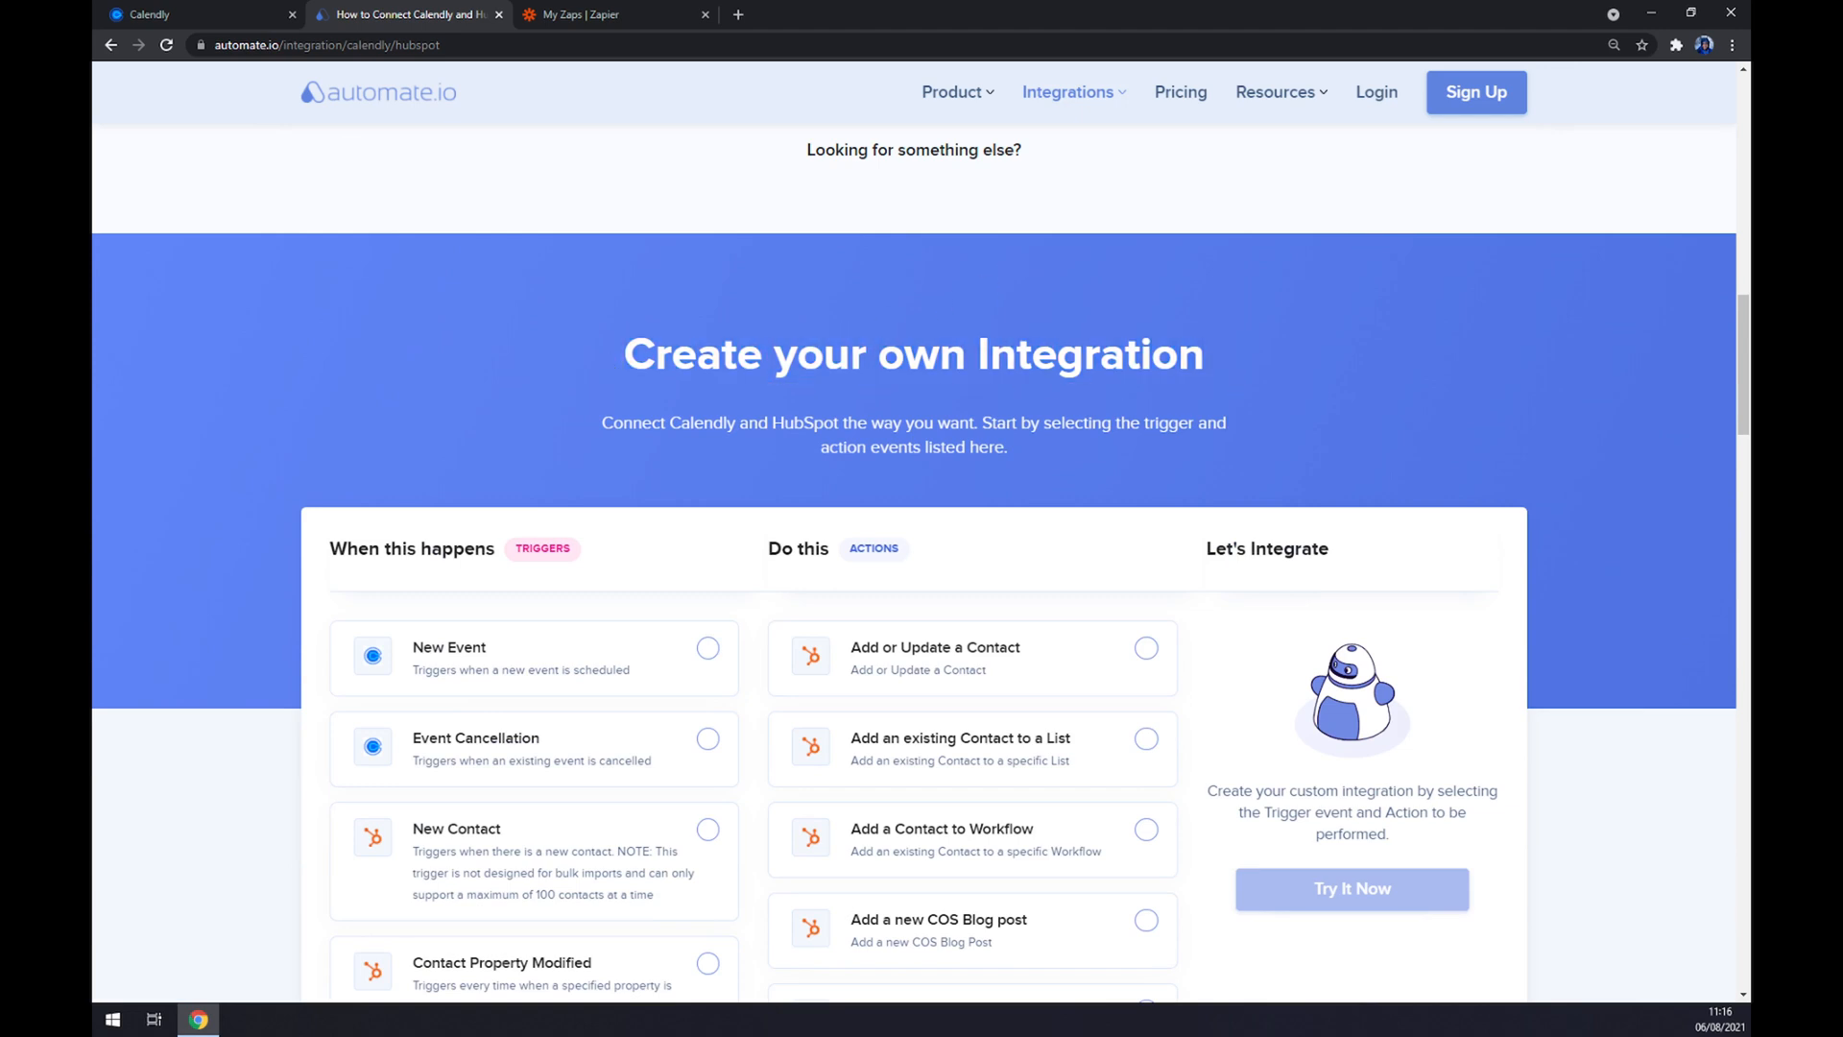
{"action": "scroll", "scroll_direction": "down", "scroll_amount": 3}
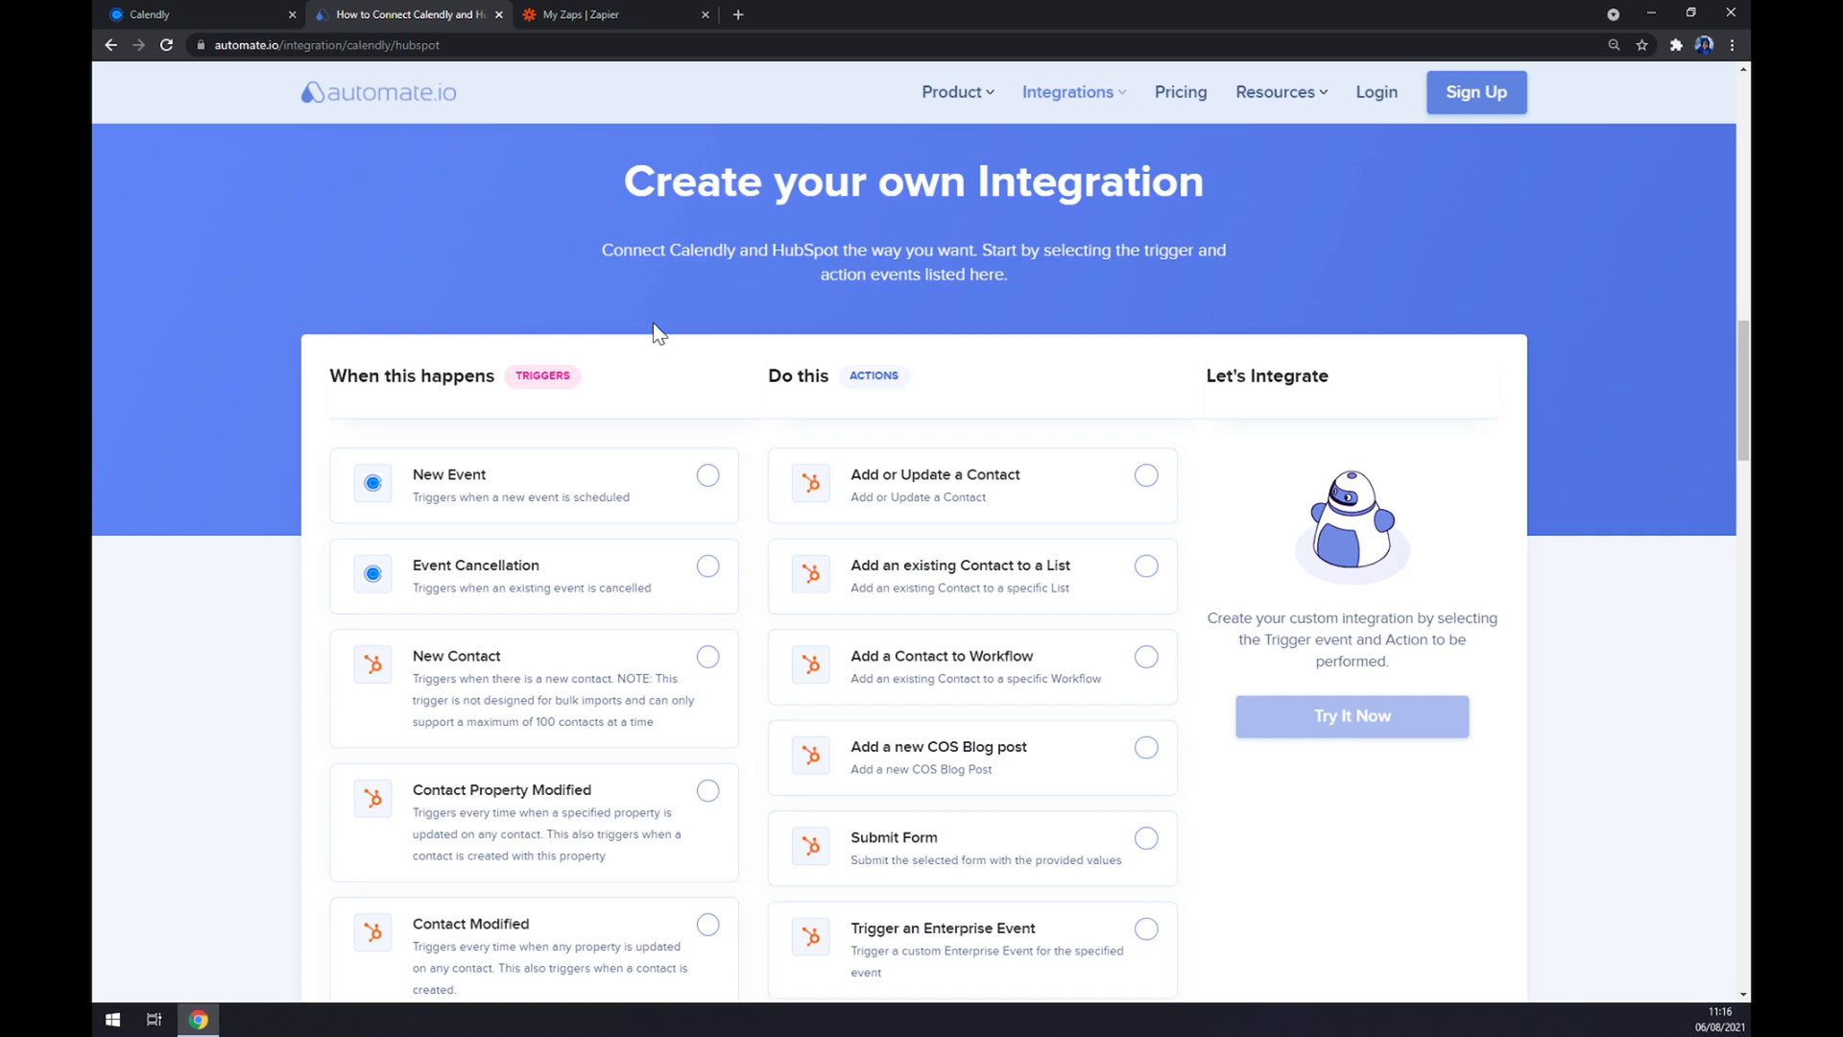
{"action": "mouse_move", "coordinate": [491, 505]}
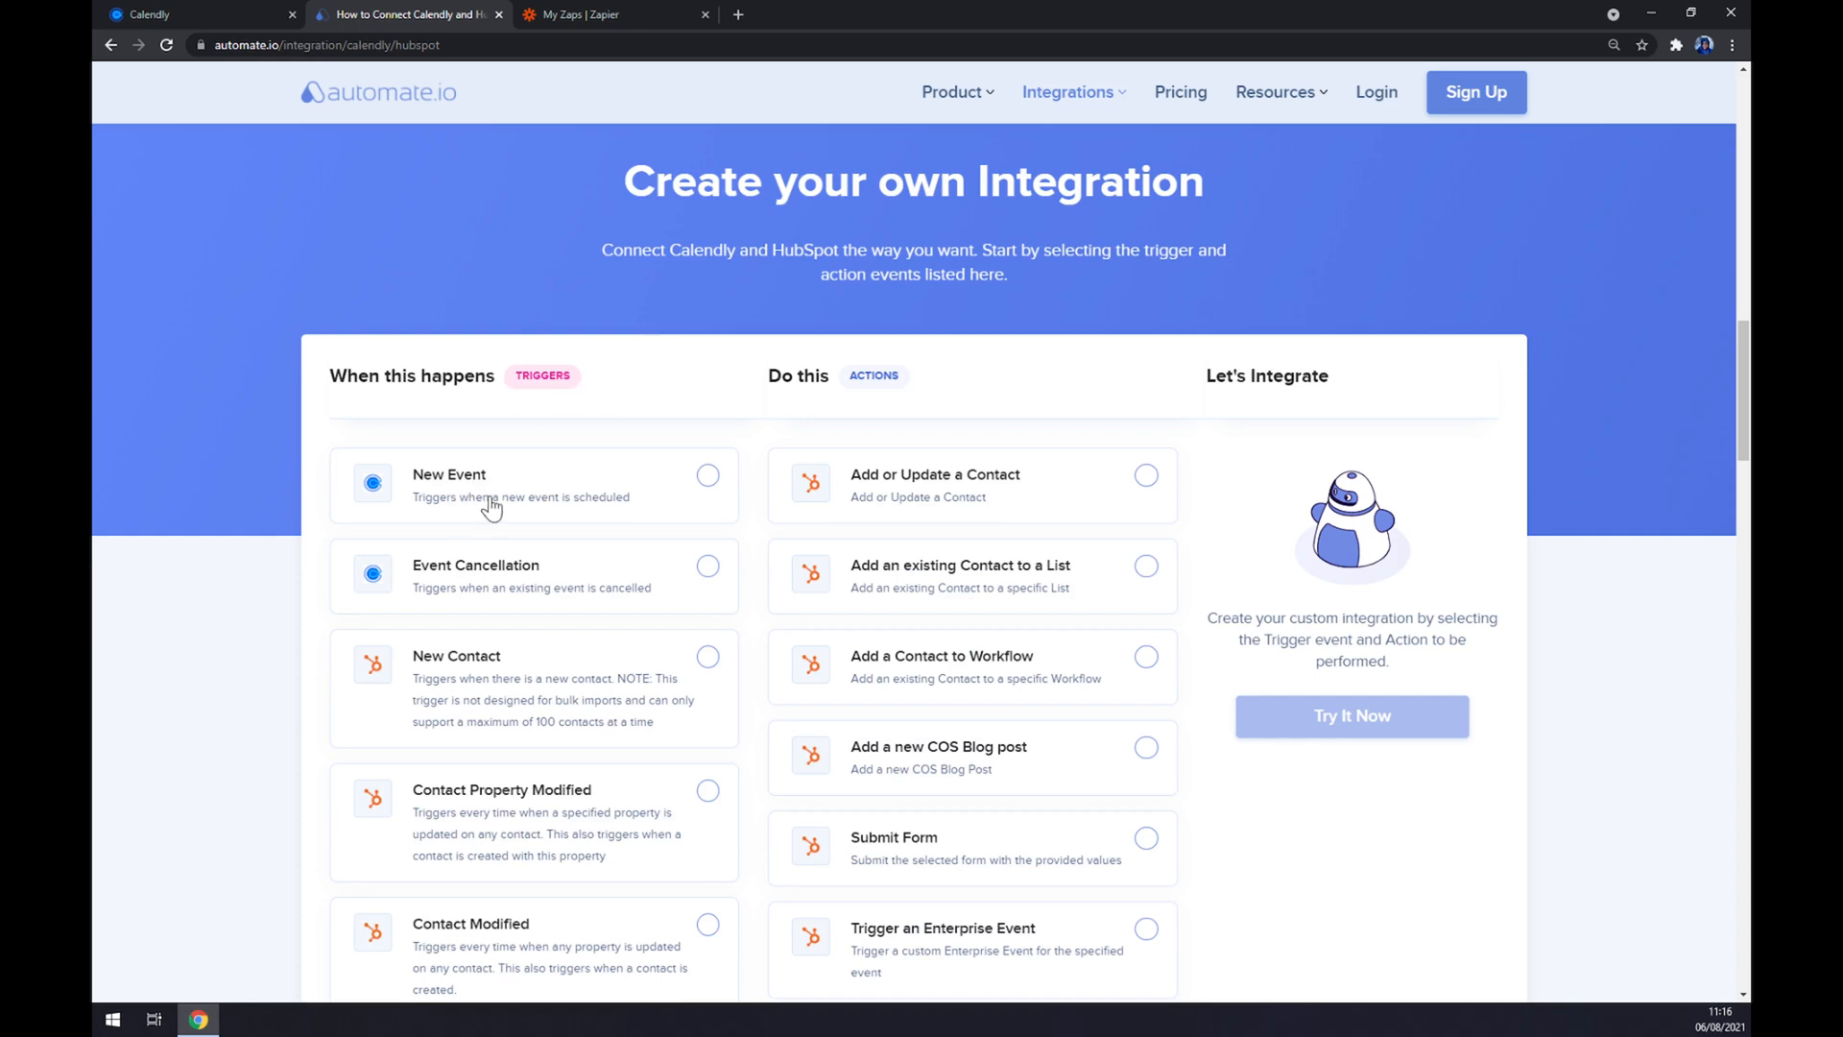
- Choose New Event trigger with Add or Update a Contact action and start it with Try It Now
{"action": "left_click", "coordinate": [707, 474]}
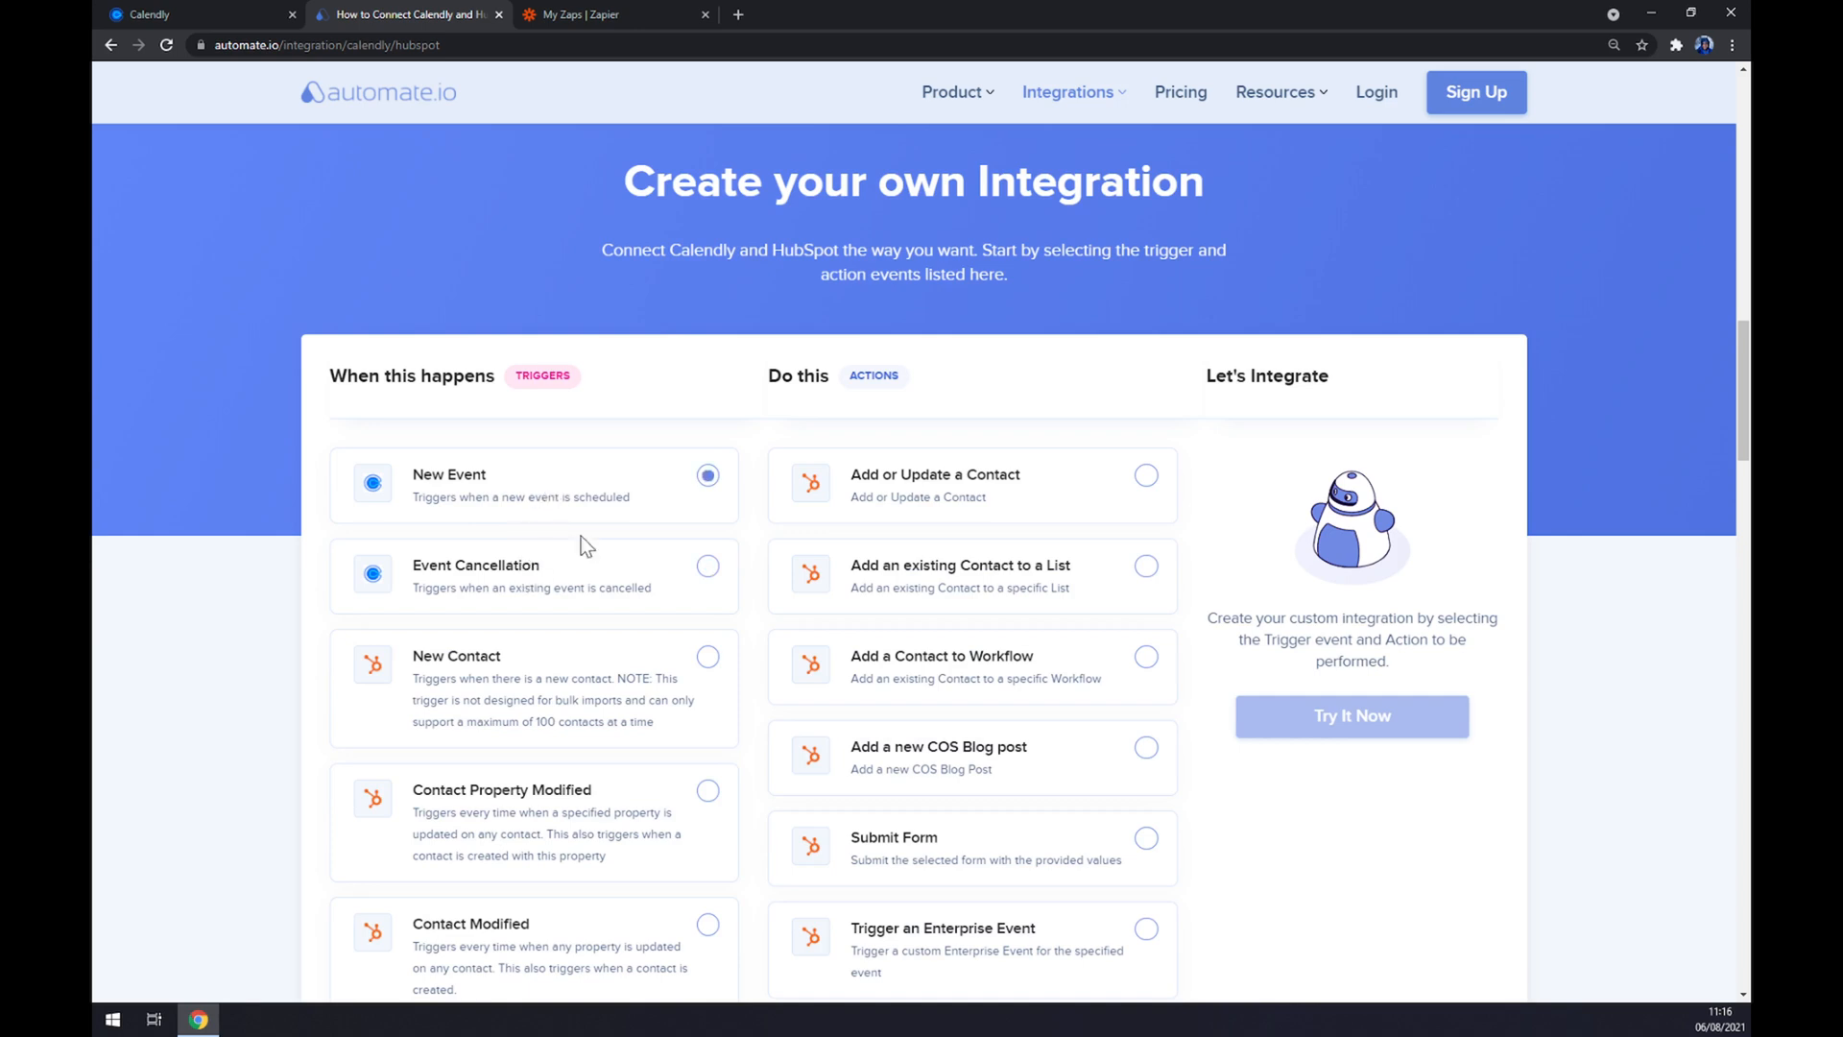
{"action": "mouse_move", "coordinate": [966, 393]}
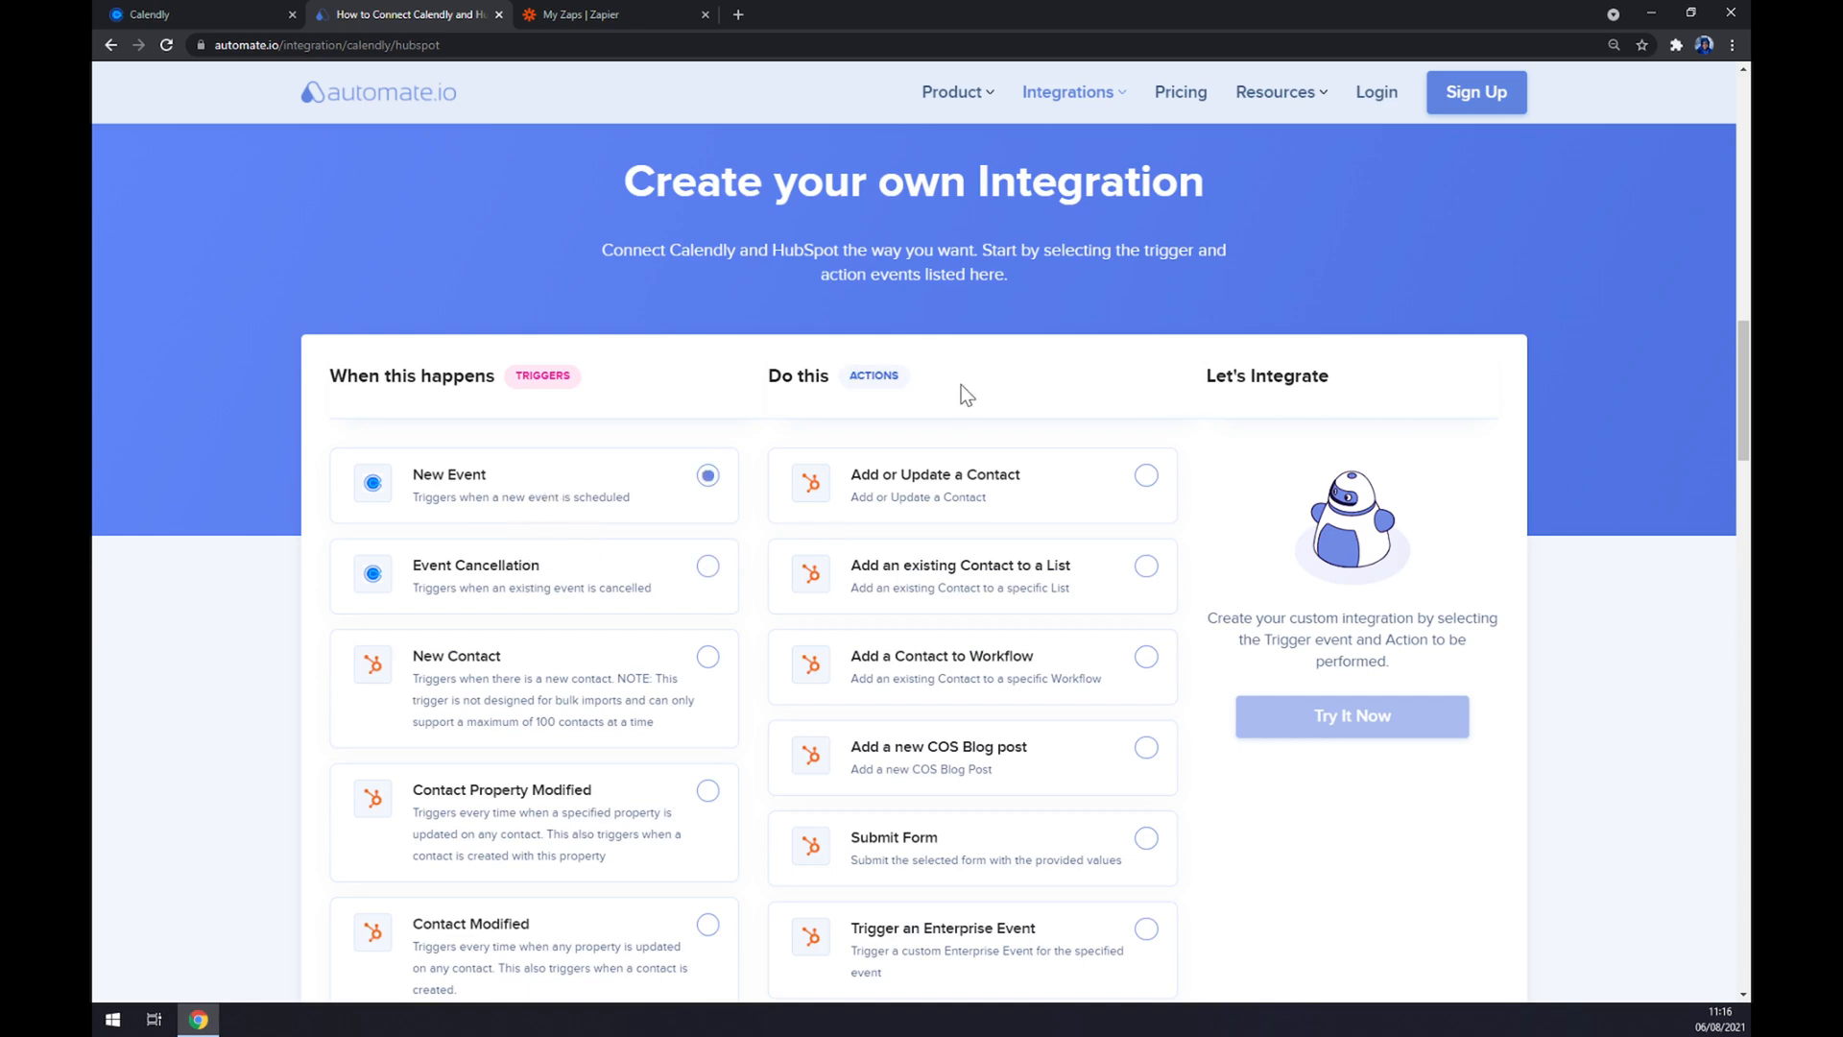
{"action": "left_click", "coordinate": [1144, 474]}
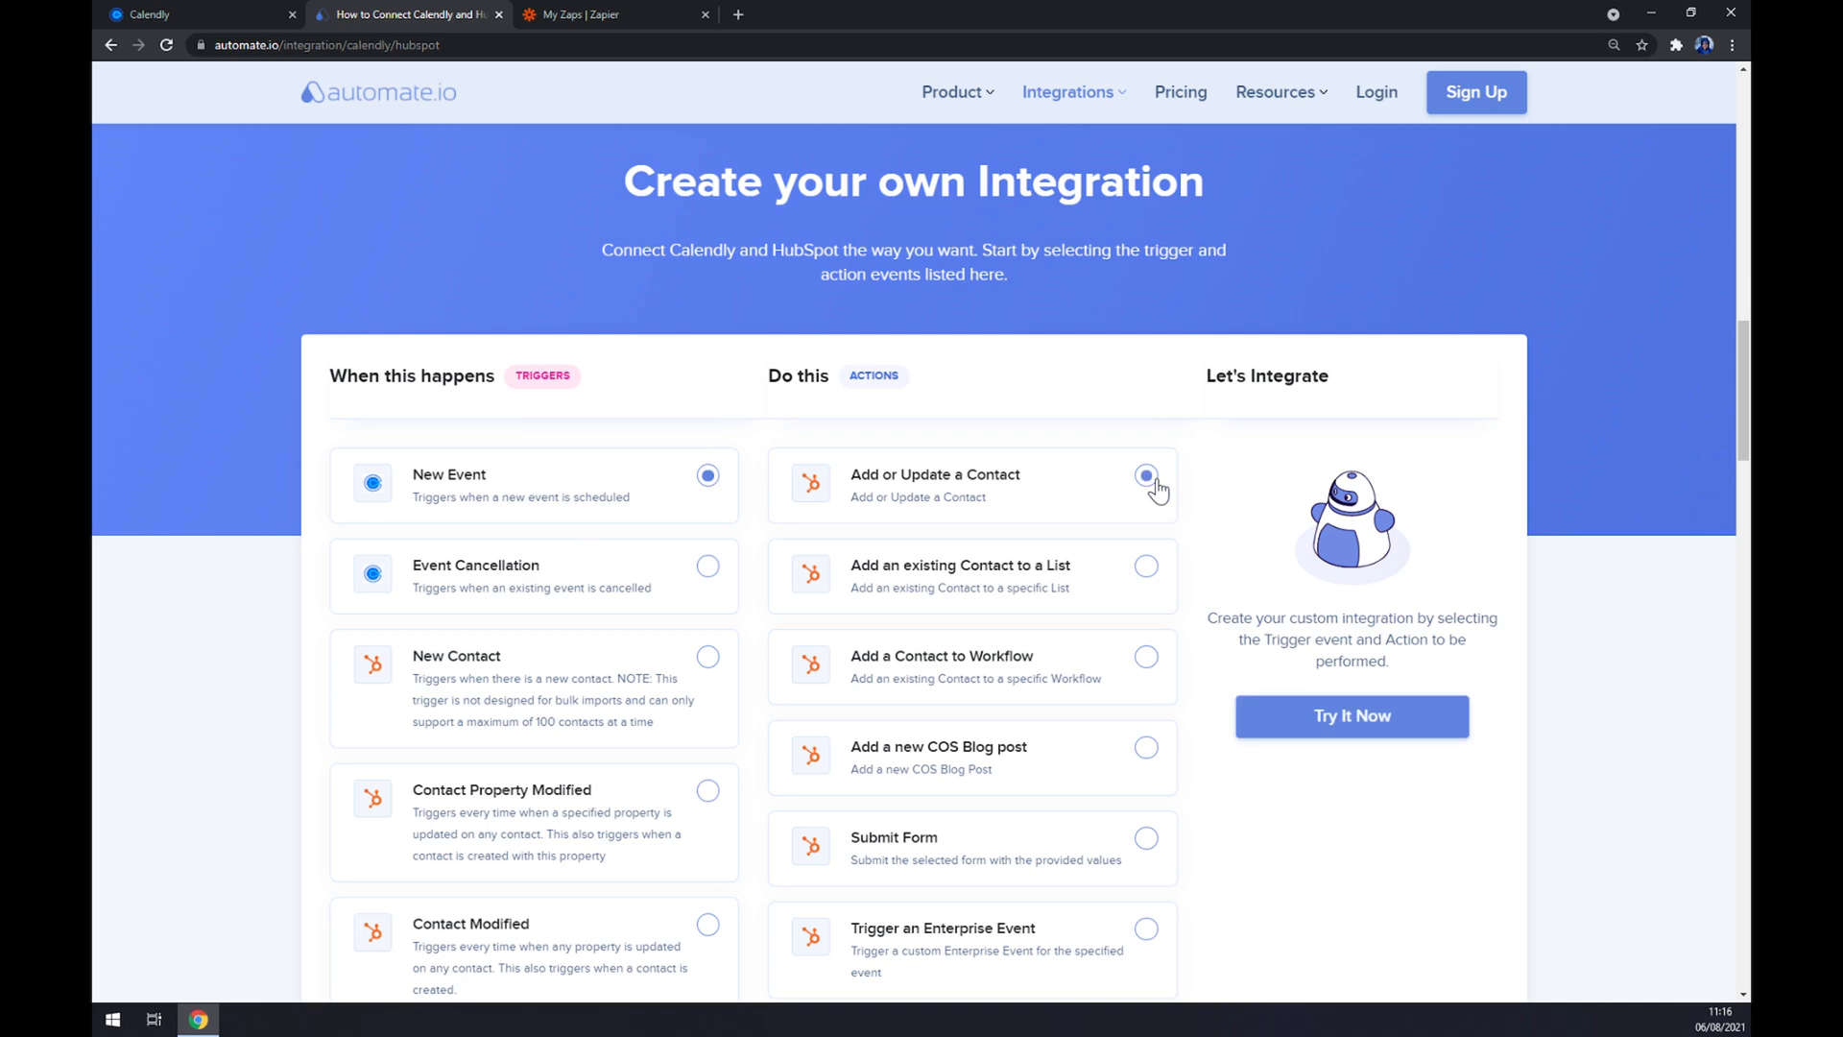
{"action": "scroll", "scroll_direction": "down", "scroll_amount": 3}
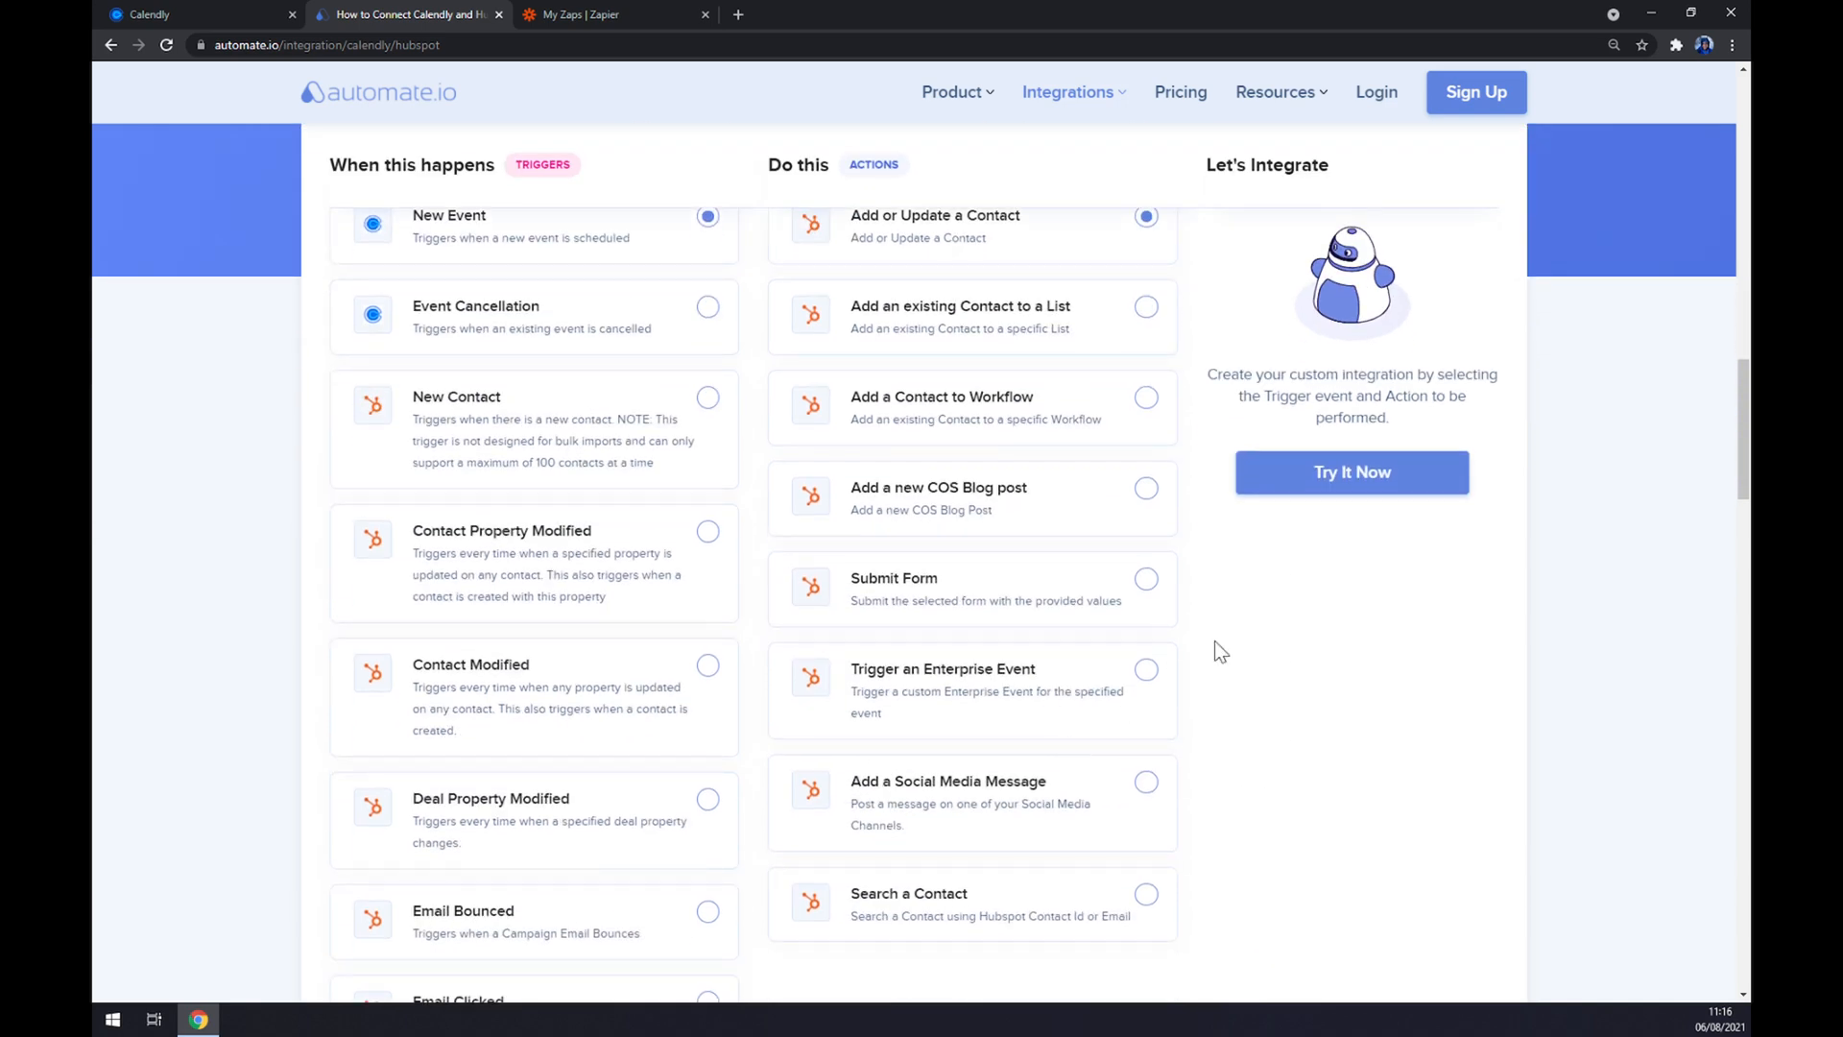
{"action": "left_click", "coordinate": [1349, 472]}
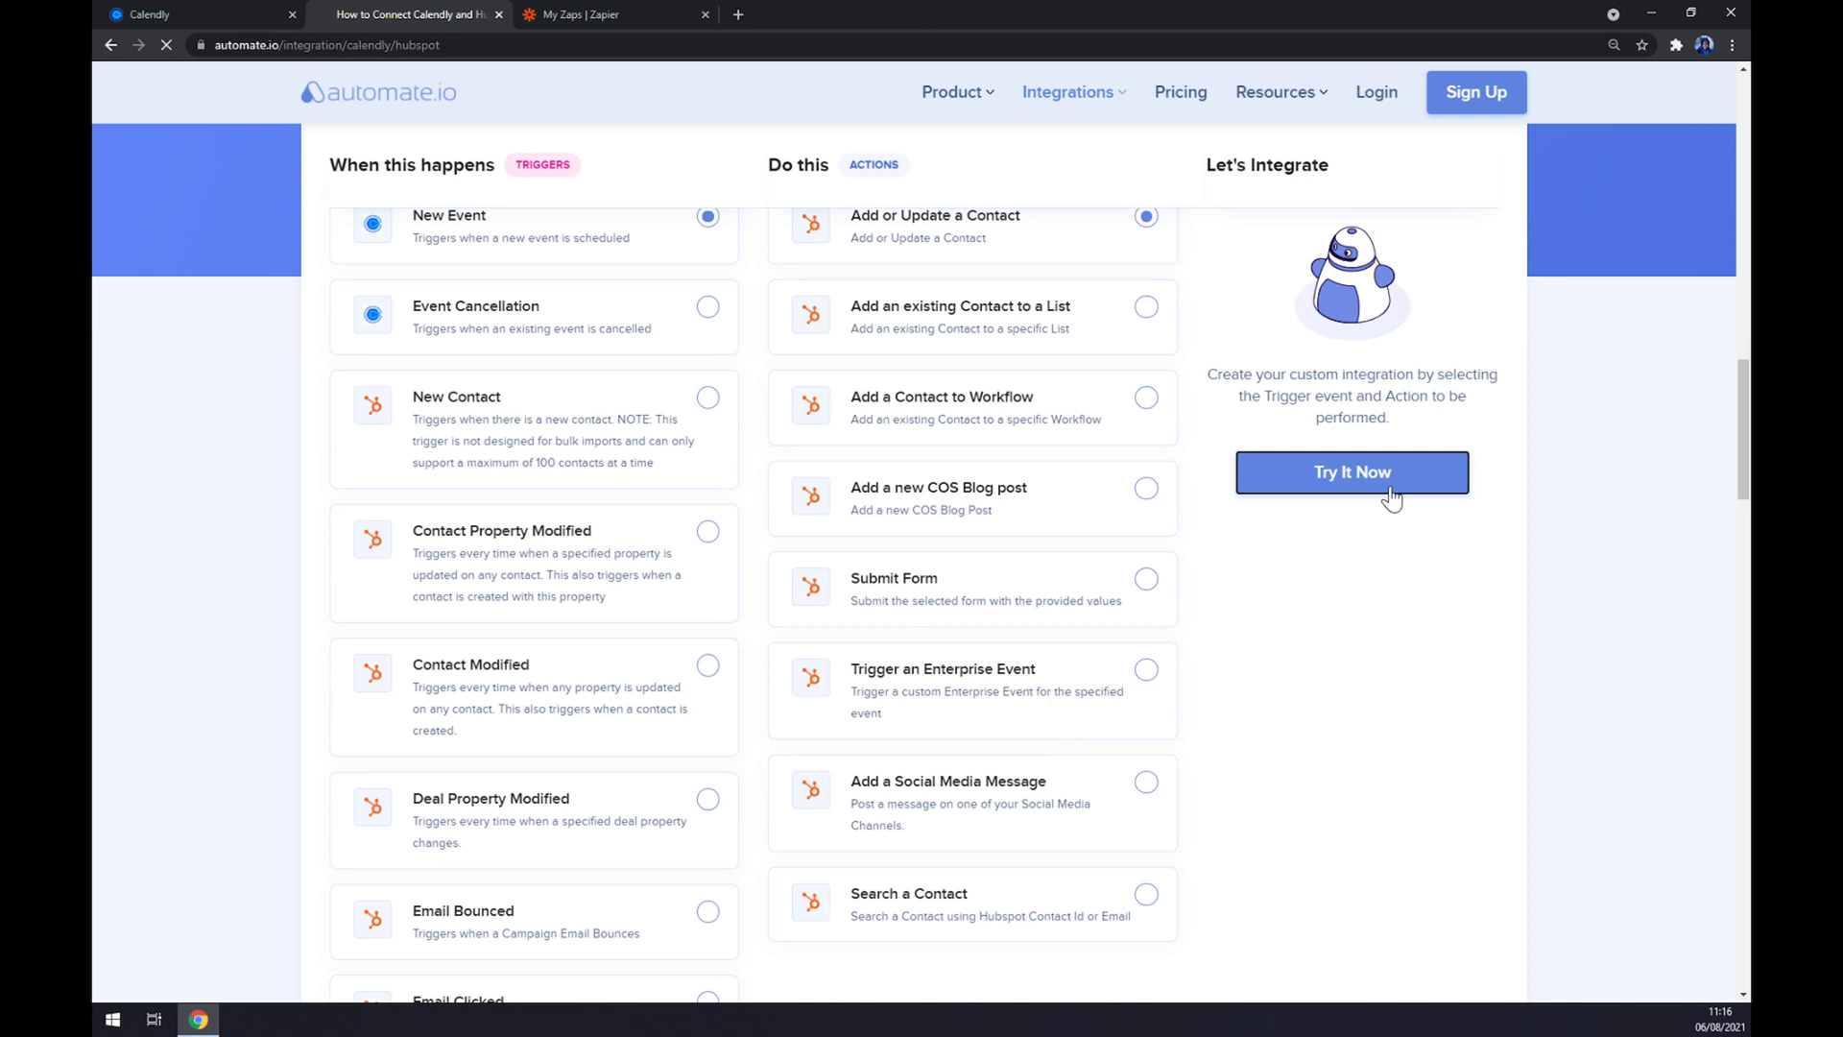
{"action": "left_click", "coordinate": [1351, 472]}
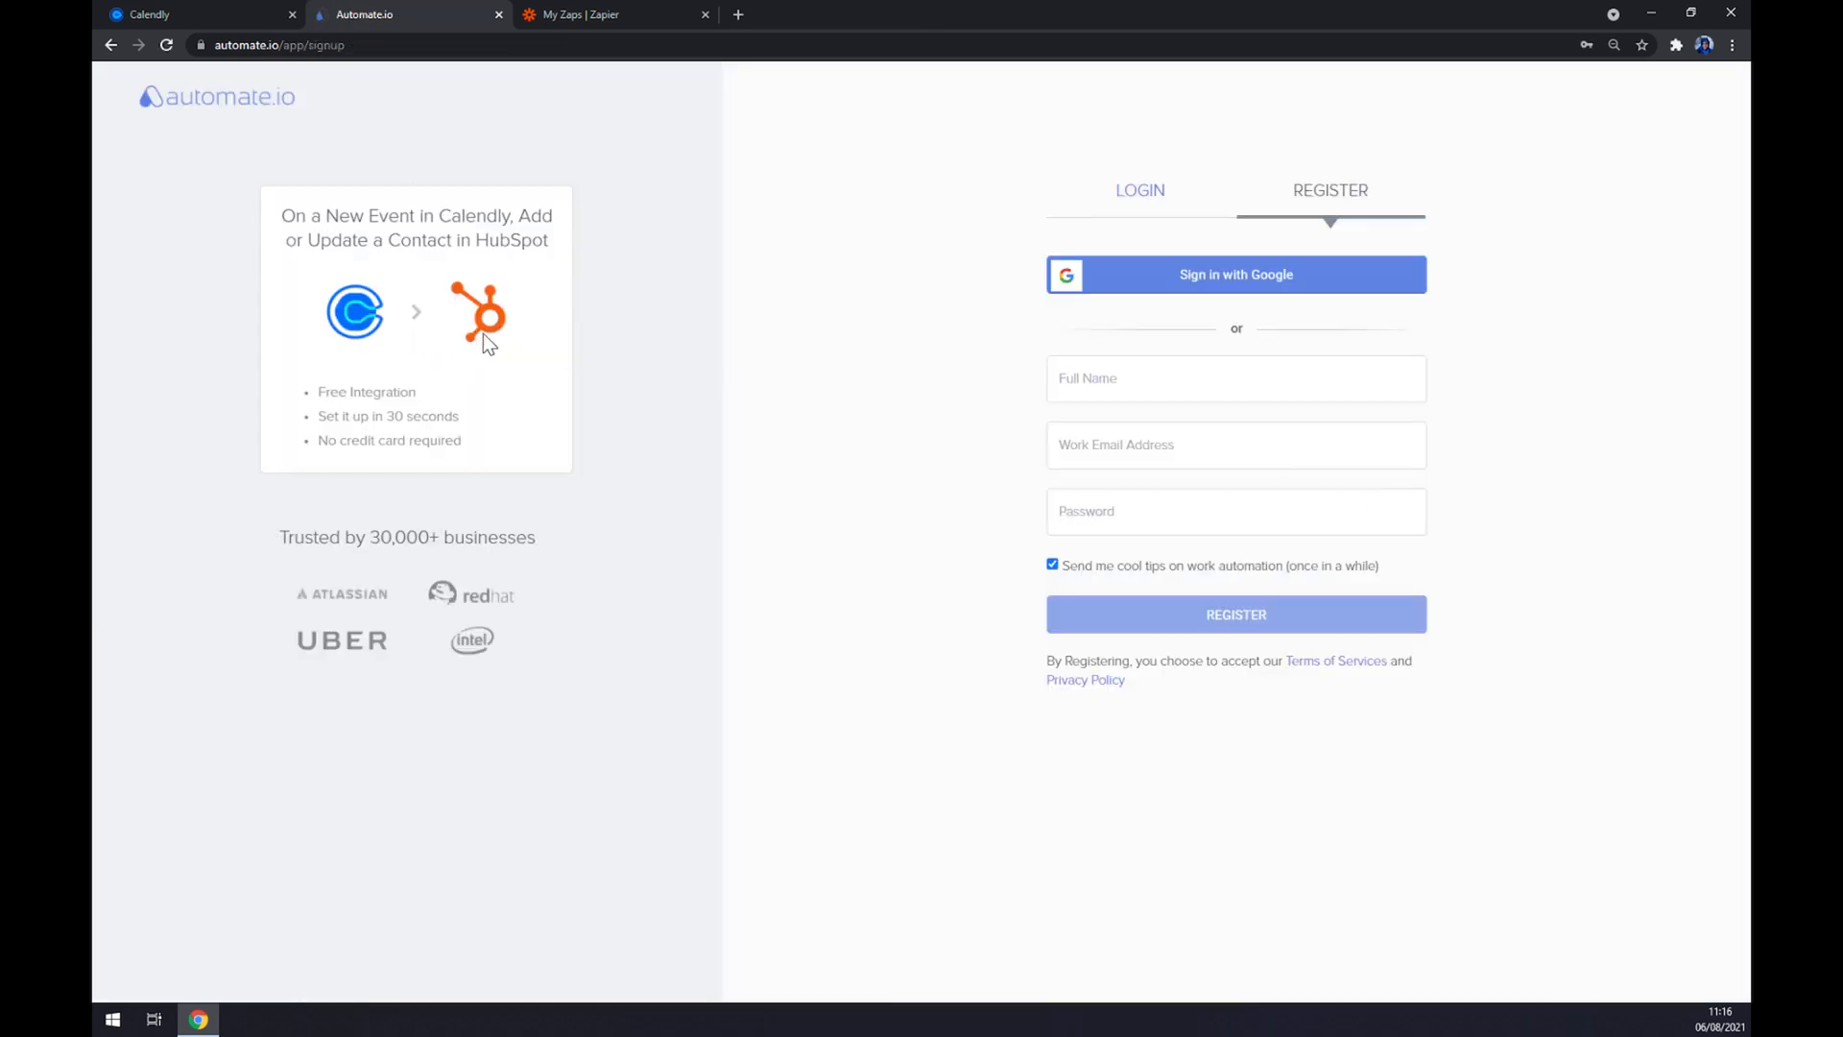
{"action": "mouse_move", "coordinate": [674, 338]}
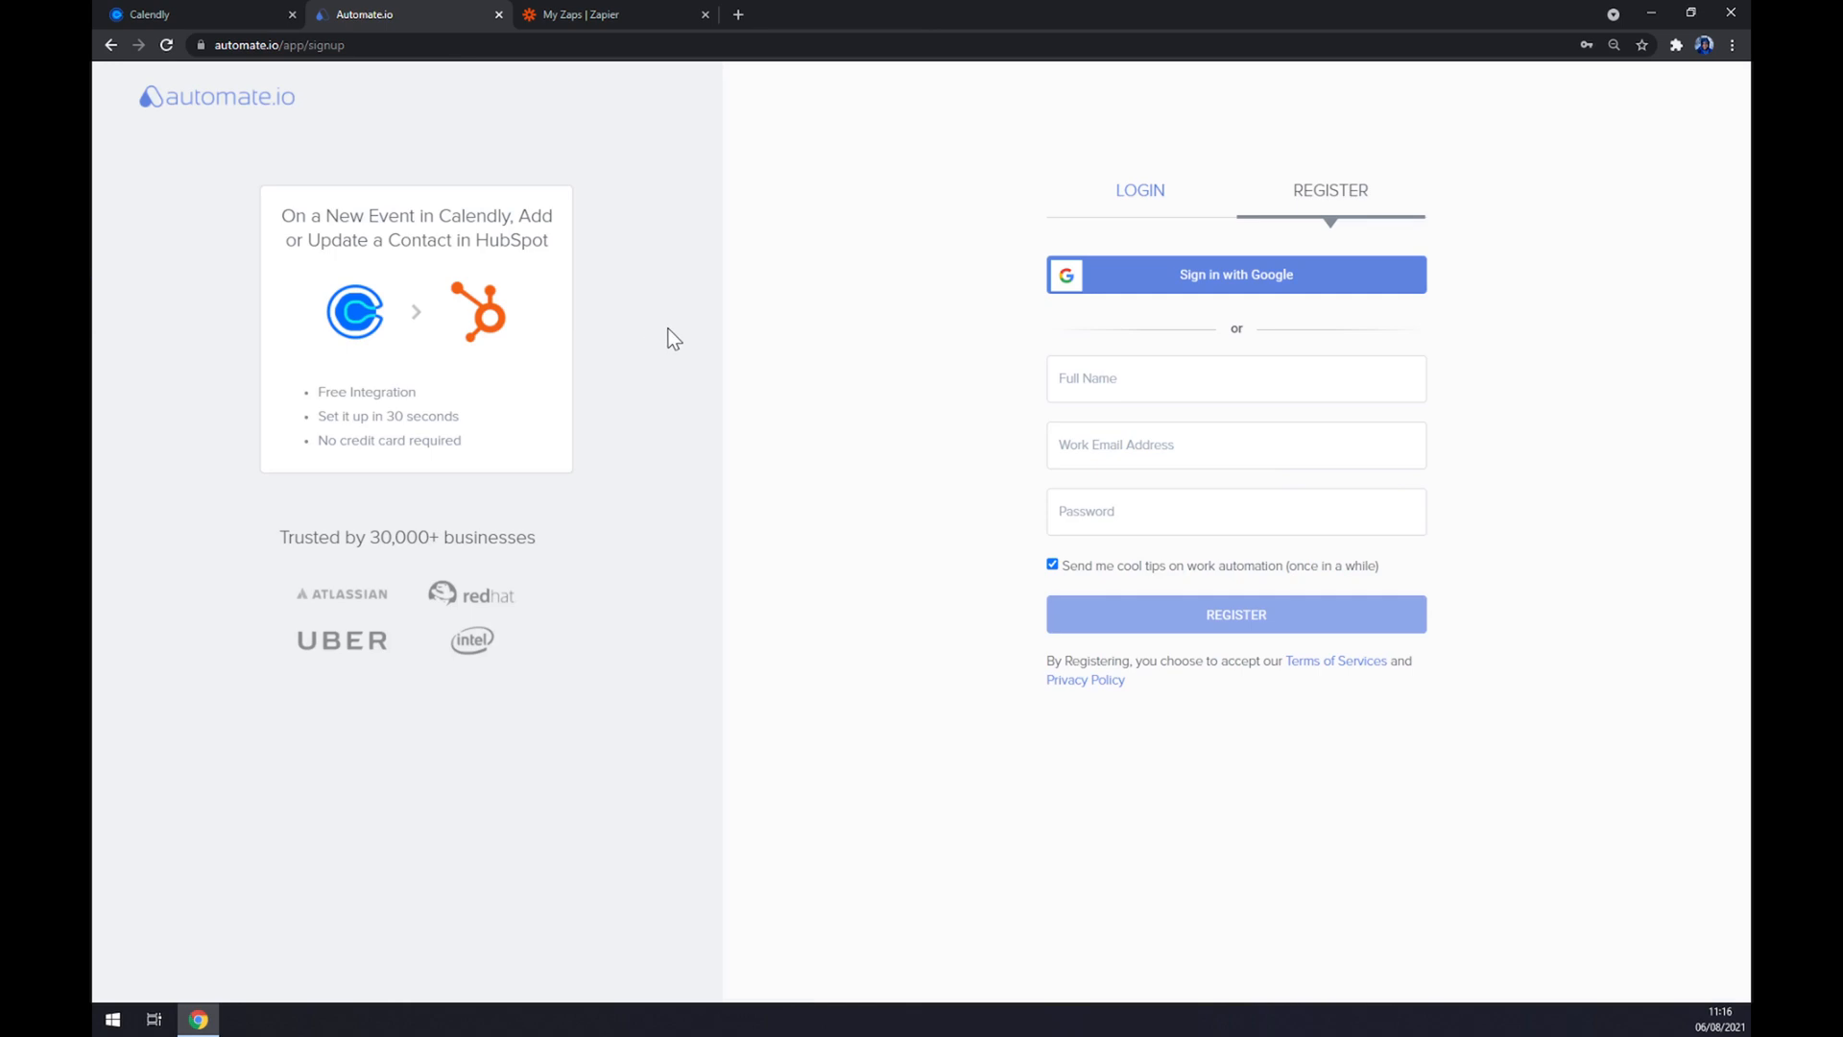
{"action": "mouse_move", "coordinate": [610, 13]}
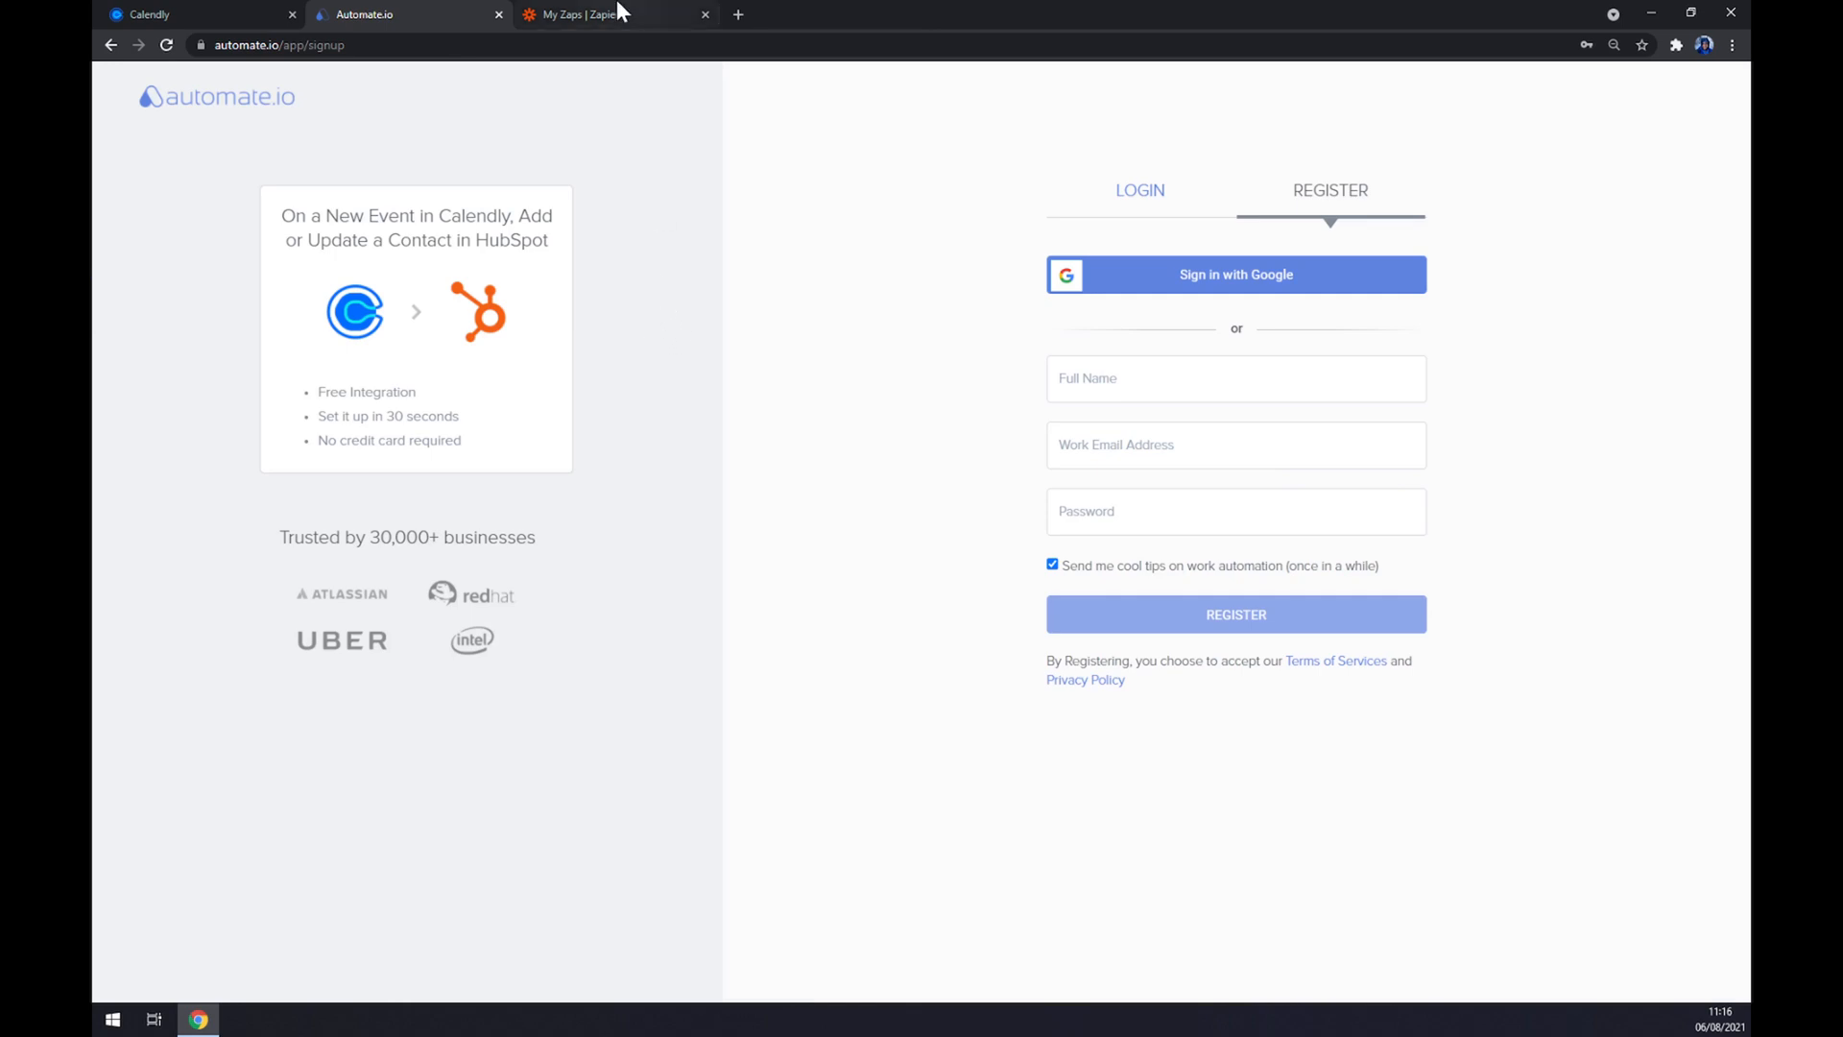
- Switch from the Automate.io sign-up page to the My Zaps tab in Zapier
{"action": "left_click", "coordinate": [603, 14]}
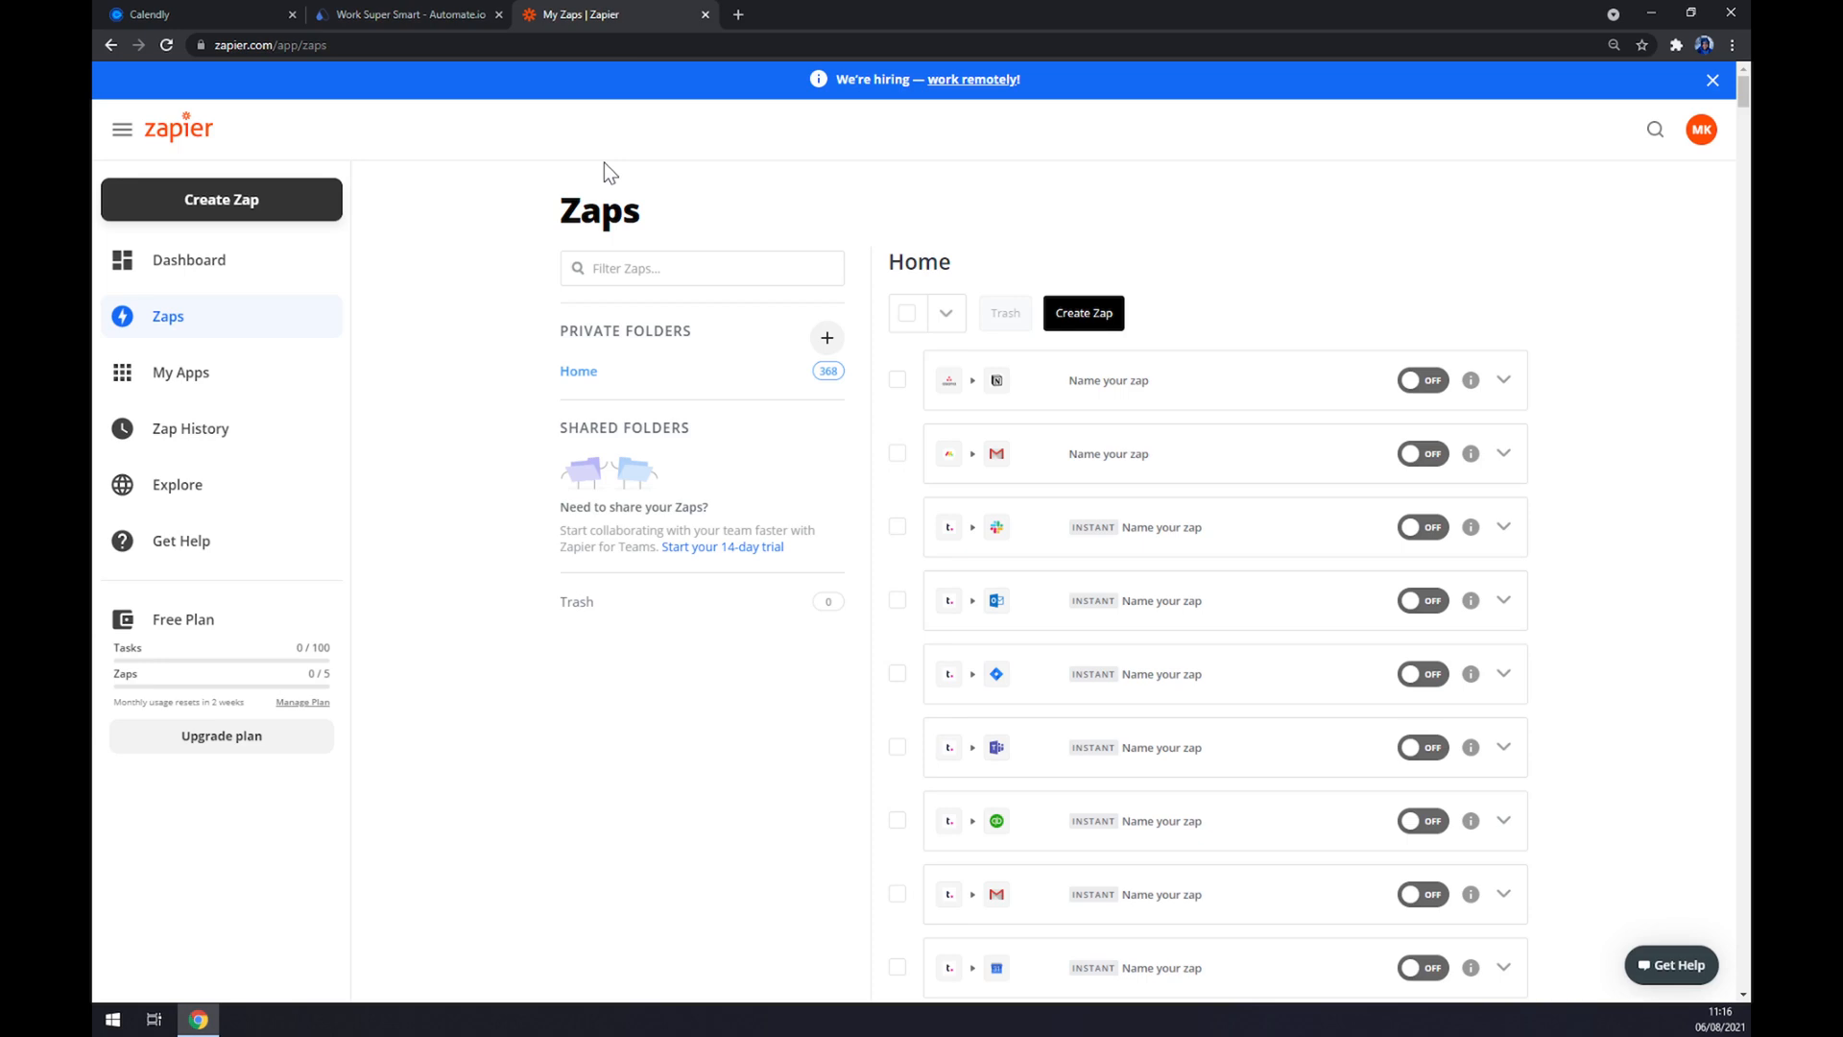
{"action": "mouse_move", "coordinate": [398, 194]}
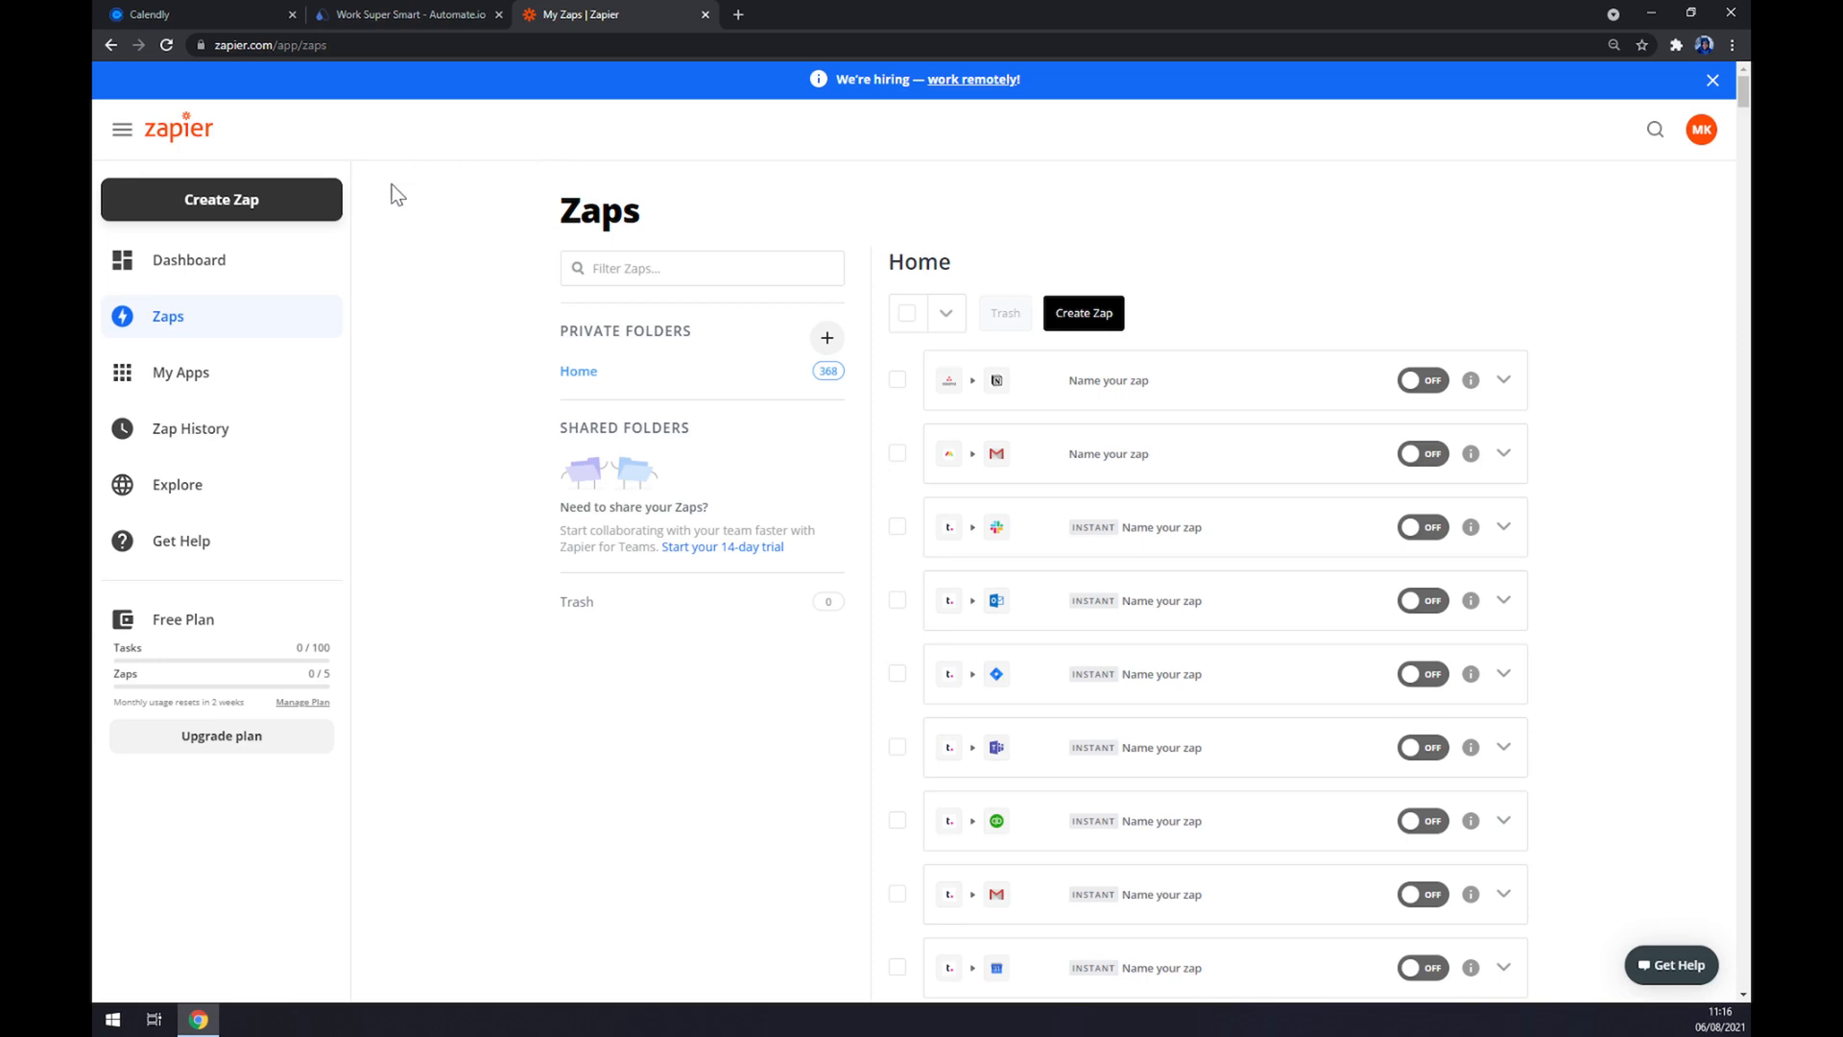
{"action": "mouse_move", "coordinate": [289, 226]}
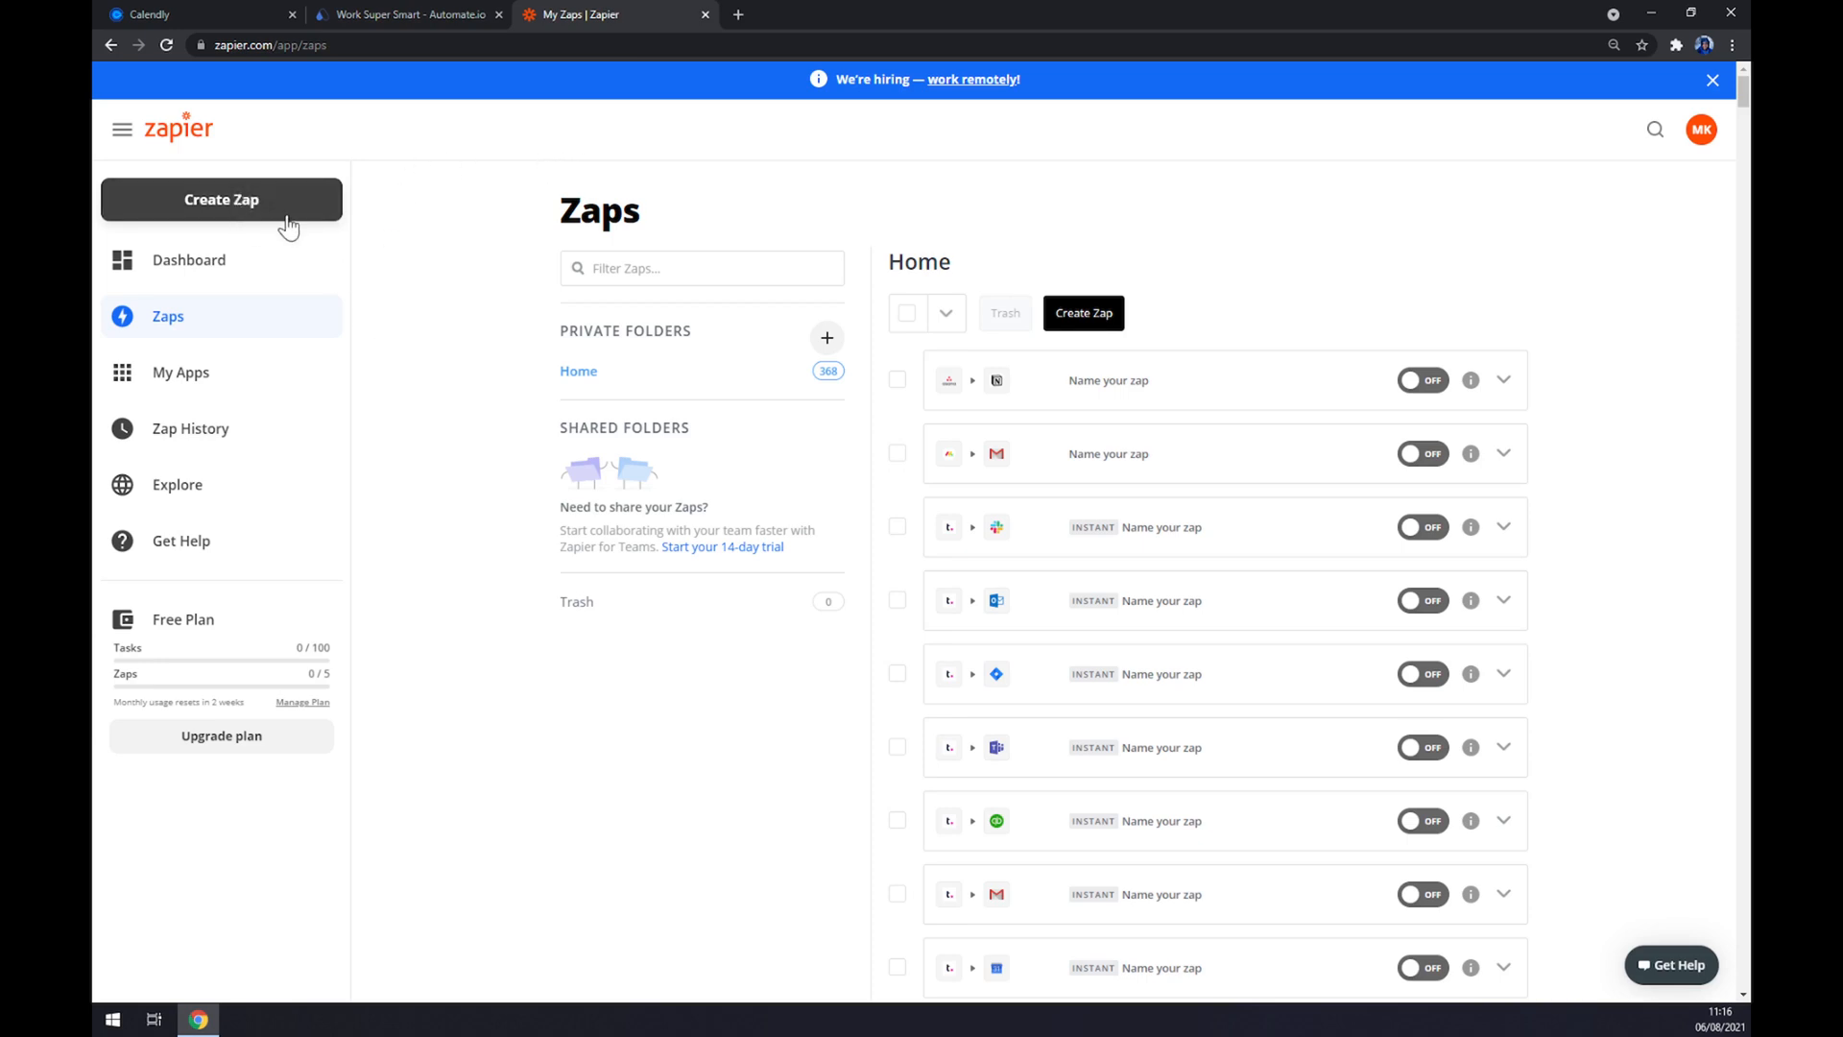
- Create a new zap and search 'cal' to choose Calendly as the trigger app with Invitee Created
{"action": "left_click", "coordinate": [221, 198]}
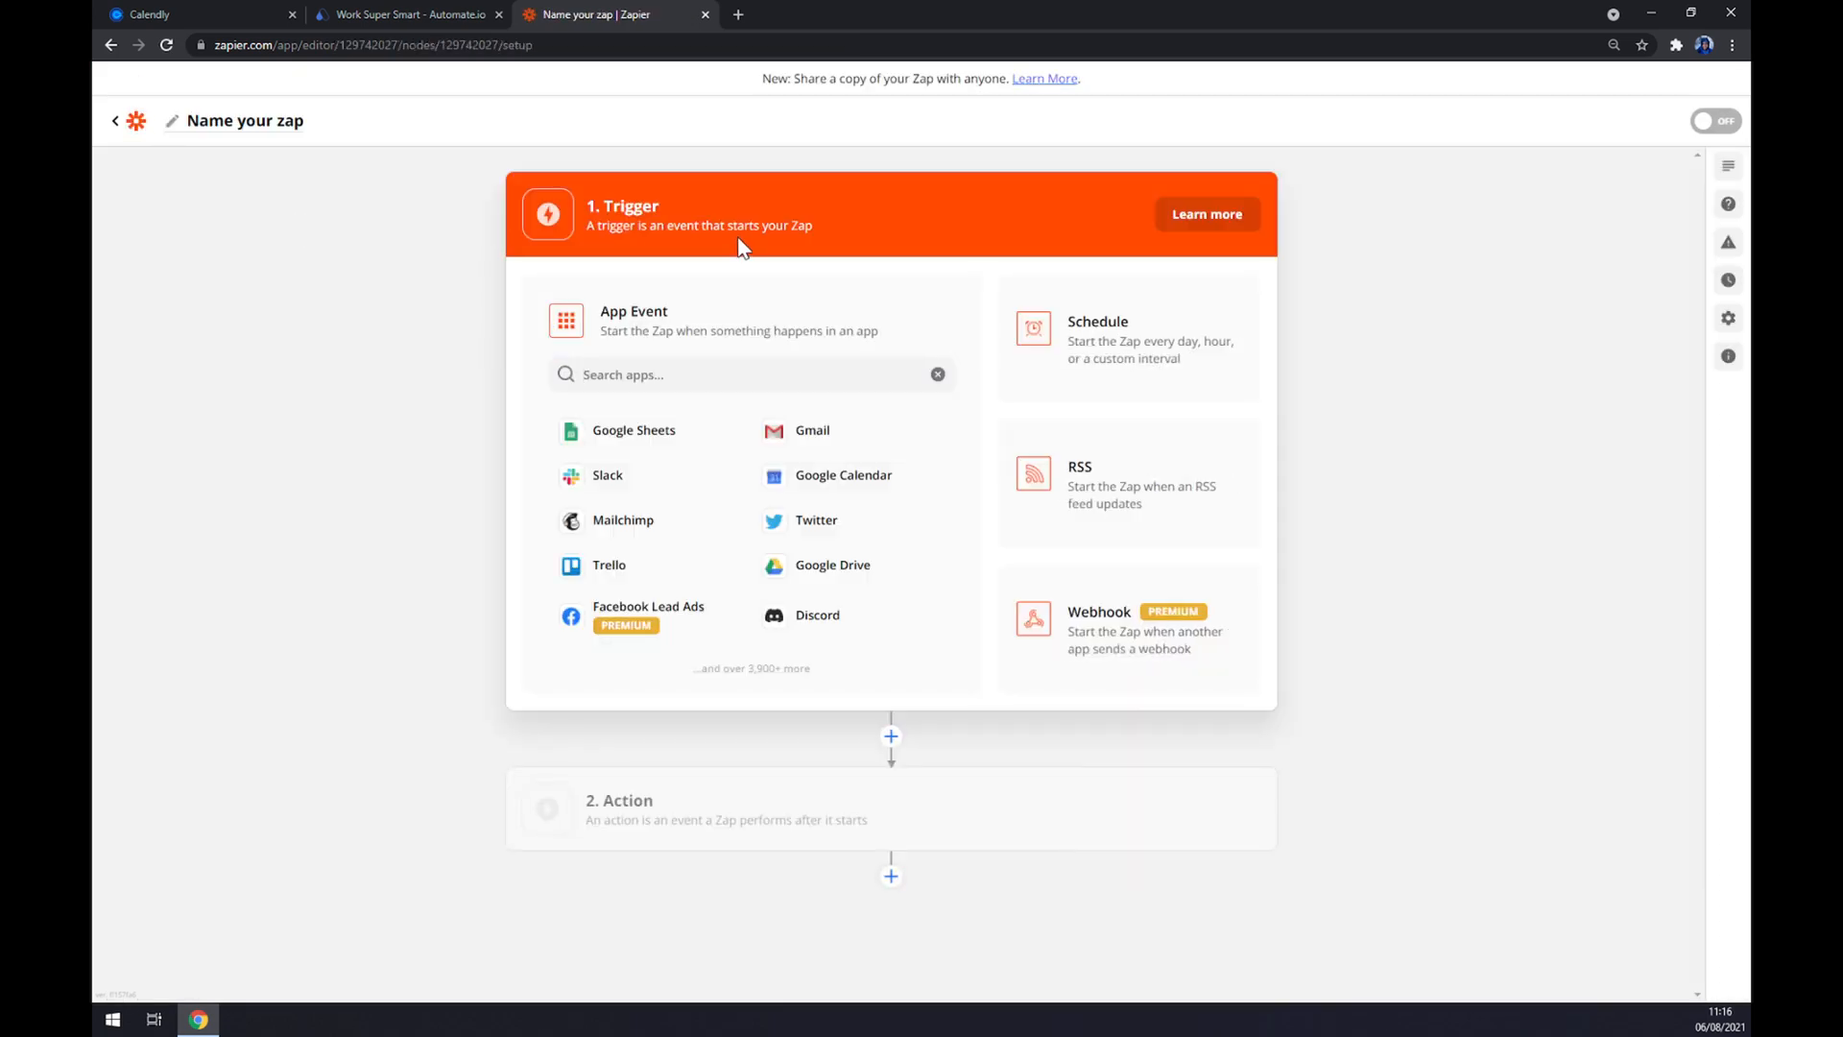
{"action": "left_click", "coordinate": [751, 375]}
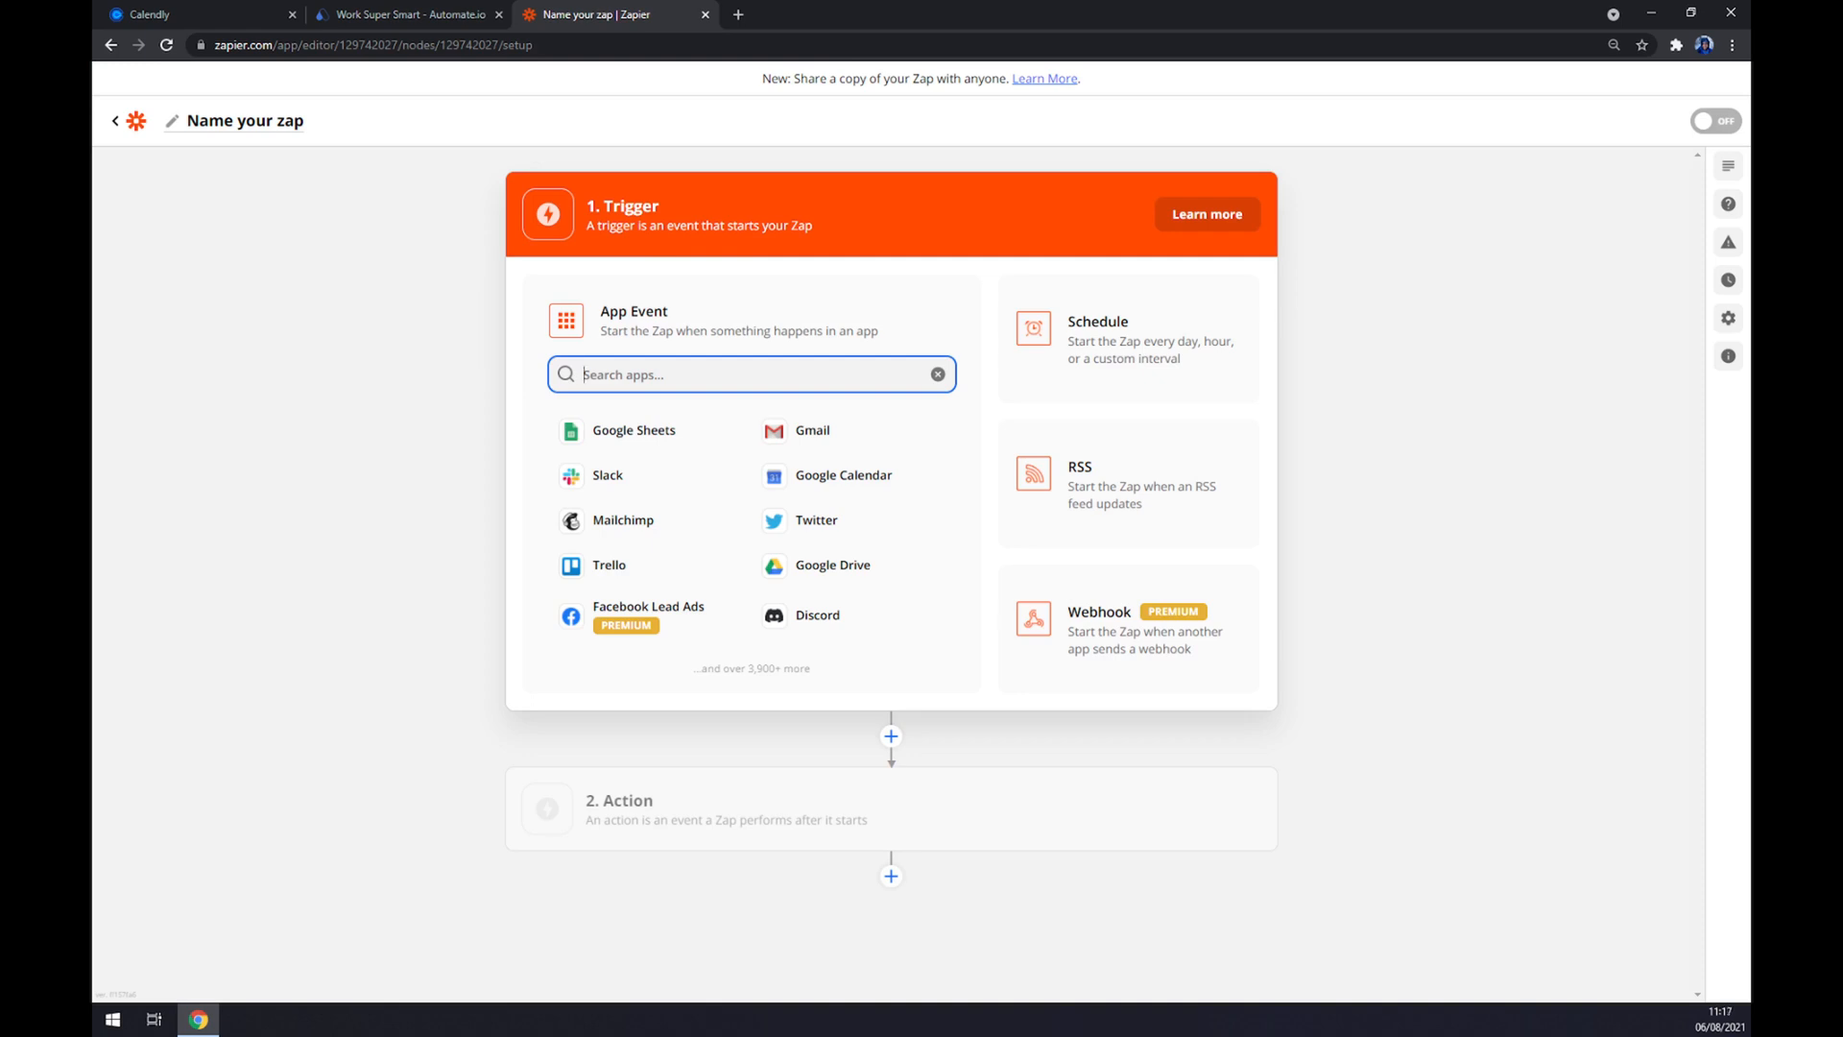
{"action": "type", "text": "cal"}
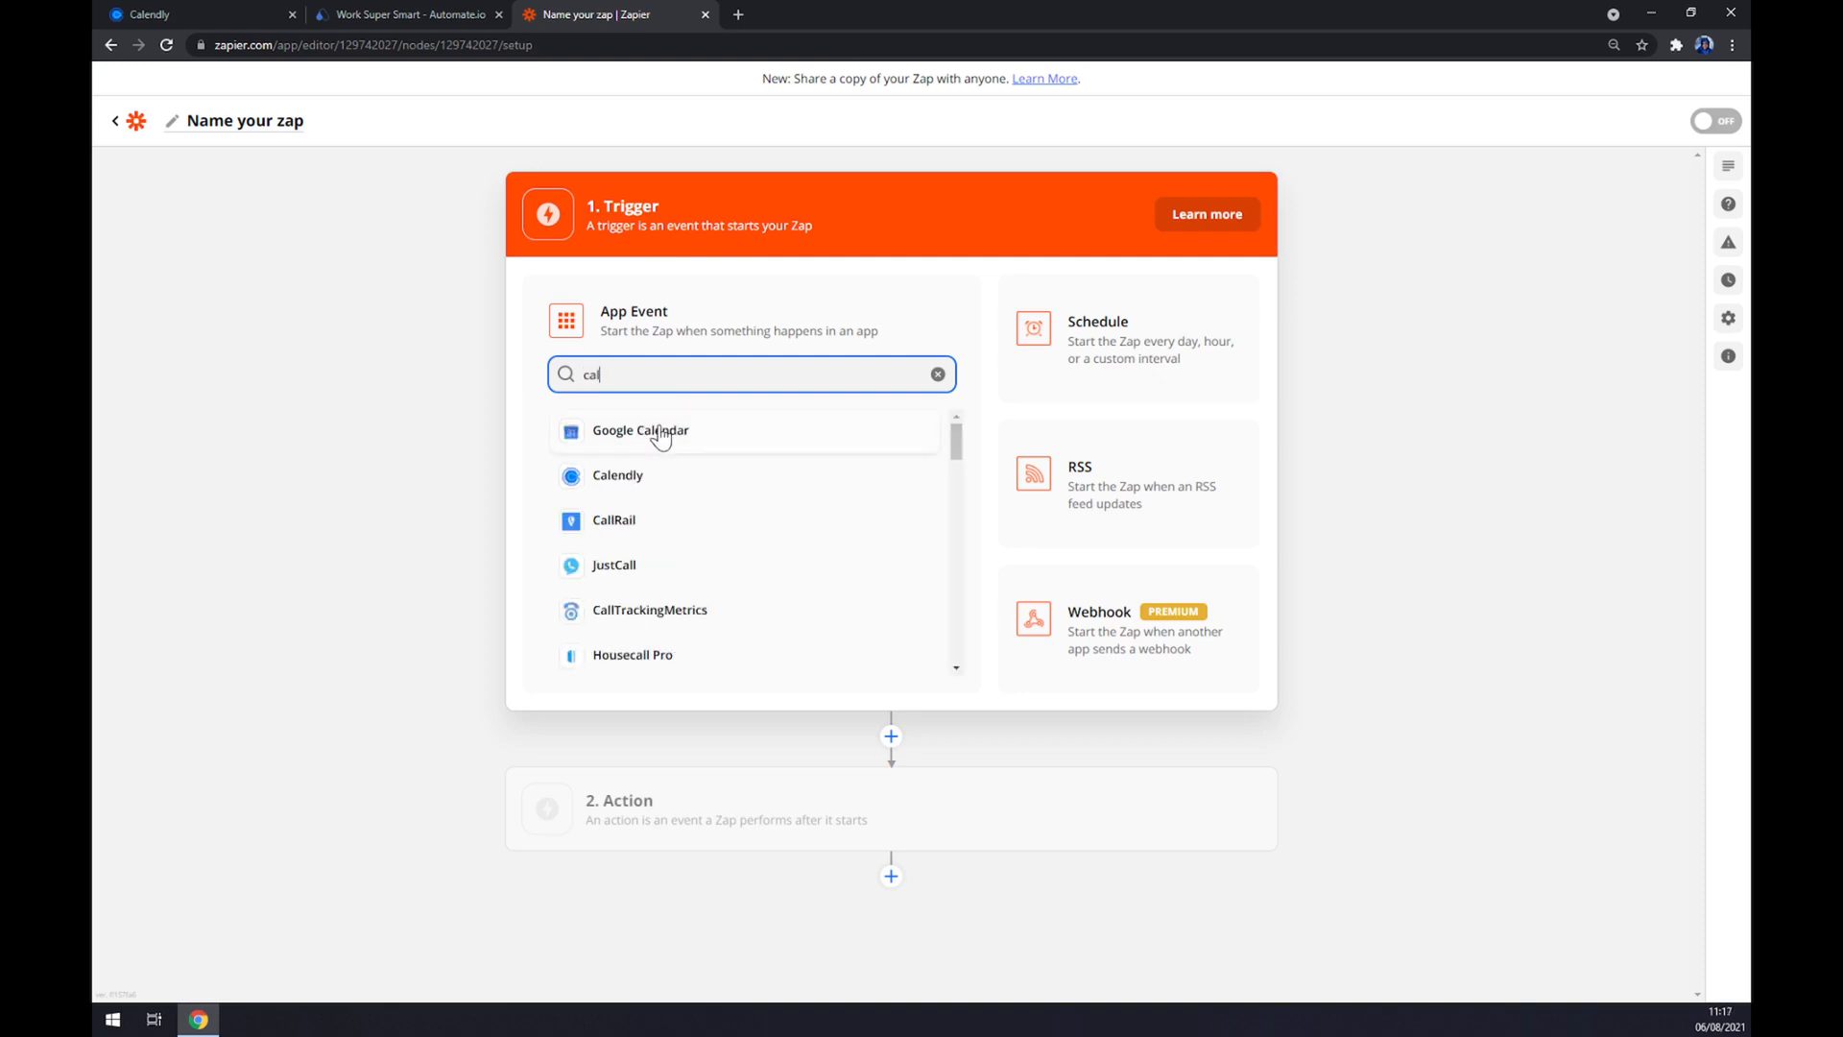
{"action": "left_click", "coordinate": [616, 474]}
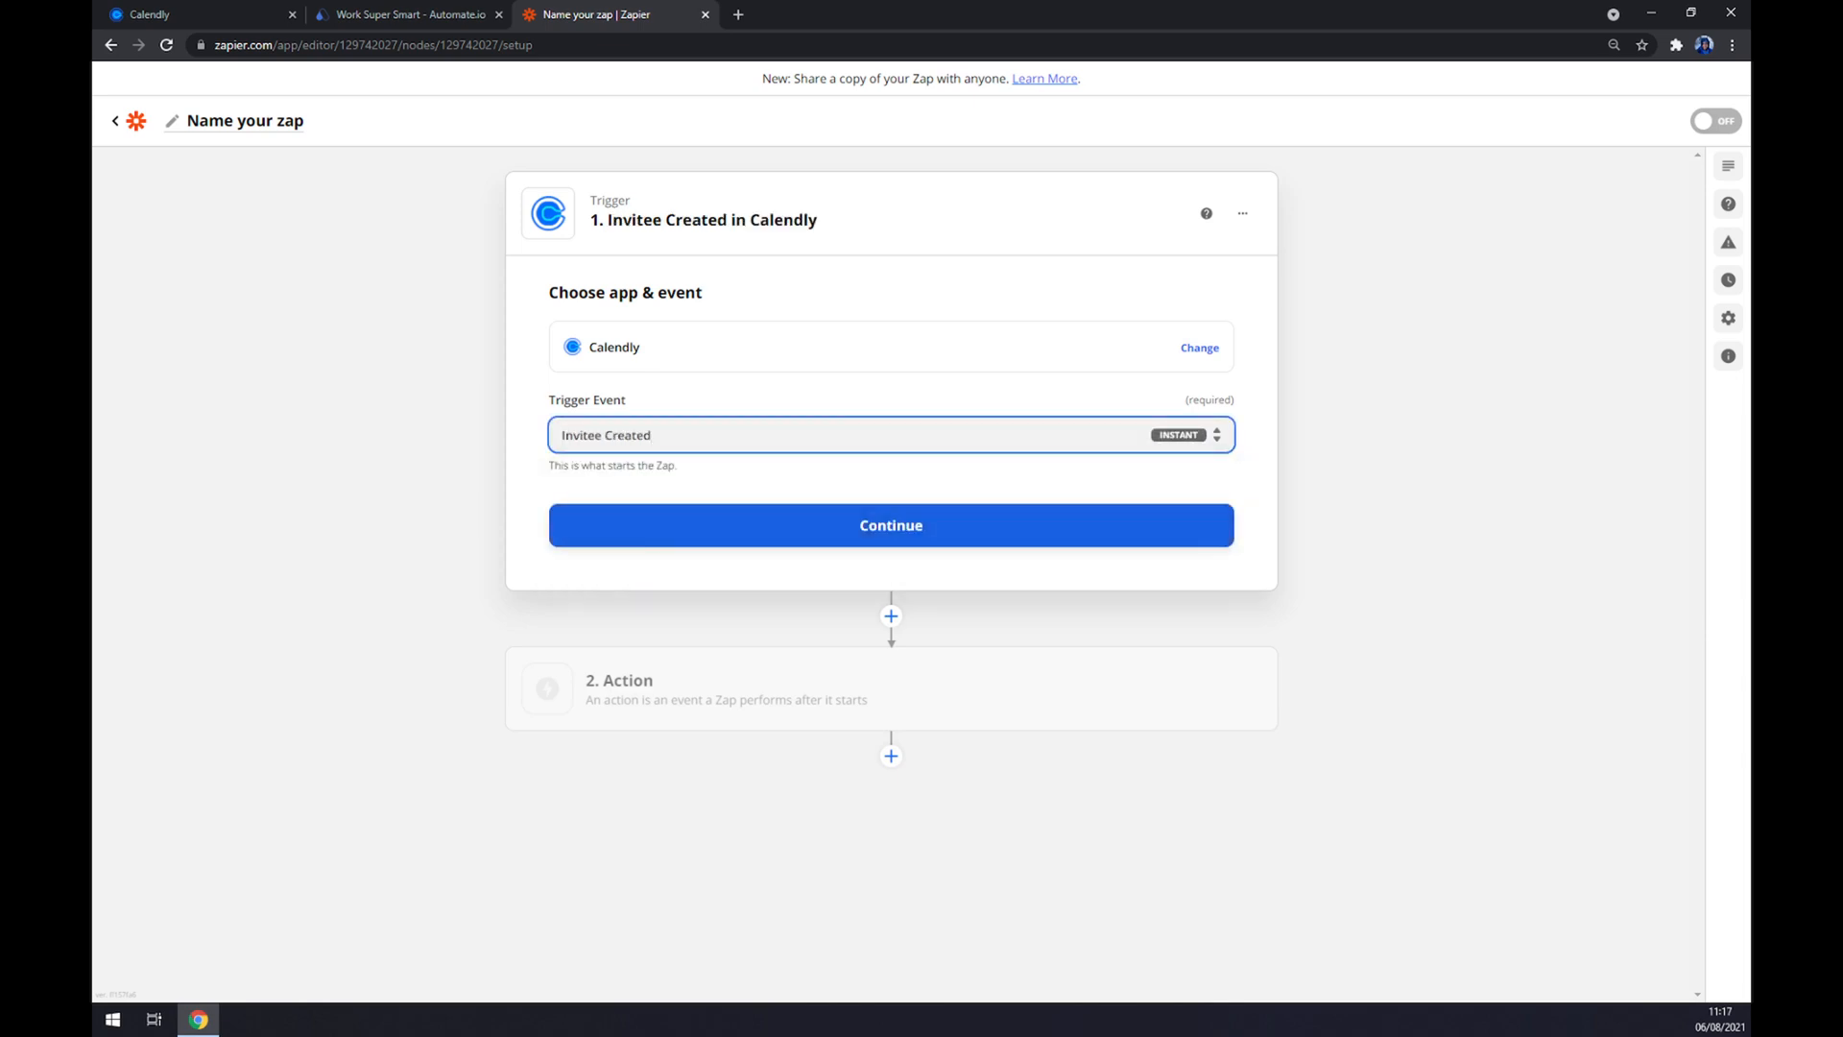
- Continue past the Calendly trigger event and the connected Calendly account steps
{"action": "left_click", "coordinate": [889, 526]}
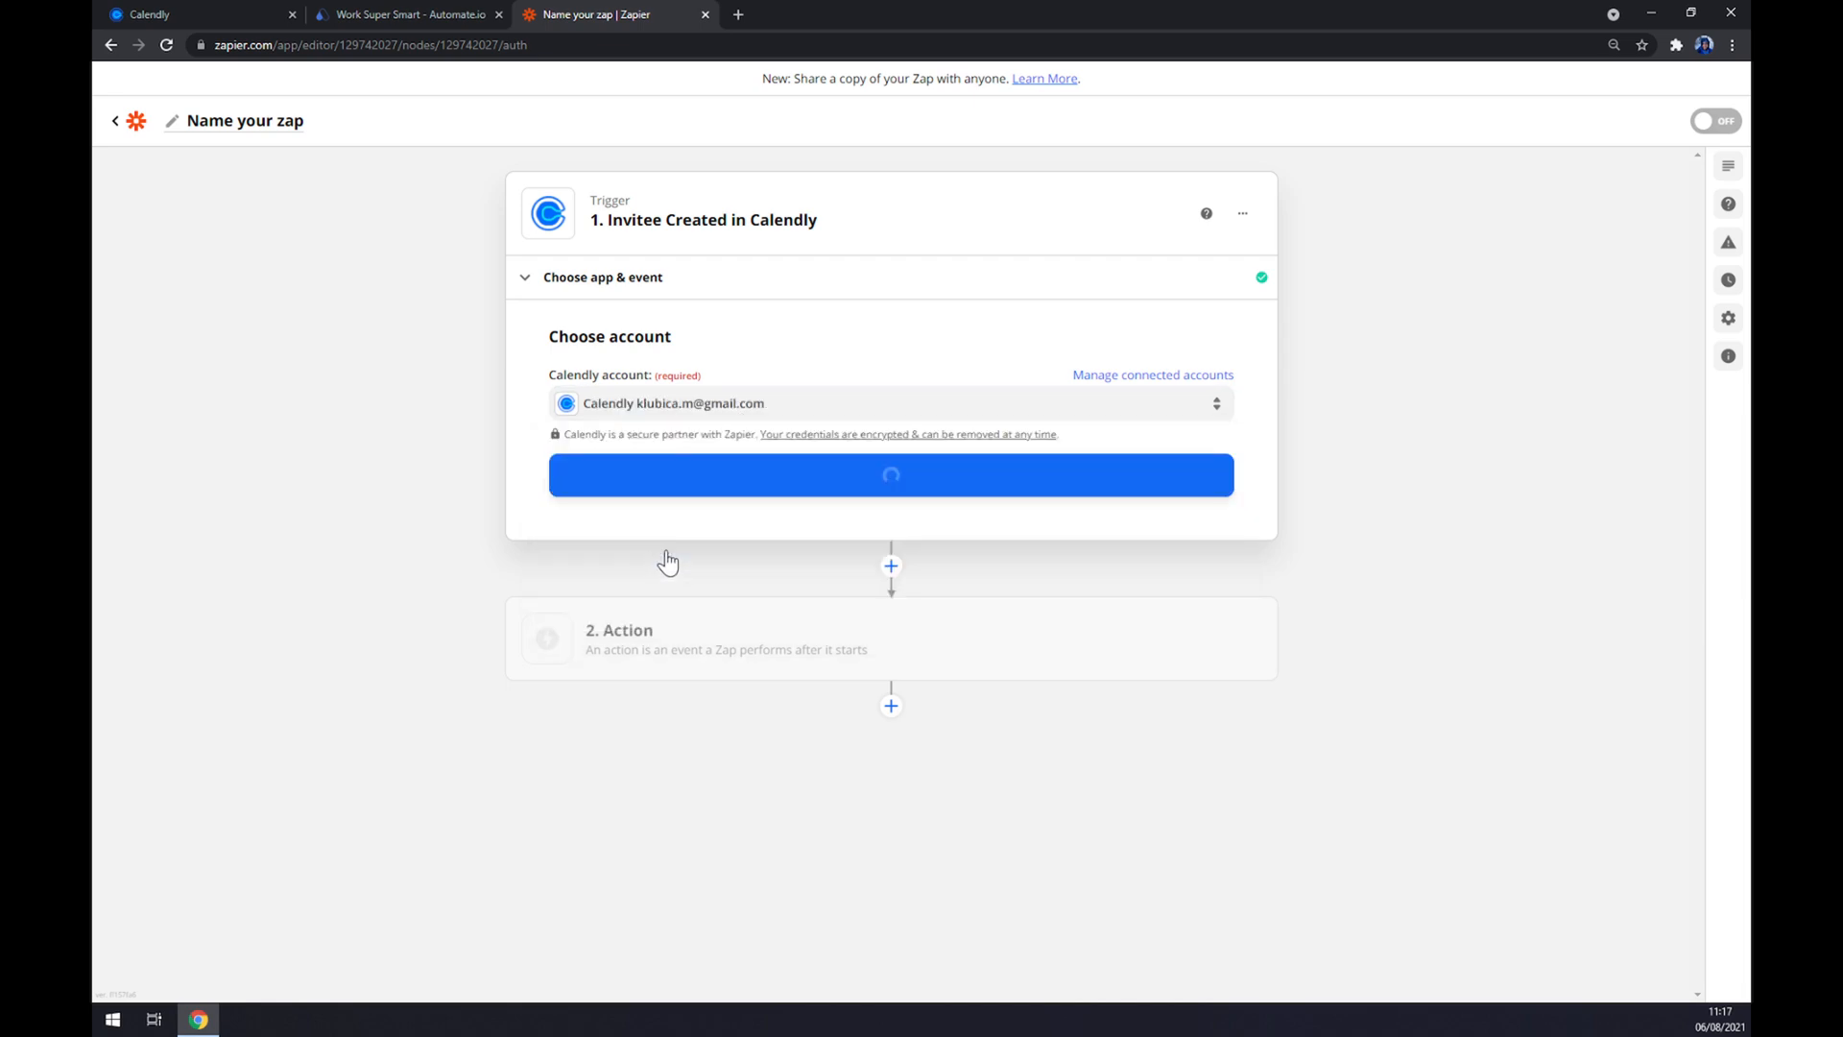
{"action": "left_click", "coordinate": [889, 474]}
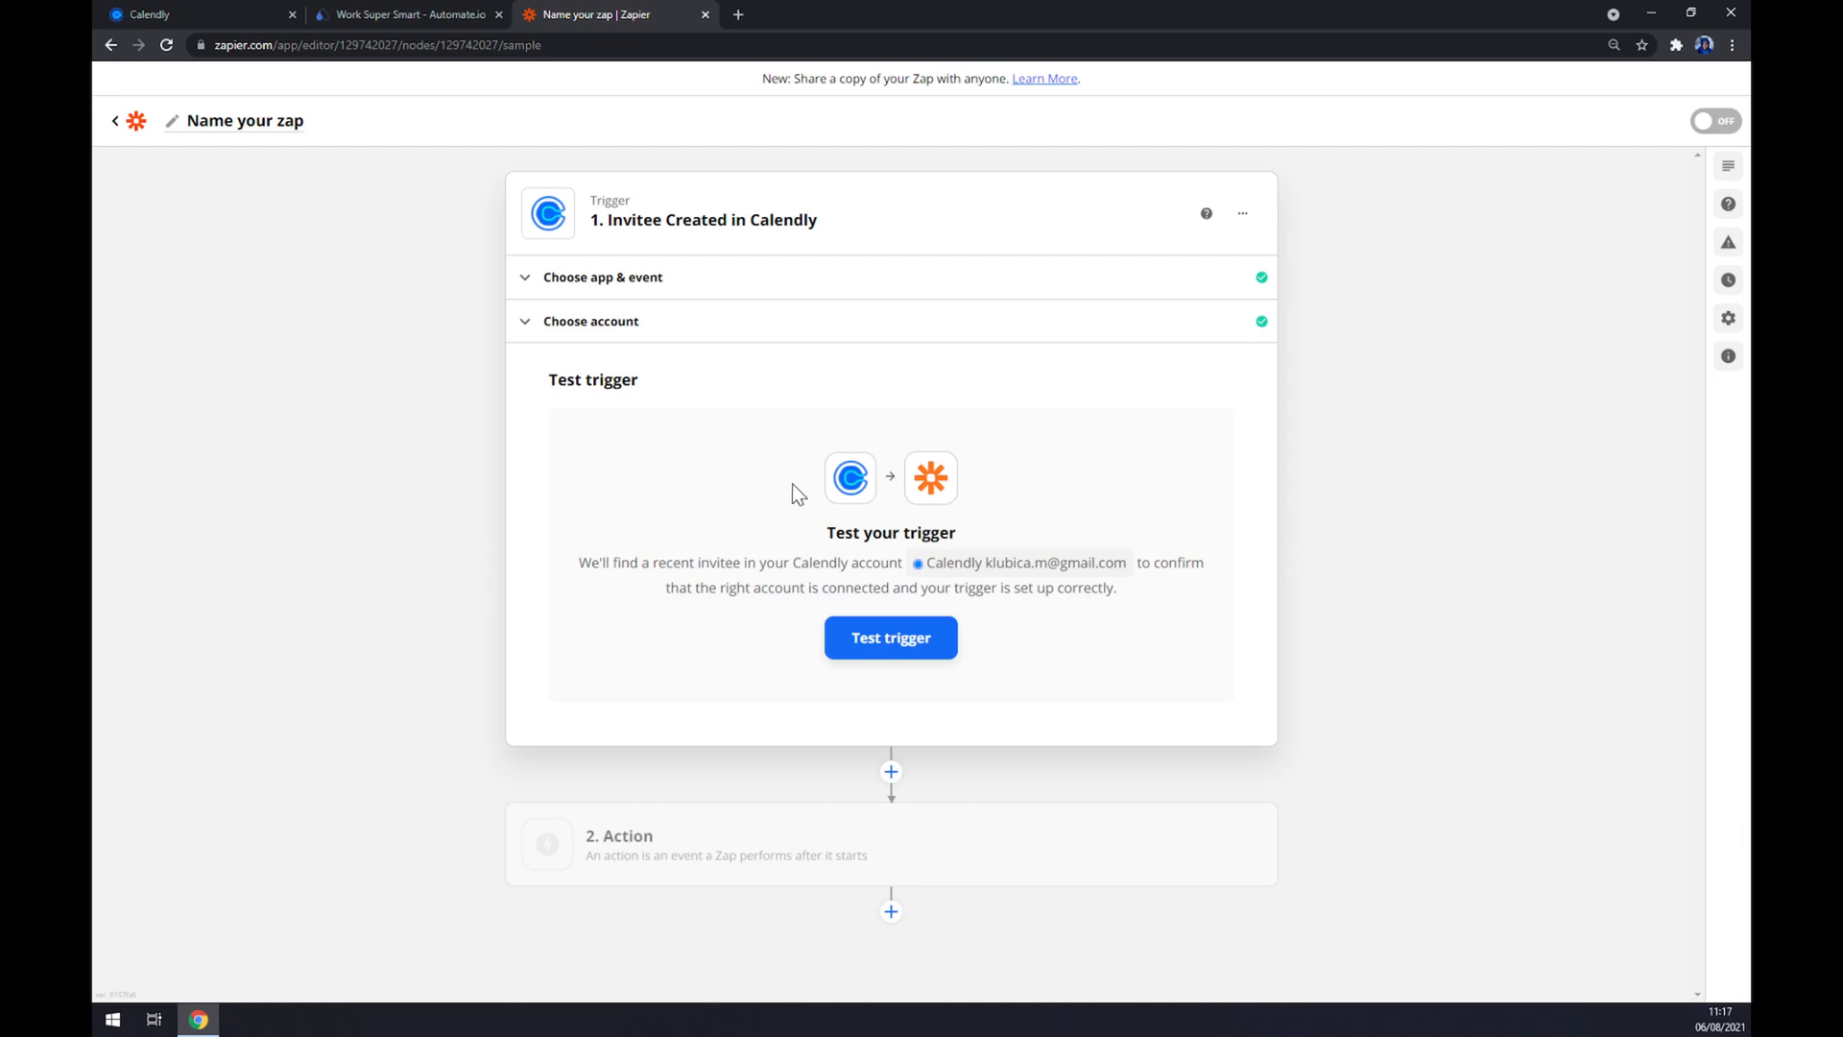
{"action": "mouse_move", "coordinate": [954, 483]}
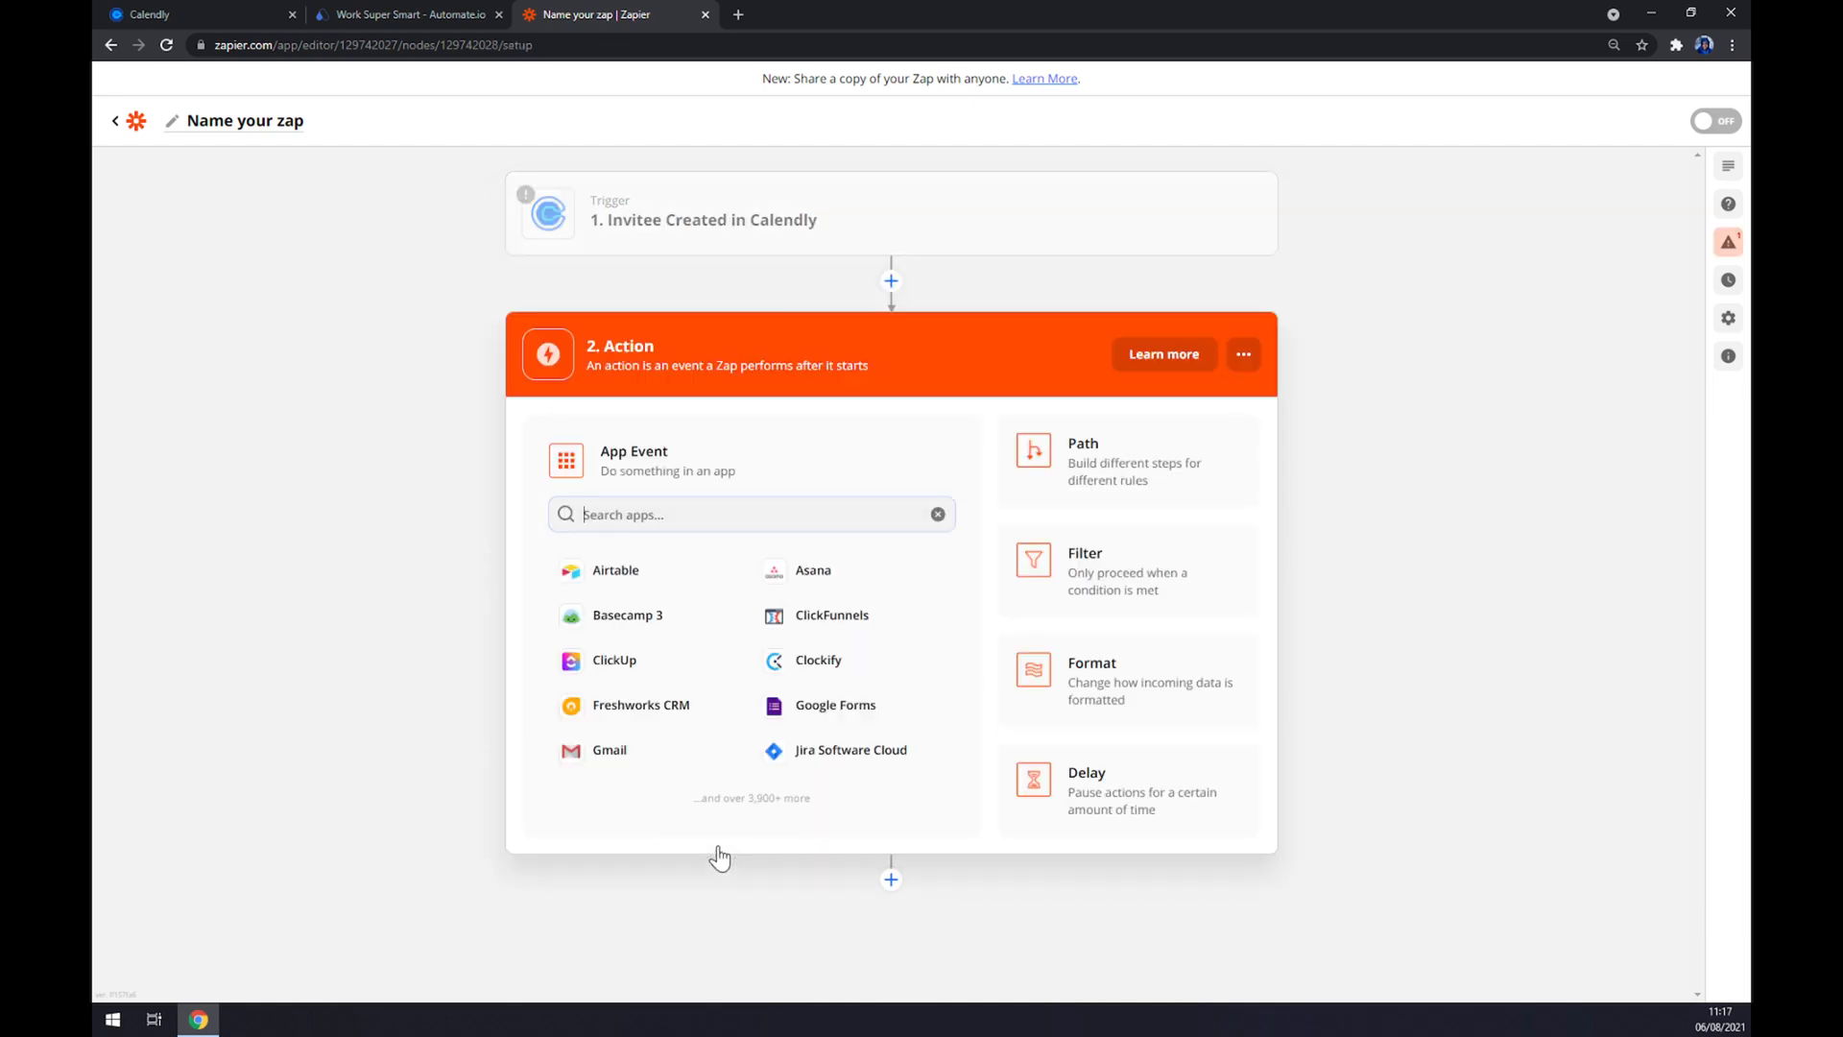
- Search 'hub' to choose HubSpot as the action app with Create Deal as the action event
{"action": "left_click", "coordinate": [750, 514]}
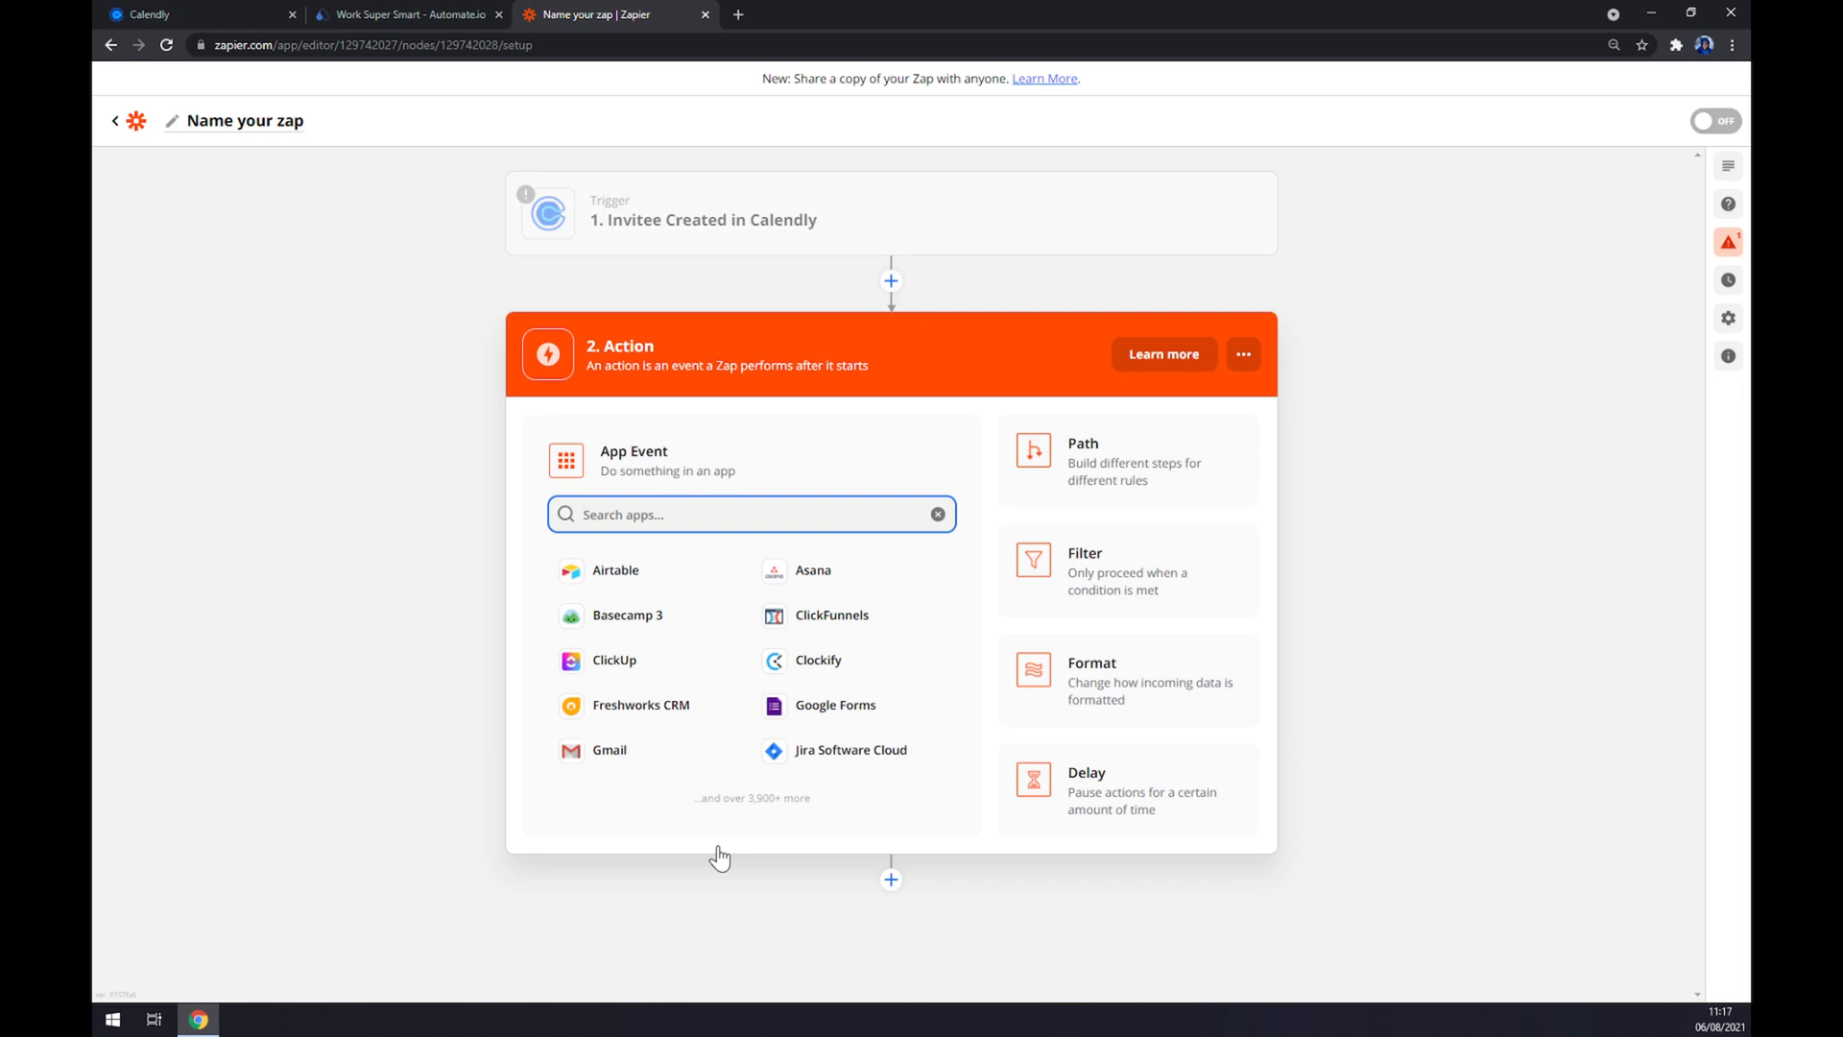
{"action": "type", "text": "hub"}
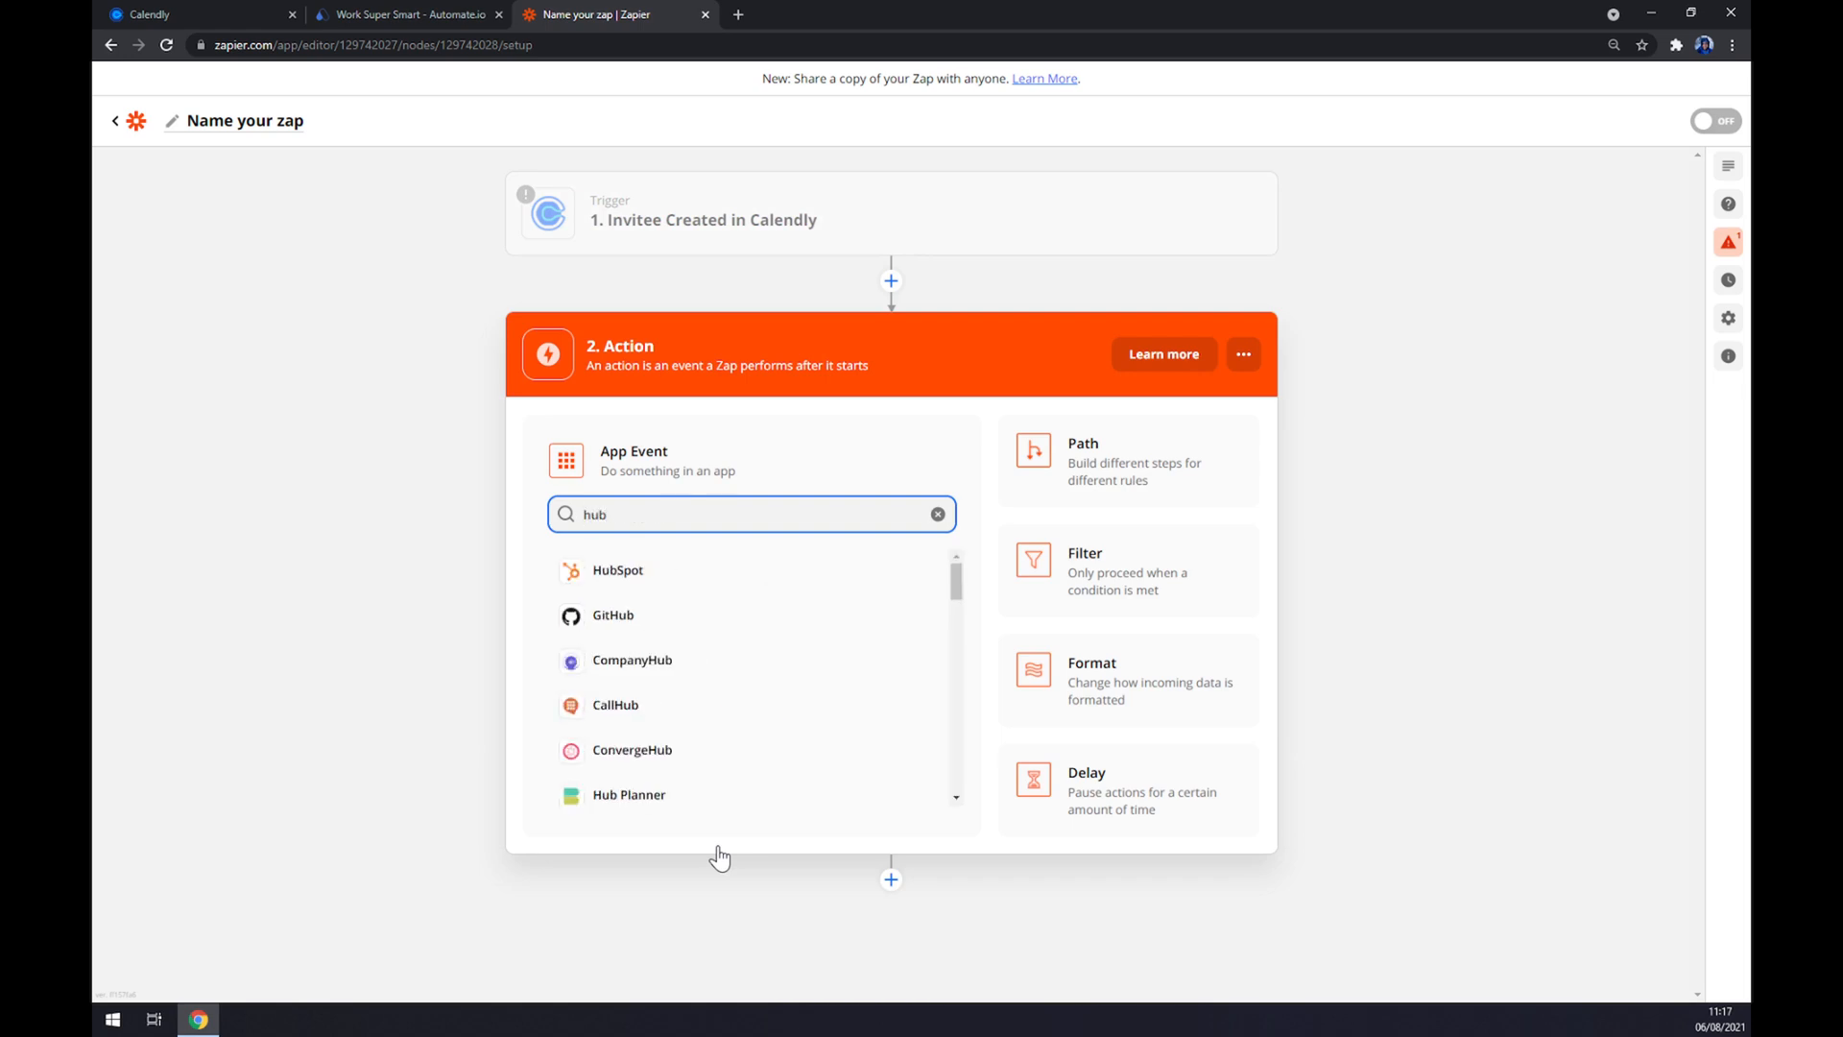
{"action": "left_click", "coordinate": [616, 570]}
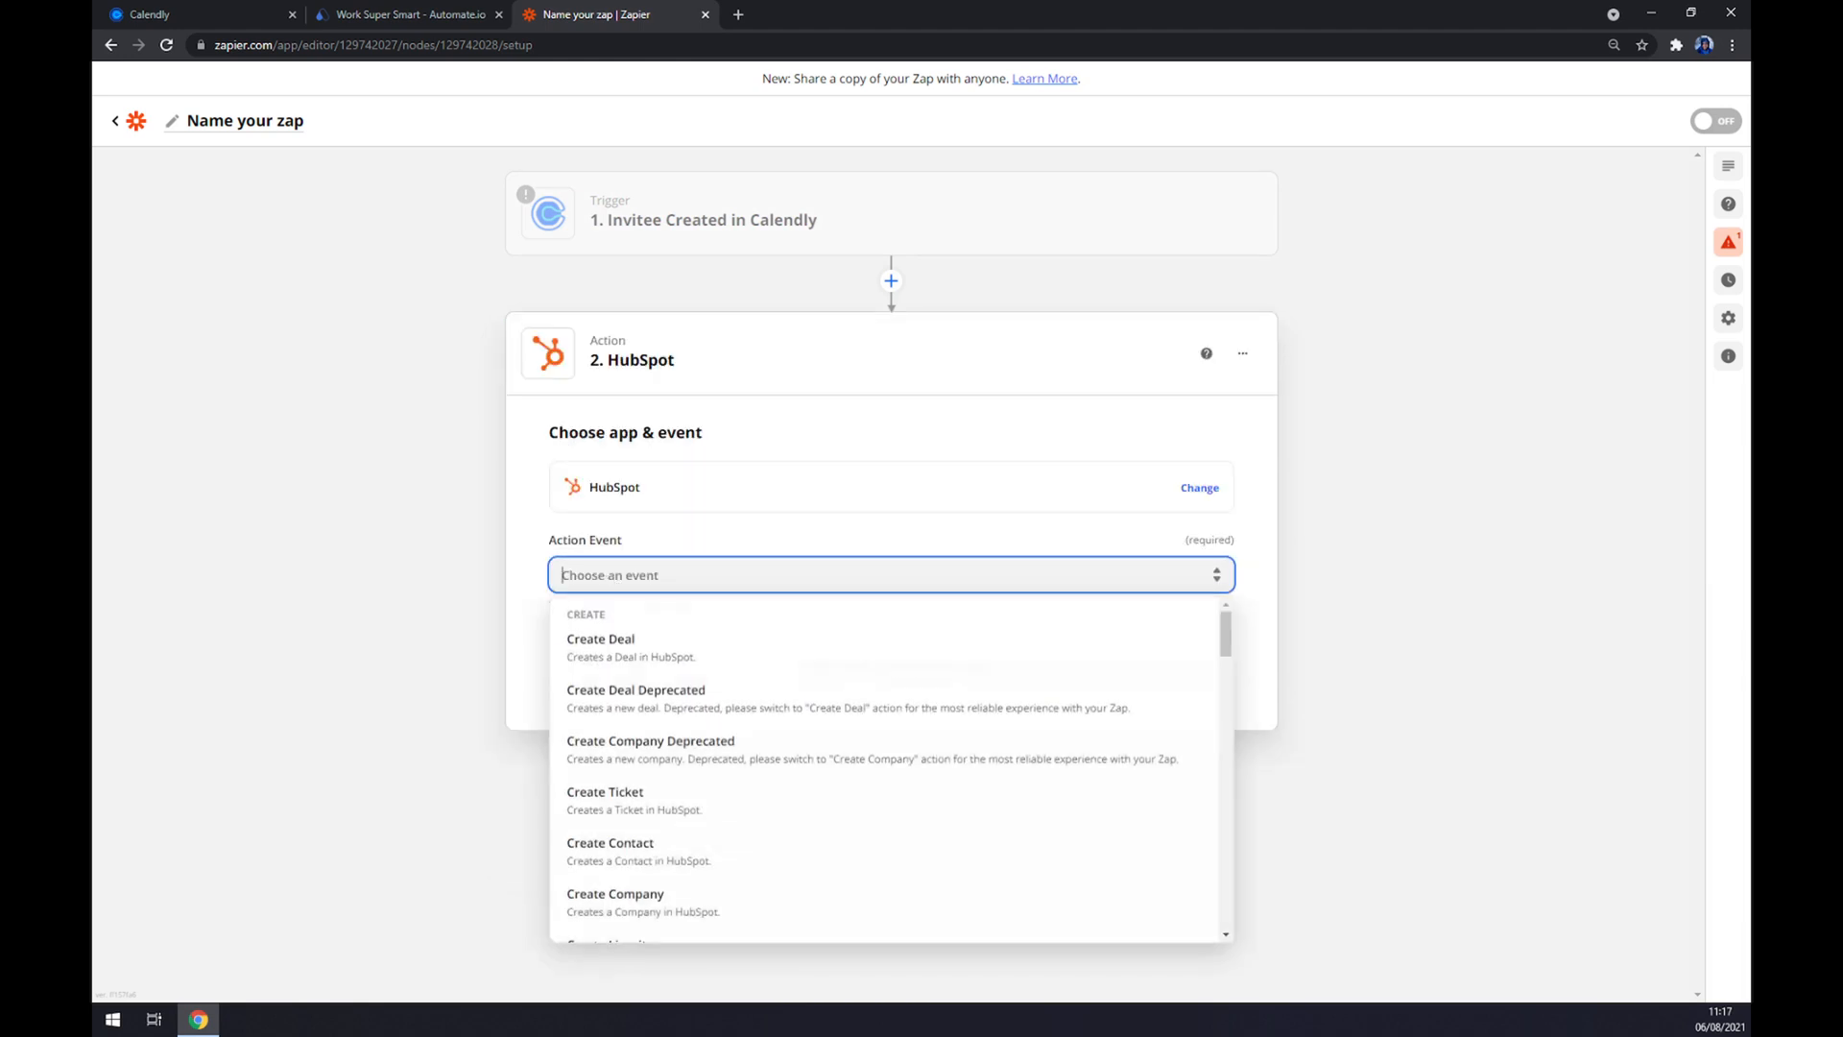
{"action": "mouse_move", "coordinate": [622, 706]}
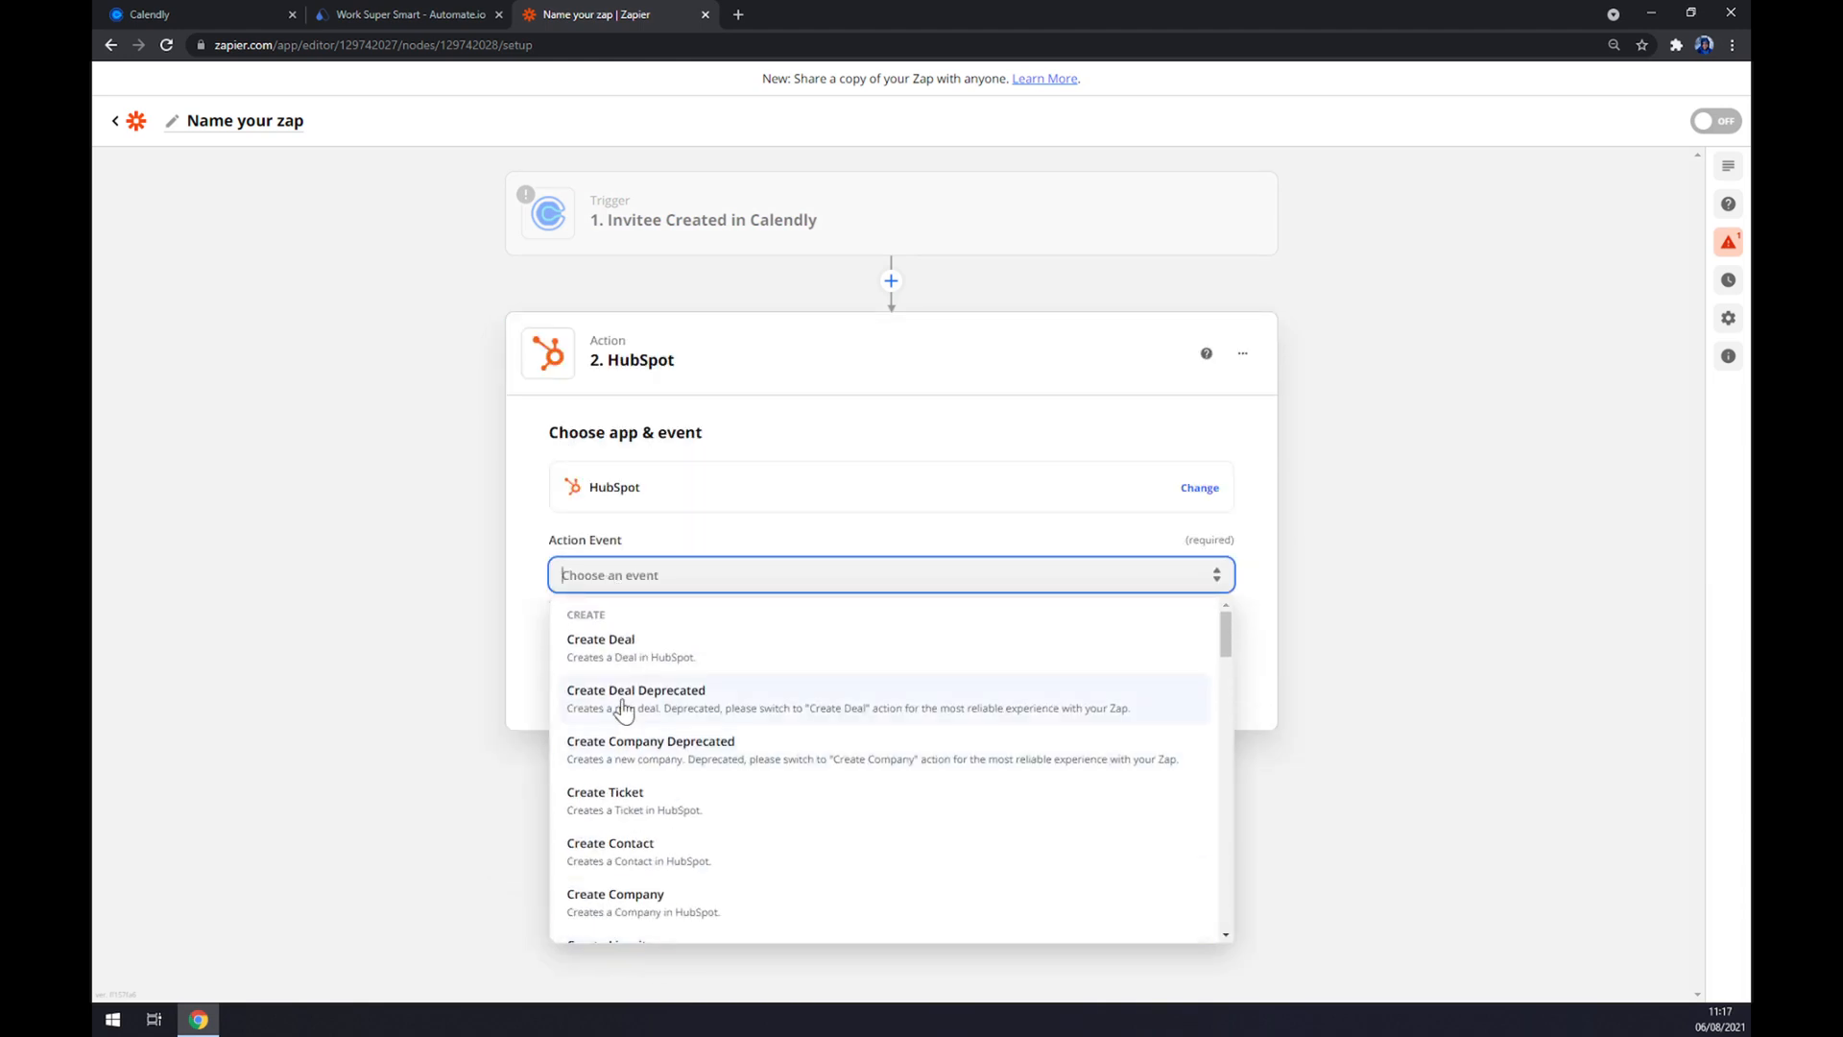
{"action": "left_click", "coordinate": [599, 647]}
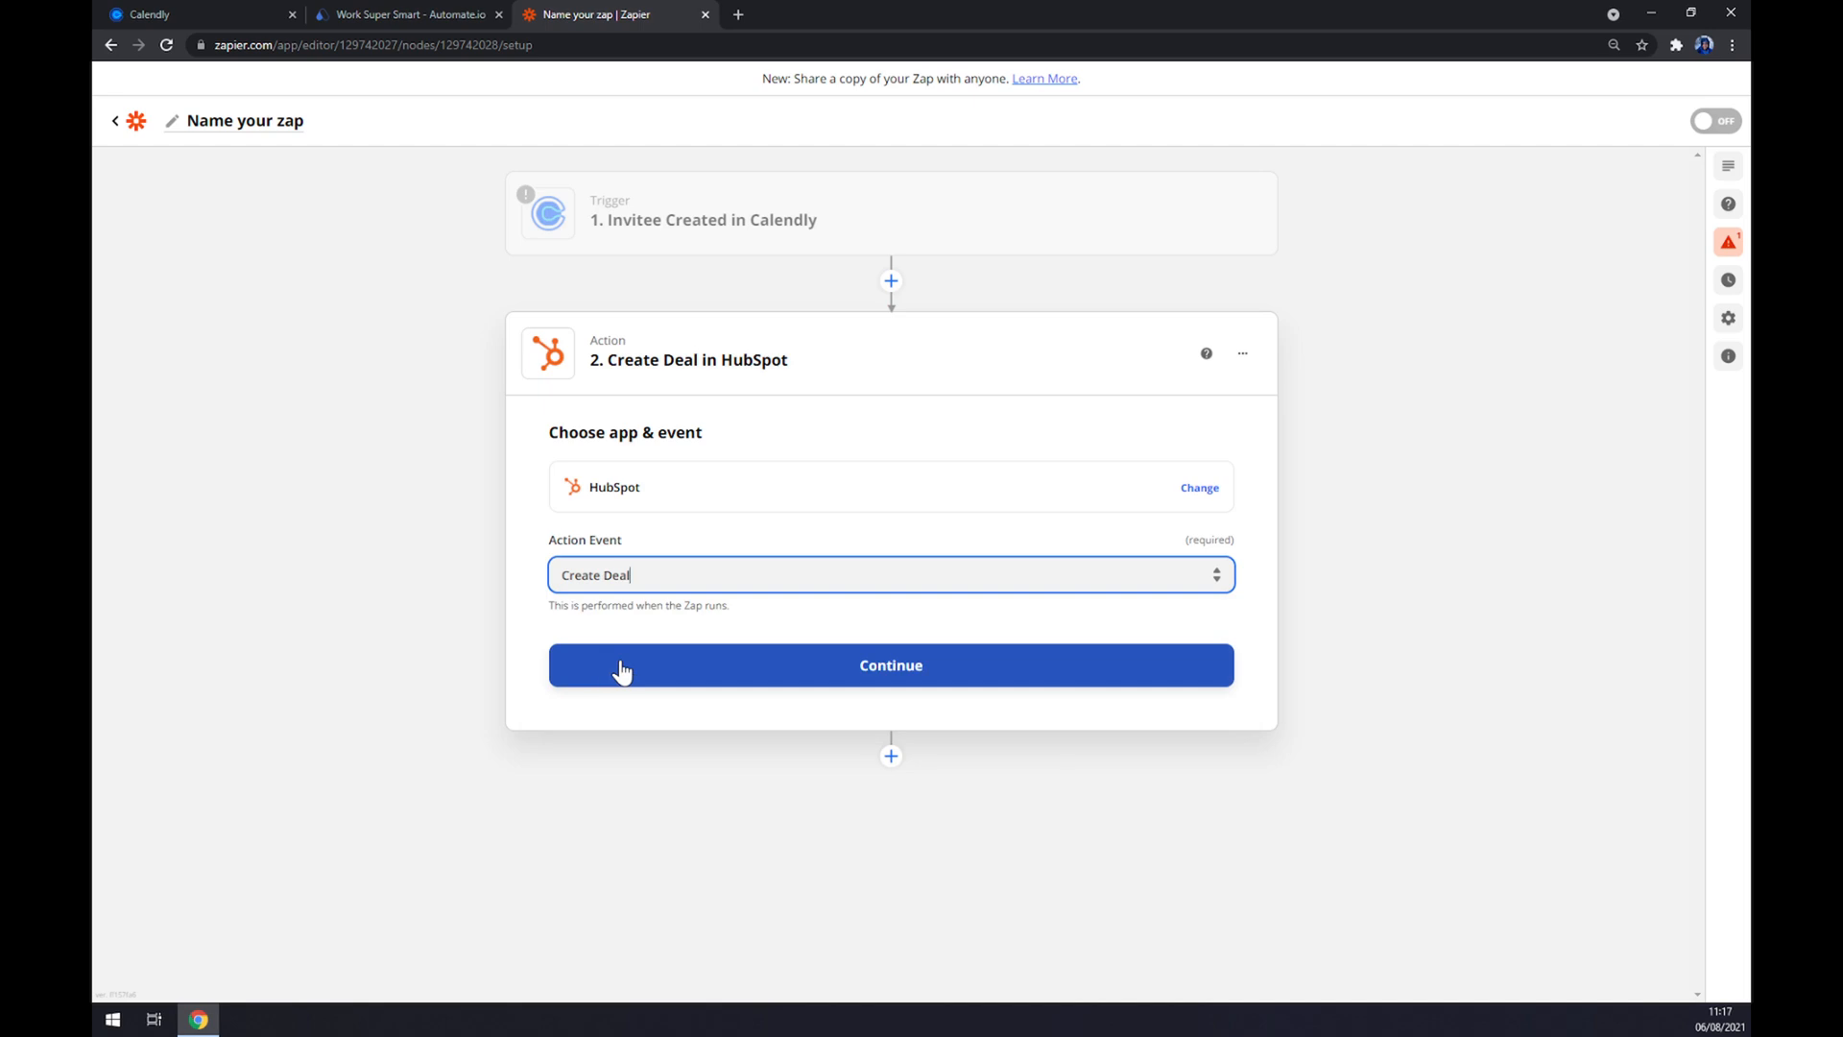
{"action": "left_click", "coordinate": [889, 665]}
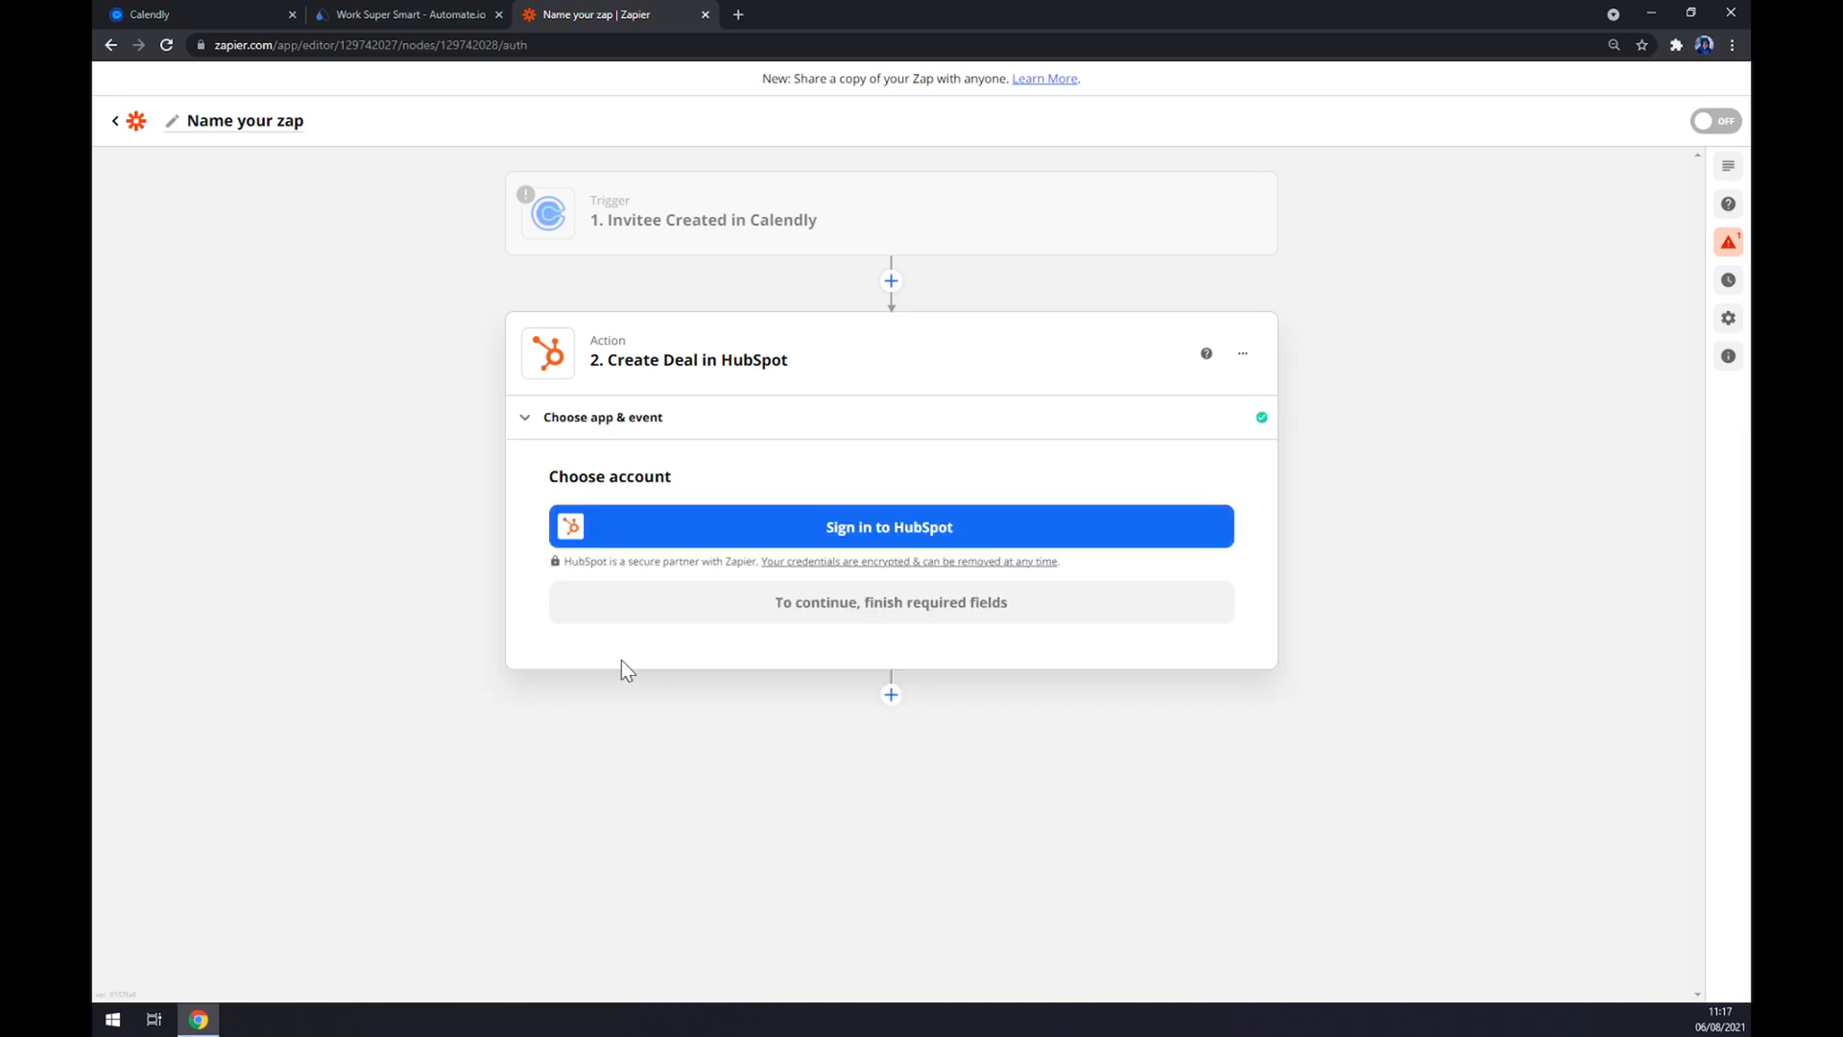
{"action": "mouse_move", "coordinate": [785, 536]}
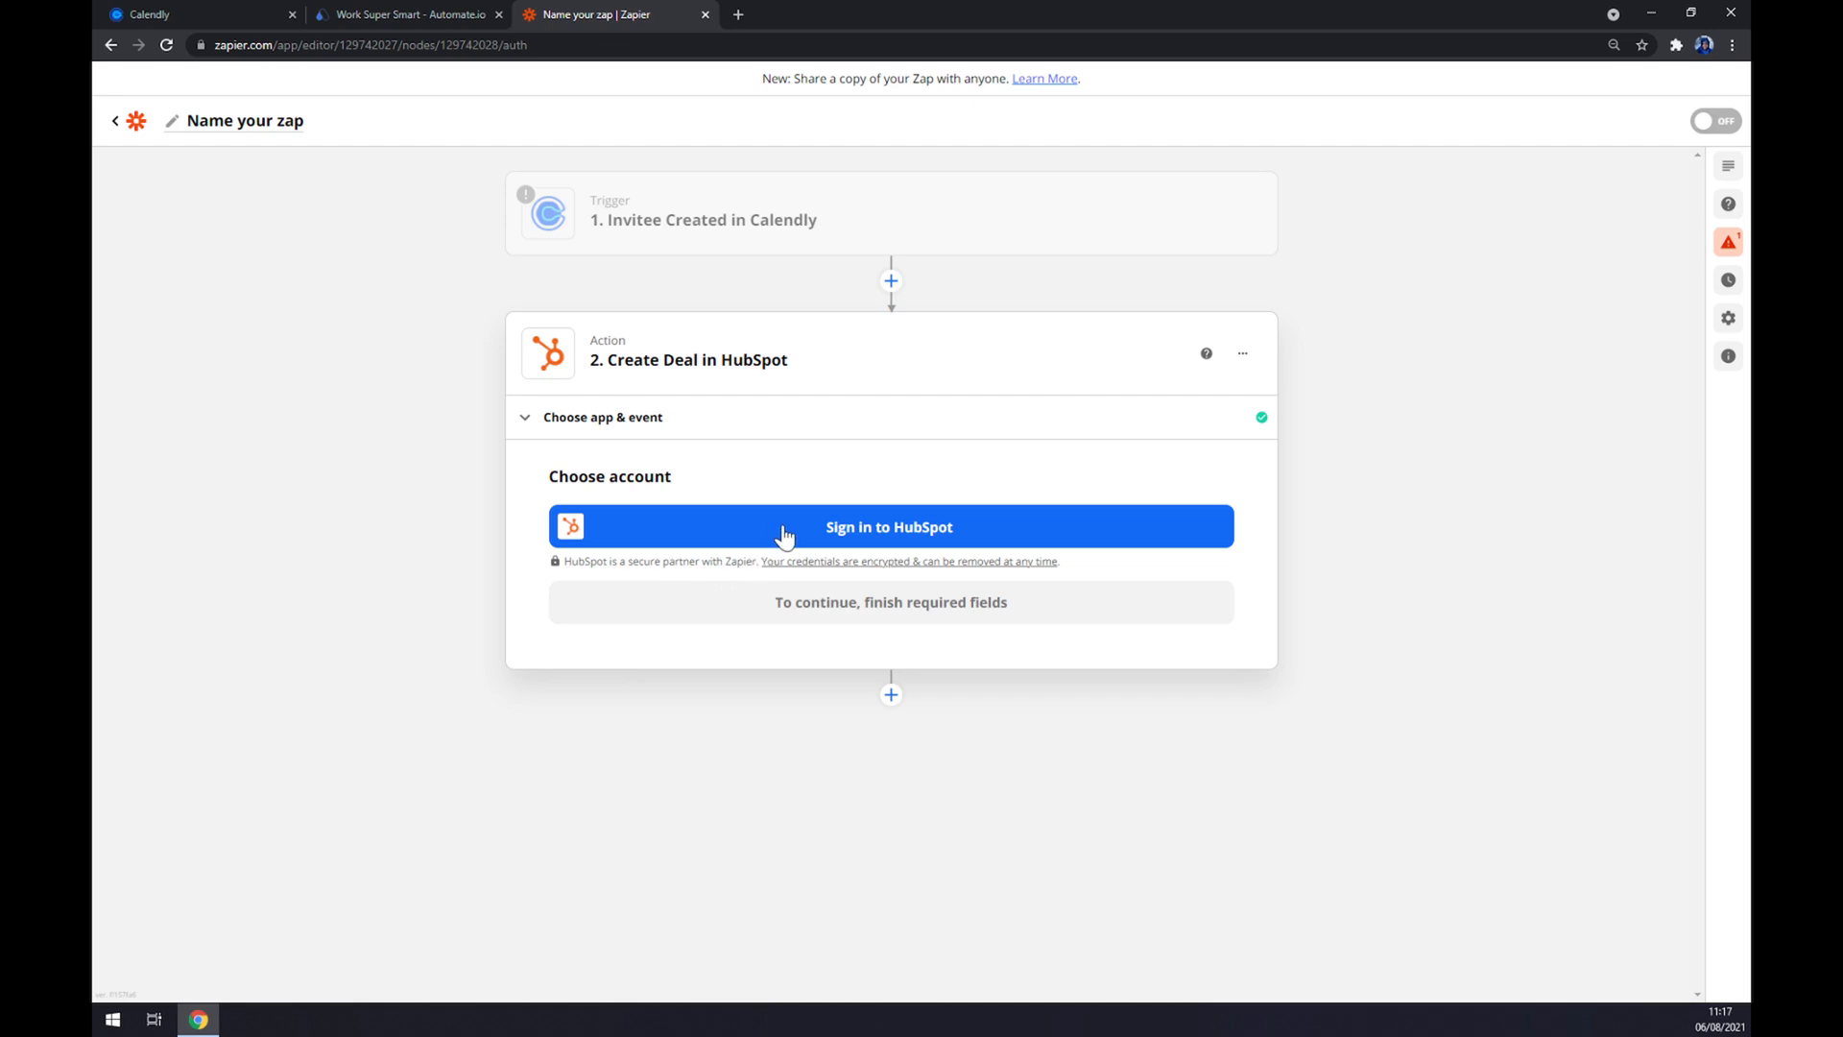
{"action": "mouse_move", "coordinate": [814, 537]}
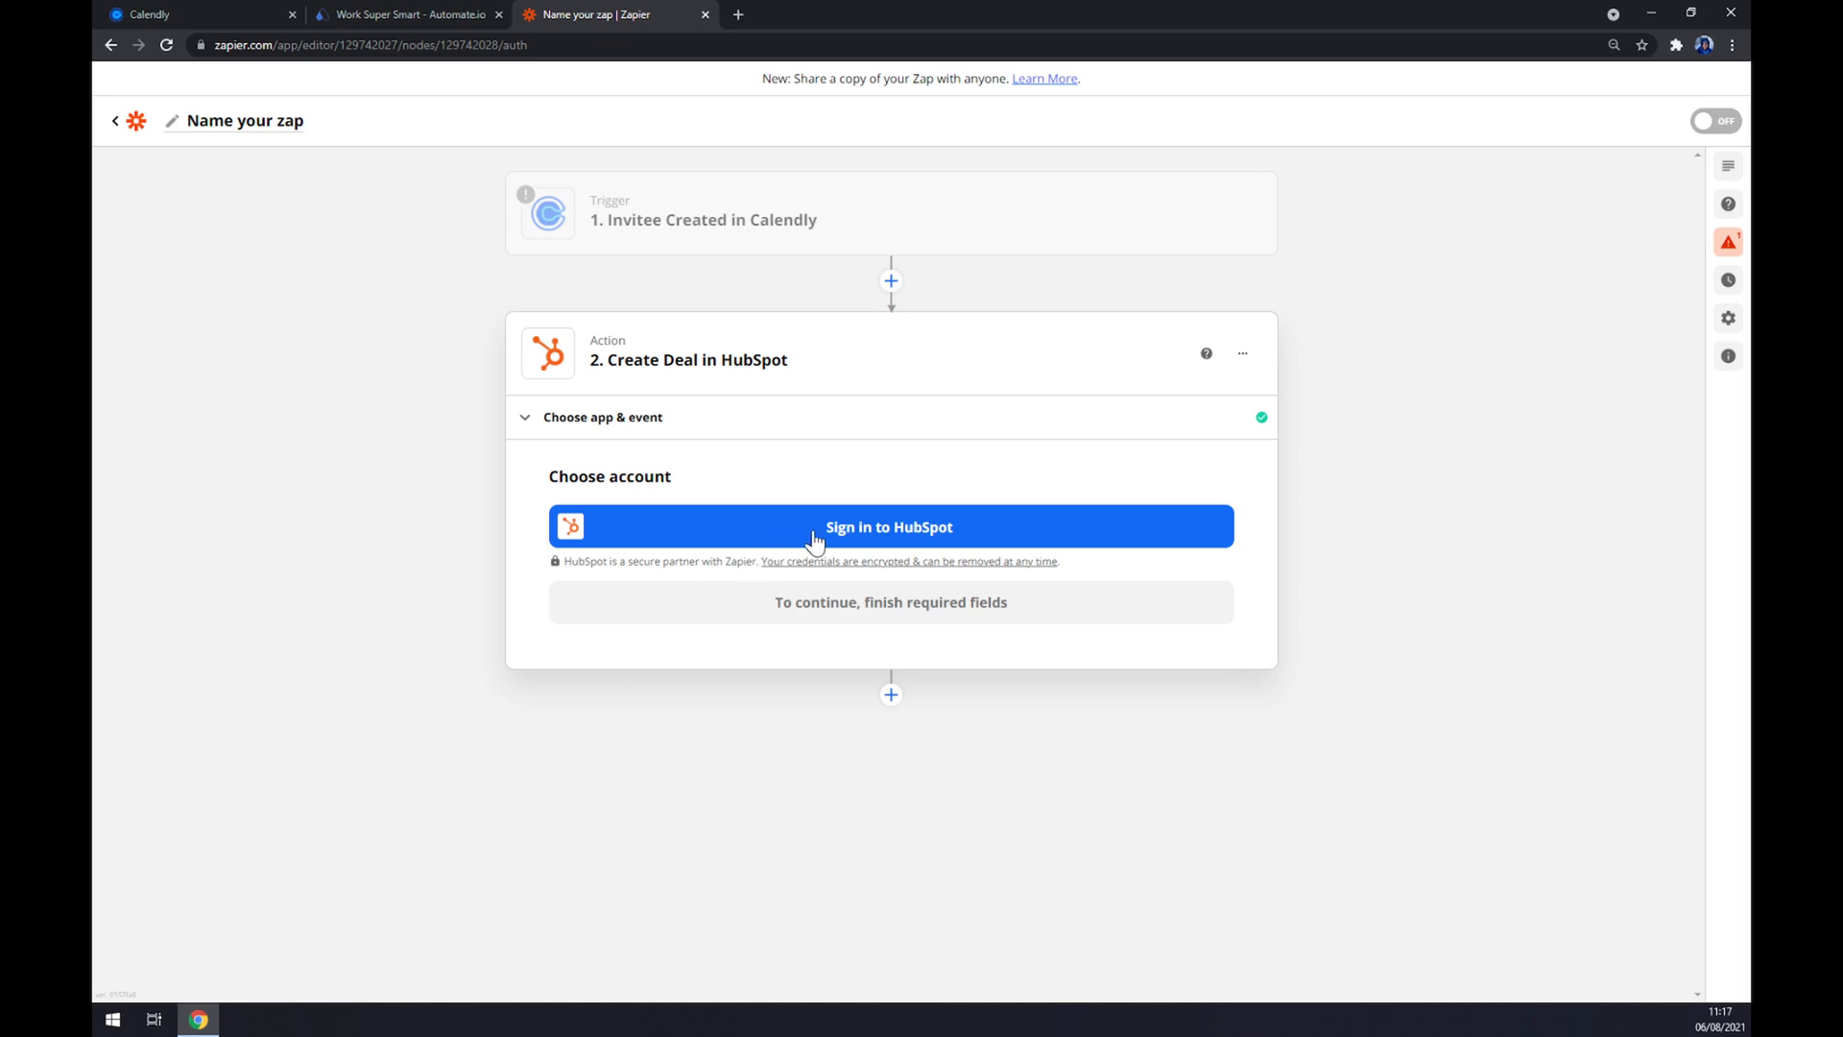